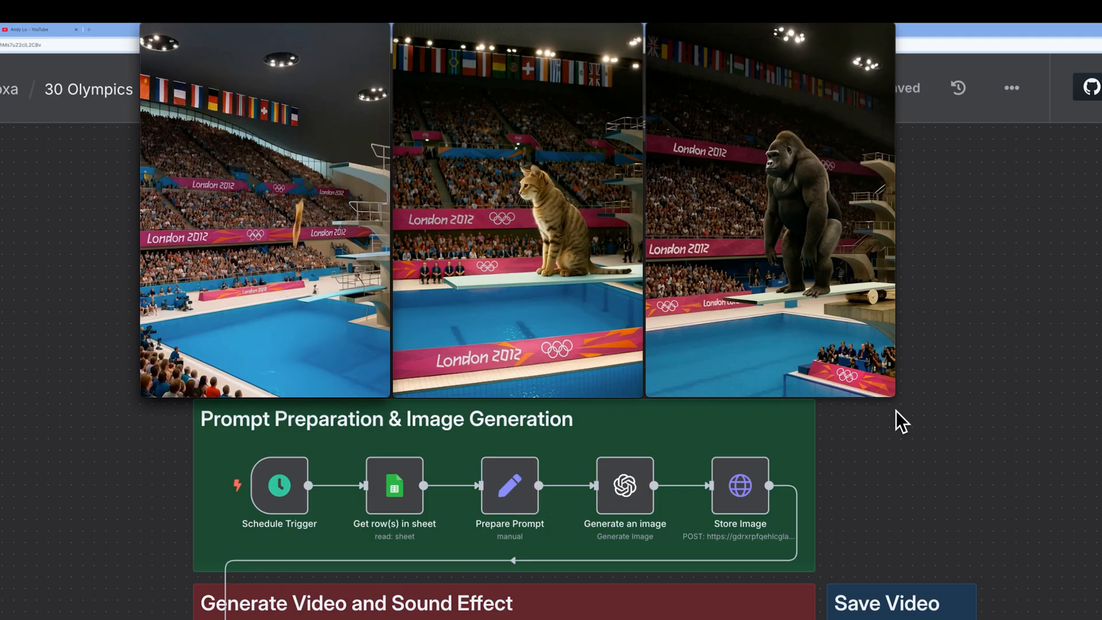
# - Open the Prepare Prompt node to view the diving-arena prompt with the Animal field
pyautogui.click(517, 322)
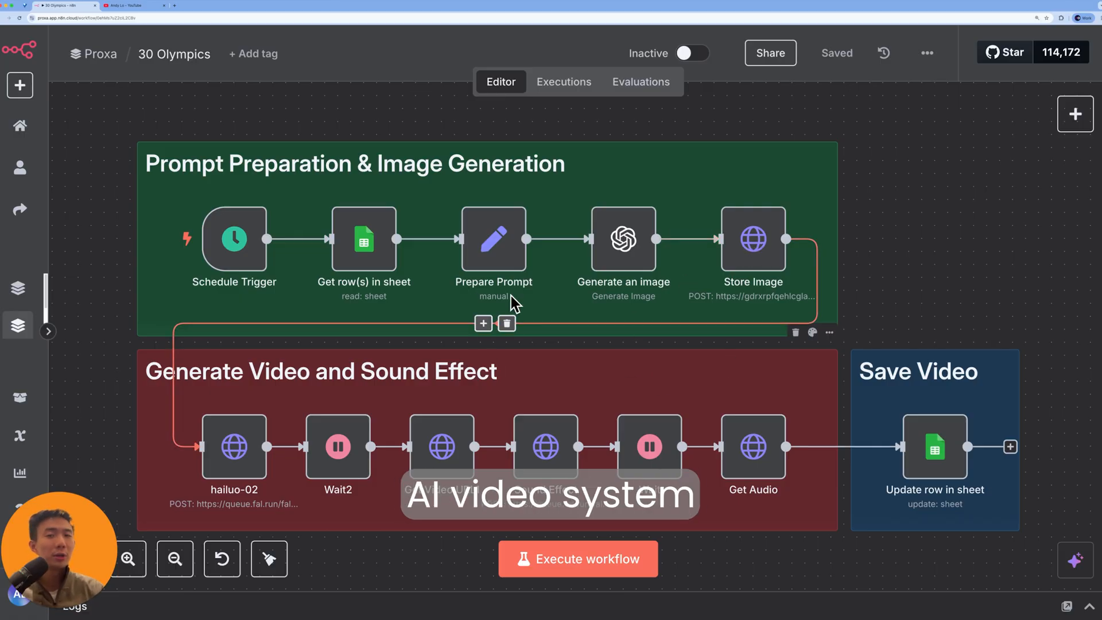
pyautogui.moveTo(562, 270)
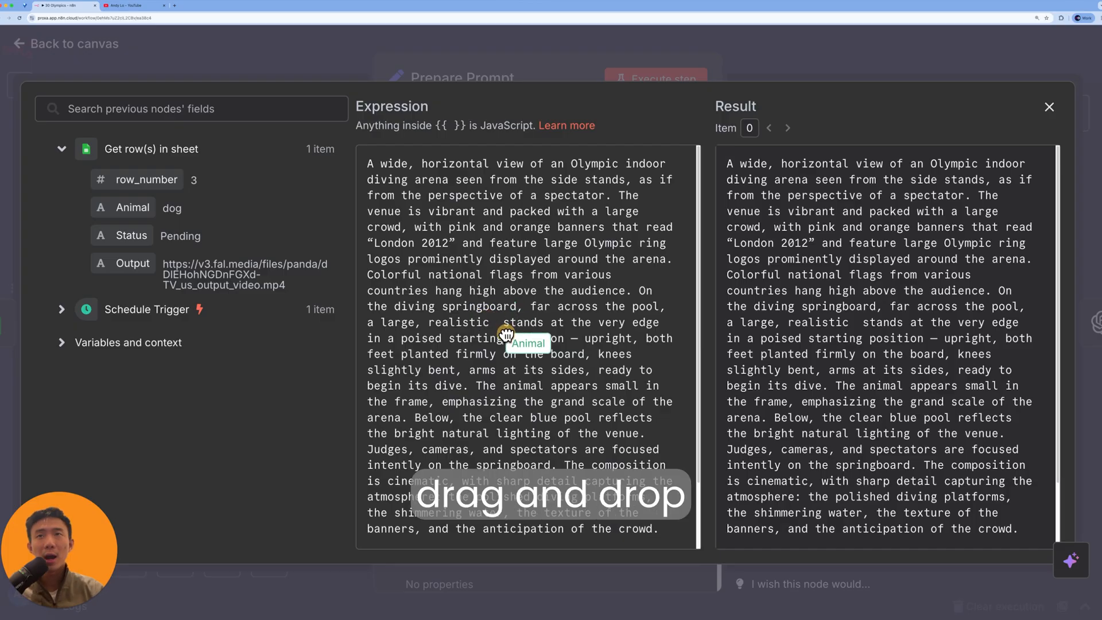
# - Subscribe to Andy Lo's AI automation YouTube channel and scroll through its latest videos
pyautogui.click(132, 6)
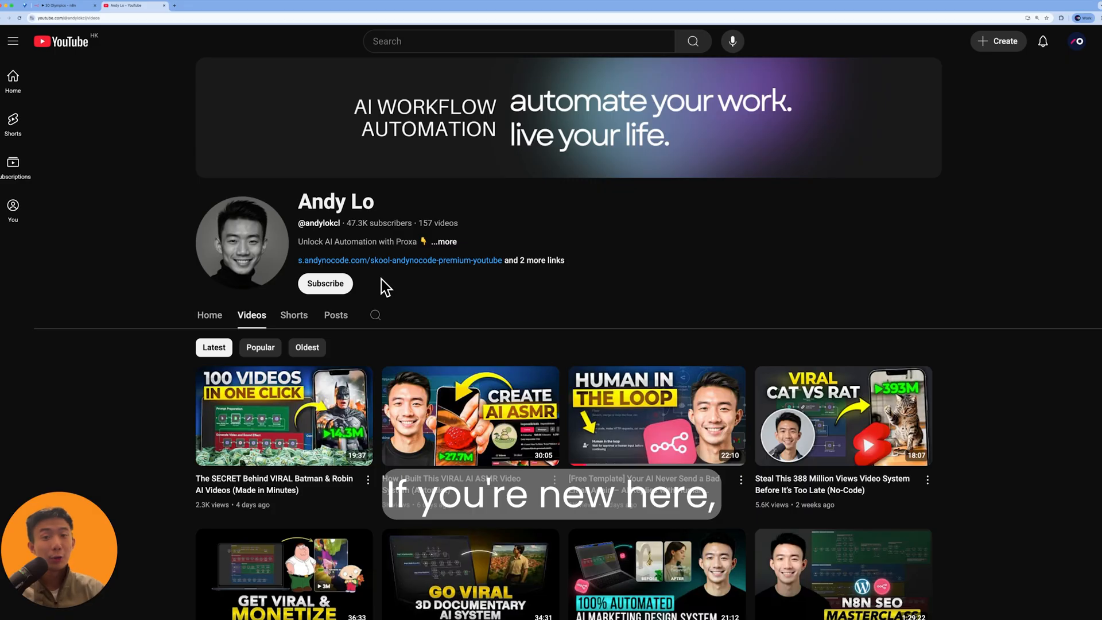
pyautogui.click(325, 283)
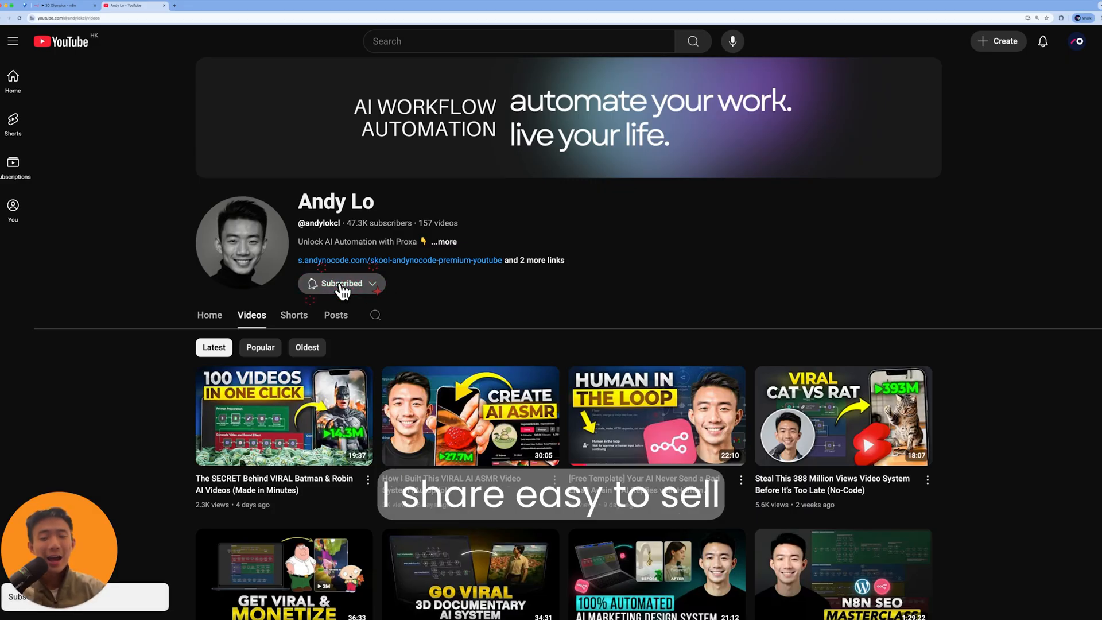
pyautogui.scroll(-3)
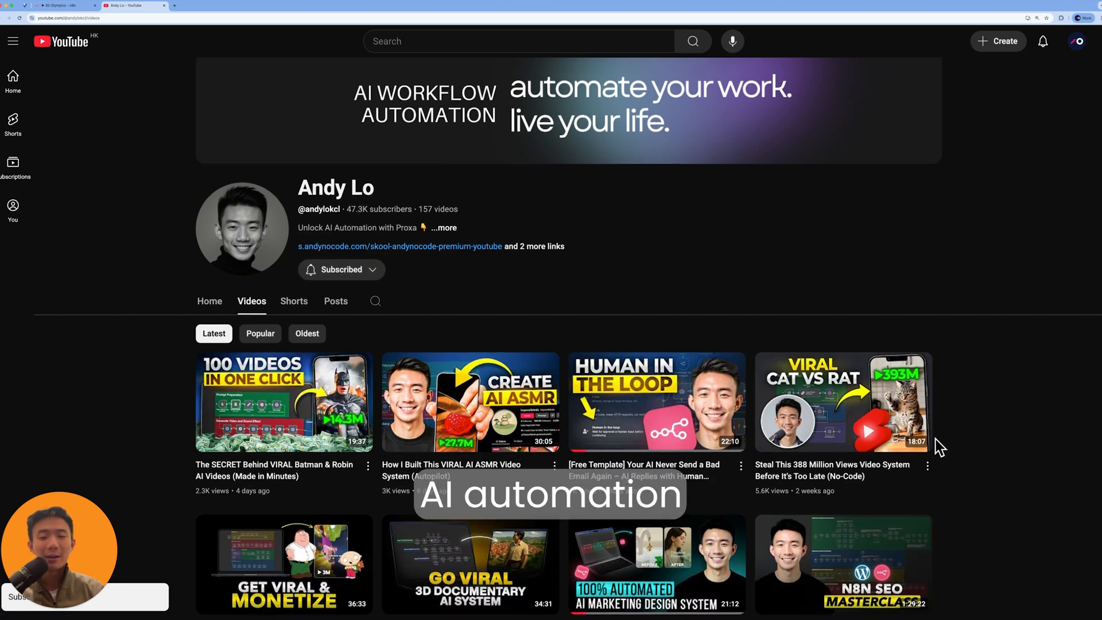
pyautogui.scroll(-3)
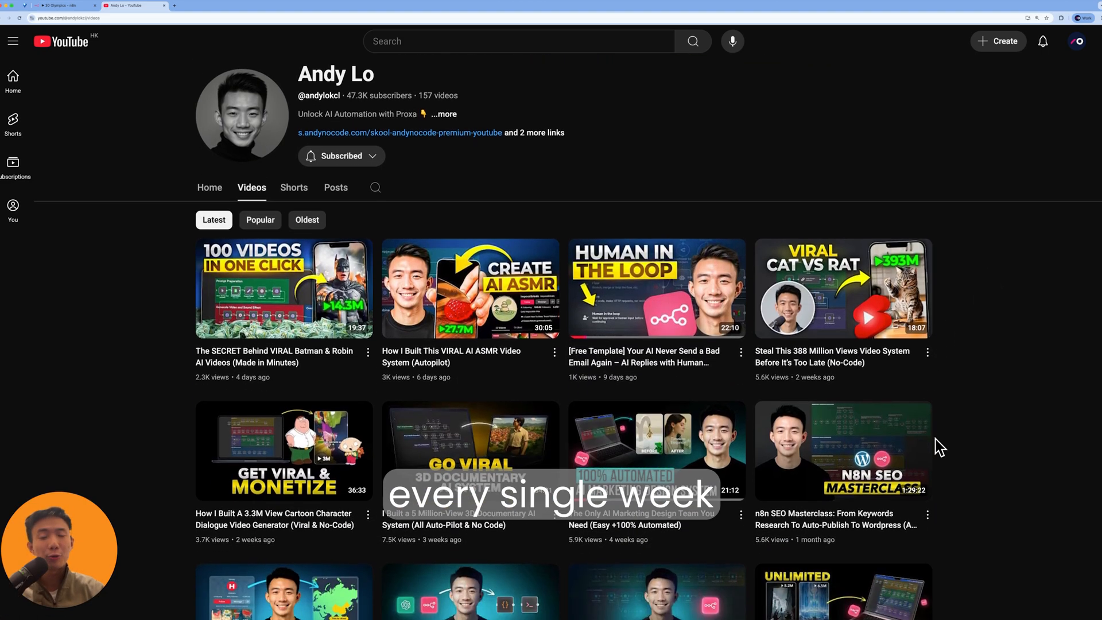
pyautogui.scroll(-3)
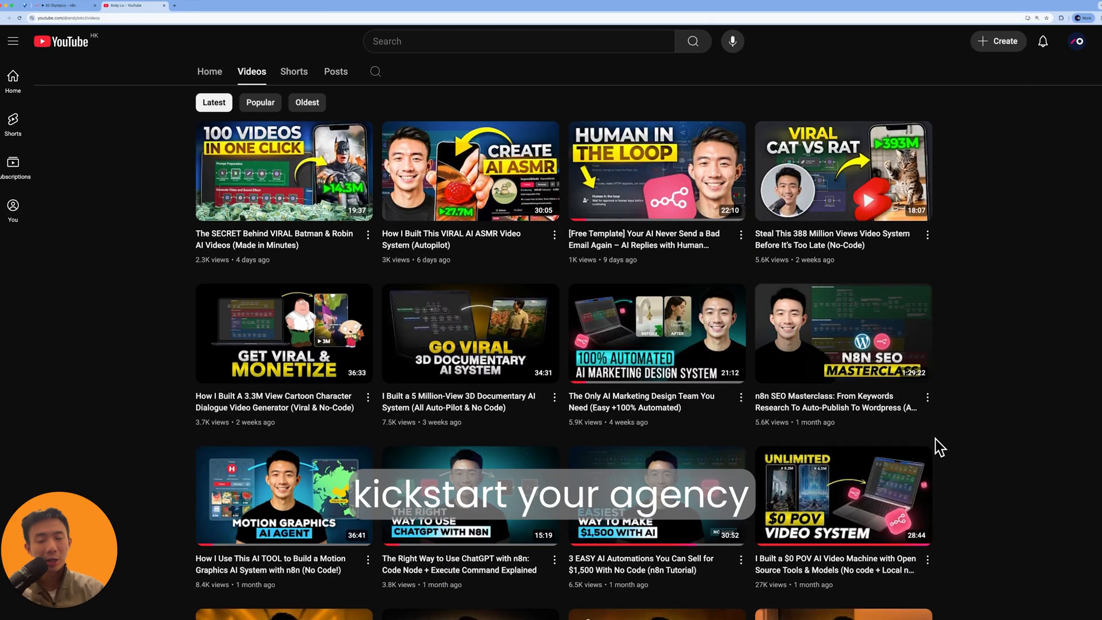
pyautogui.scroll(-3)
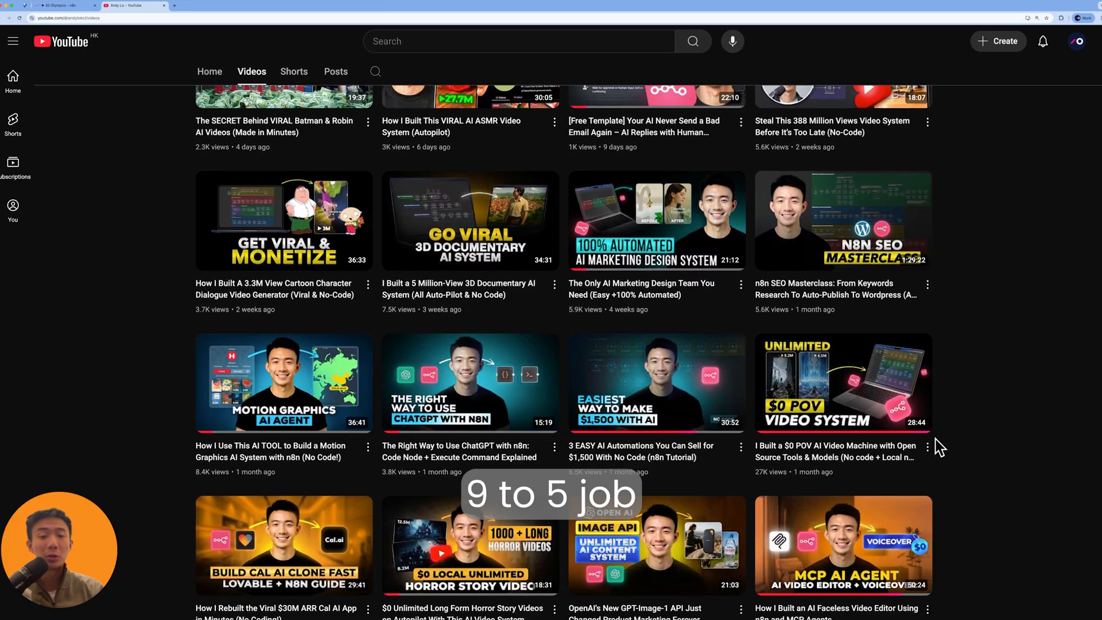
pyautogui.scroll(-3)
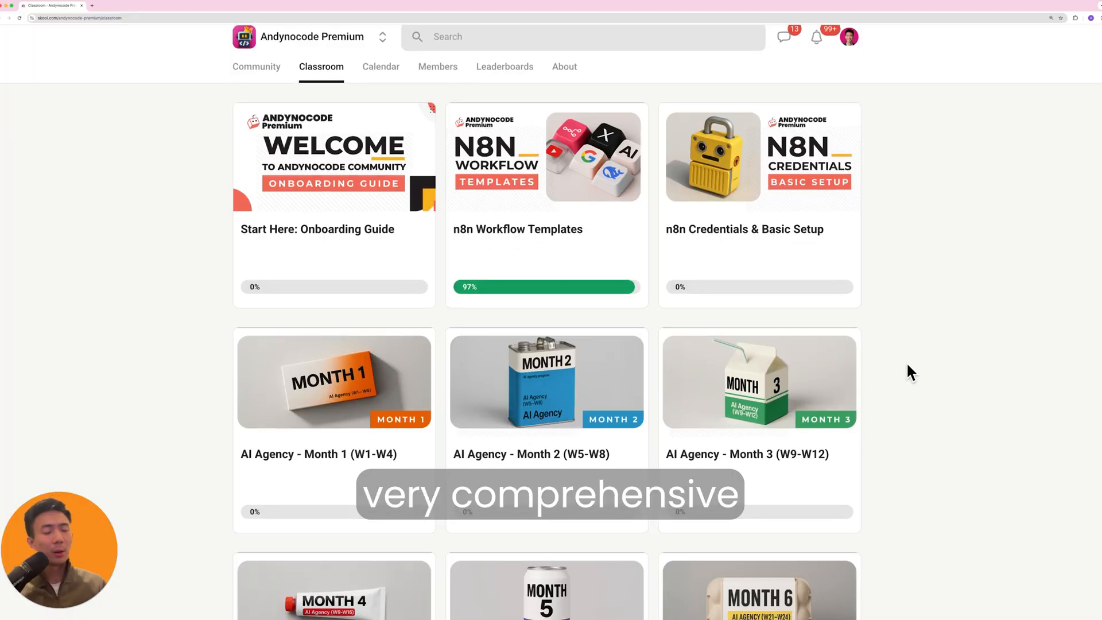
# - Scroll the Skool course grid to reach n8n Workflow Templates and the Animal Olympics lesson
pyautogui.scroll(-3)
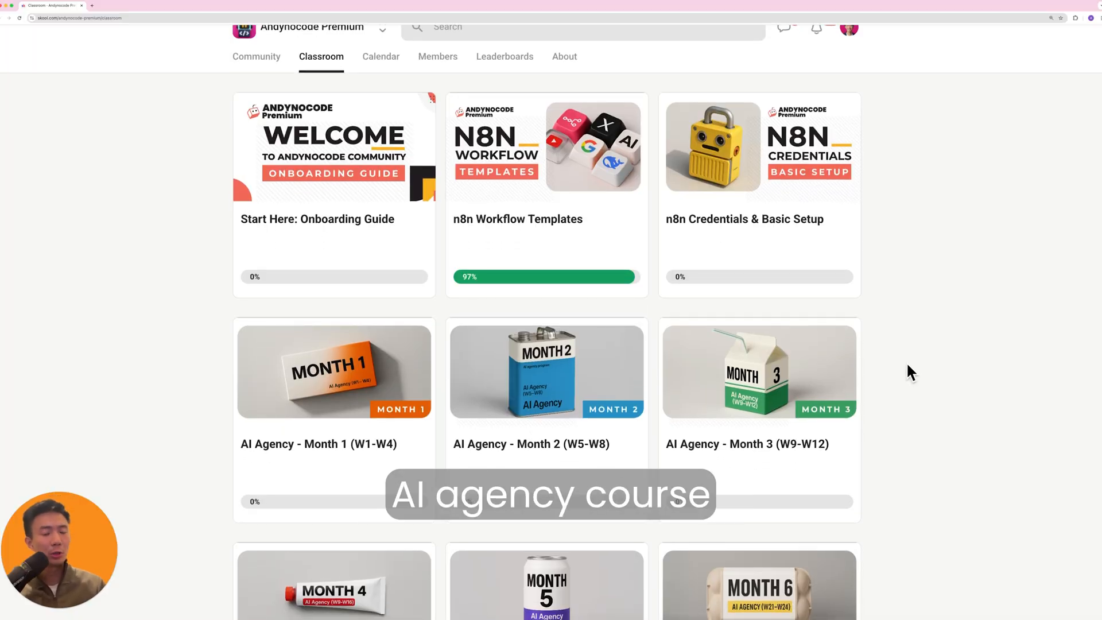
pyautogui.scroll(-3)
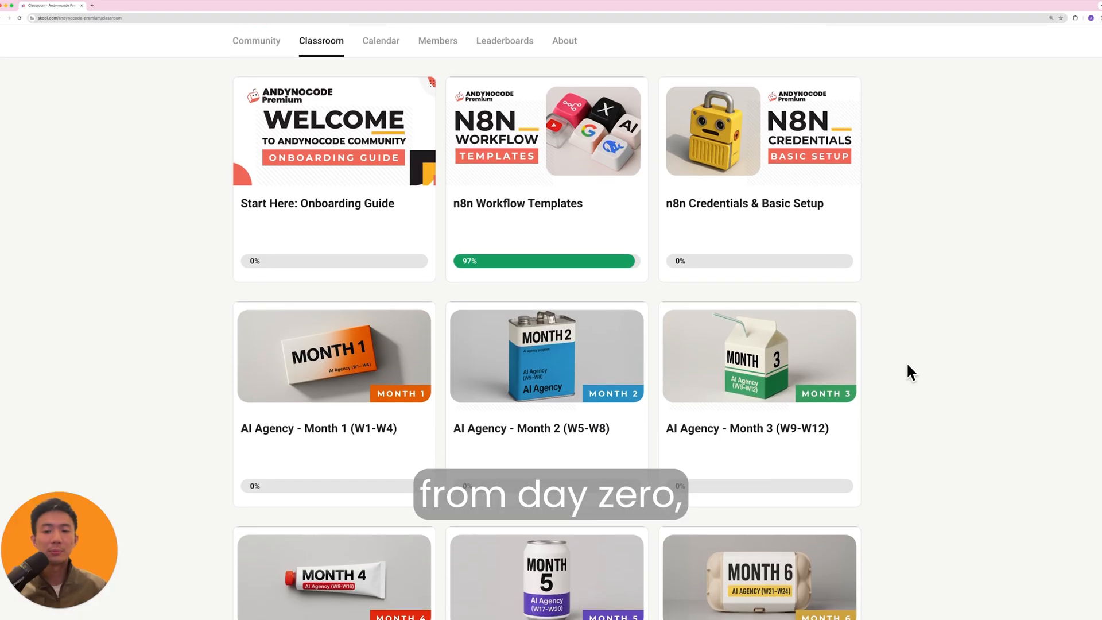
pyautogui.scroll(-3)
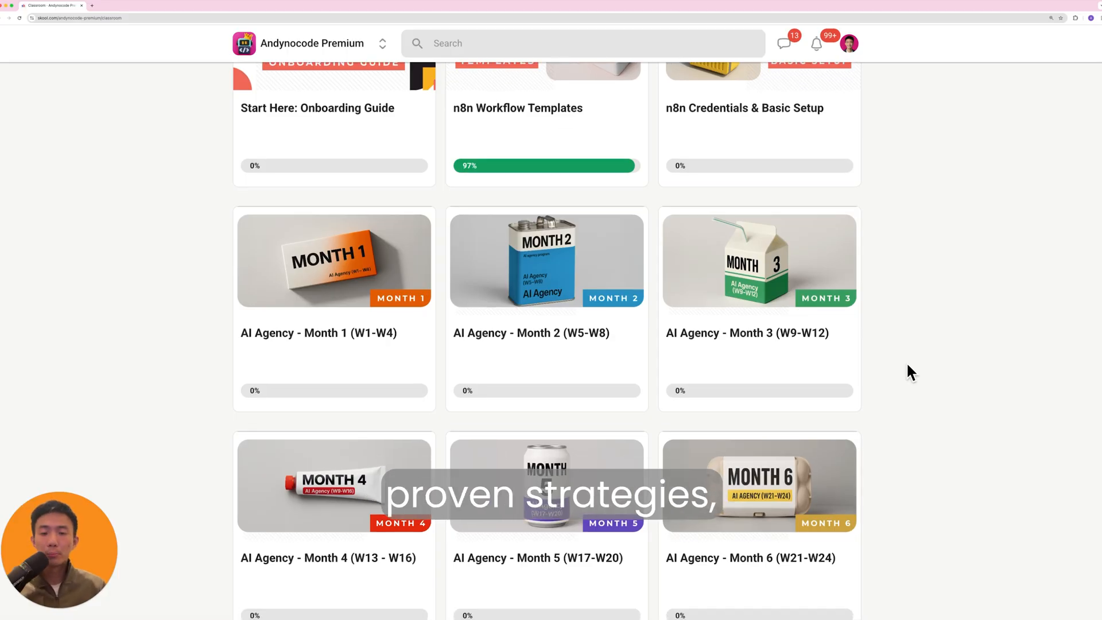
pyautogui.scroll(-3)
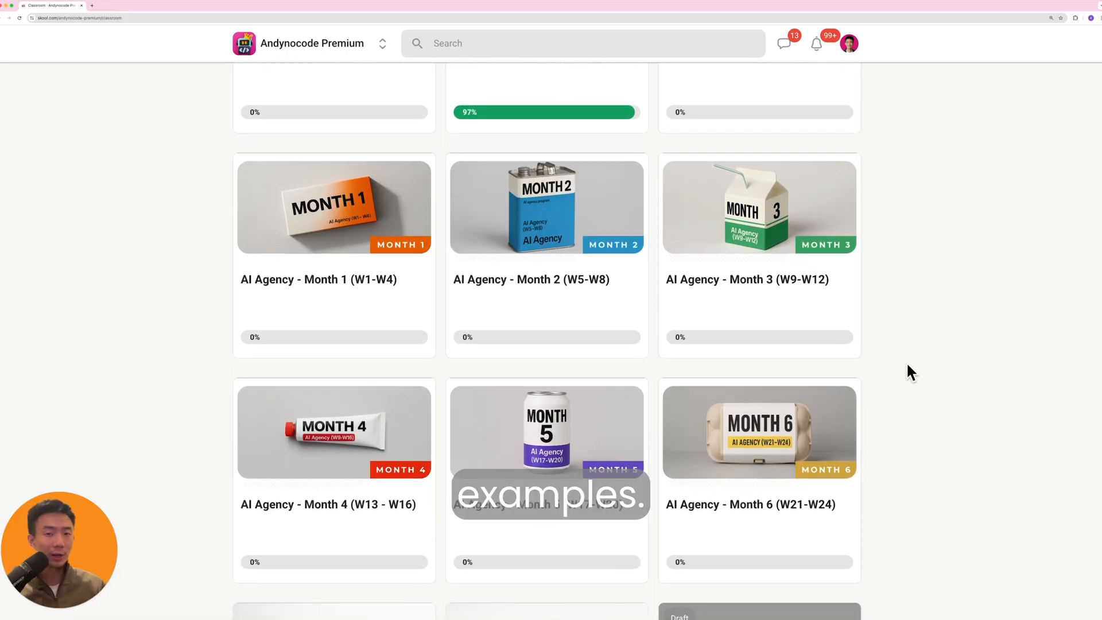
pyautogui.scroll(3)
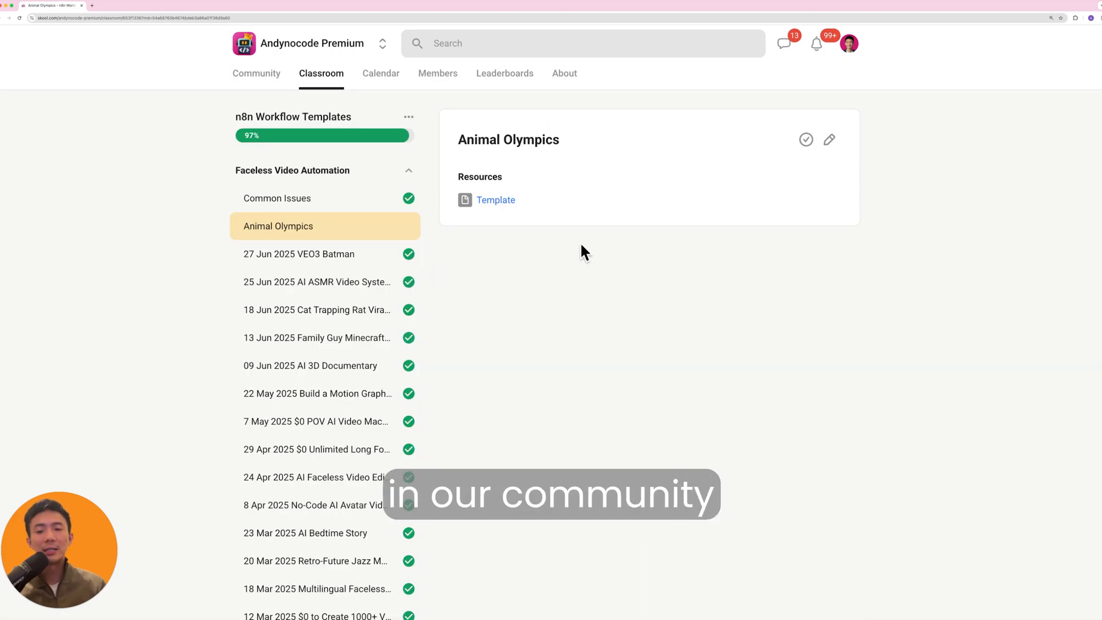
# - Get the Animal Olympics template, import it from file, and scroll the community feed
pyautogui.click(496, 200)
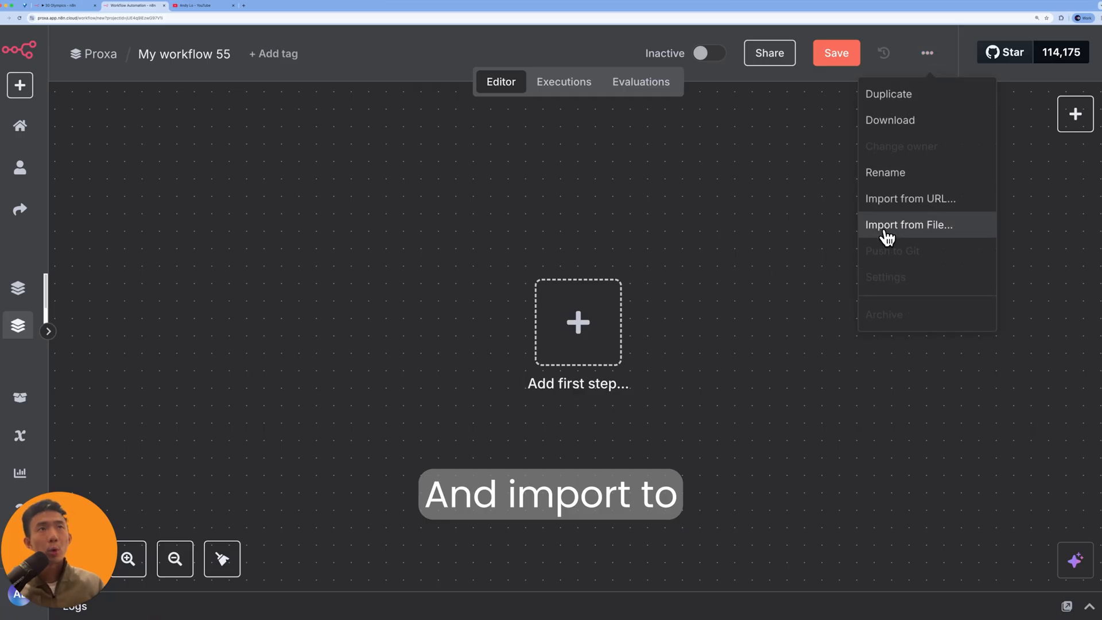
pyautogui.click(909, 225)
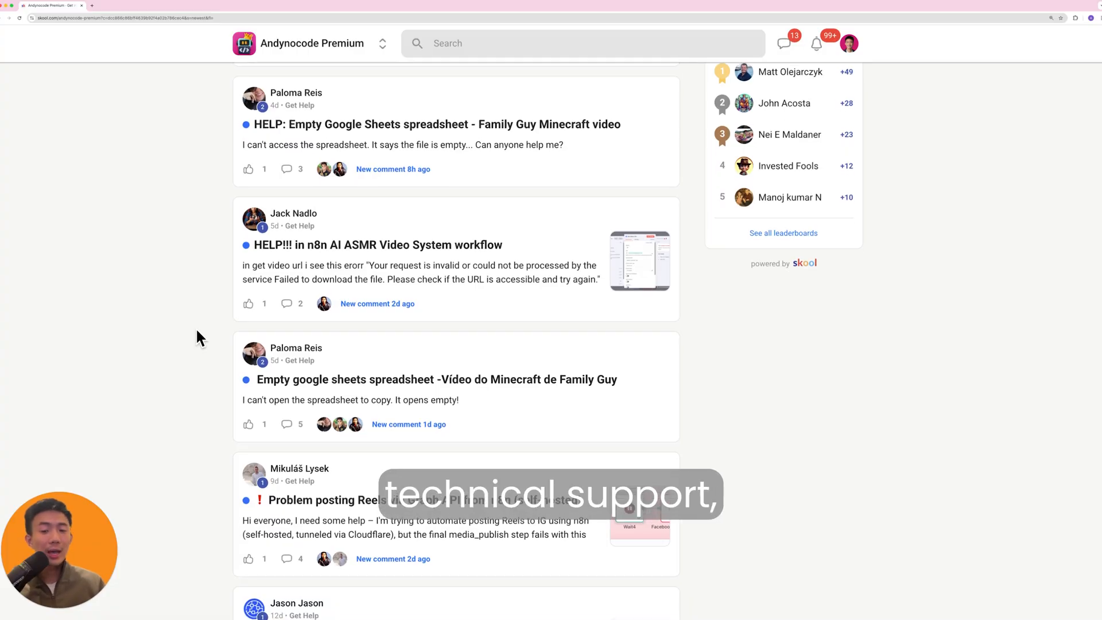
pyautogui.scroll(-3)
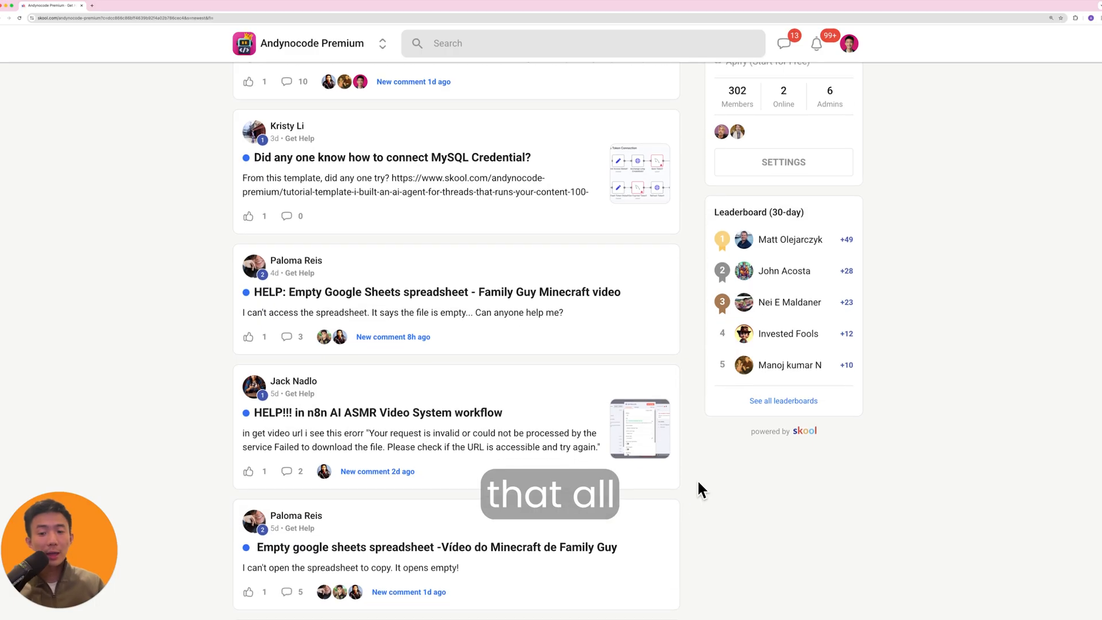
pyautogui.scroll(-3)
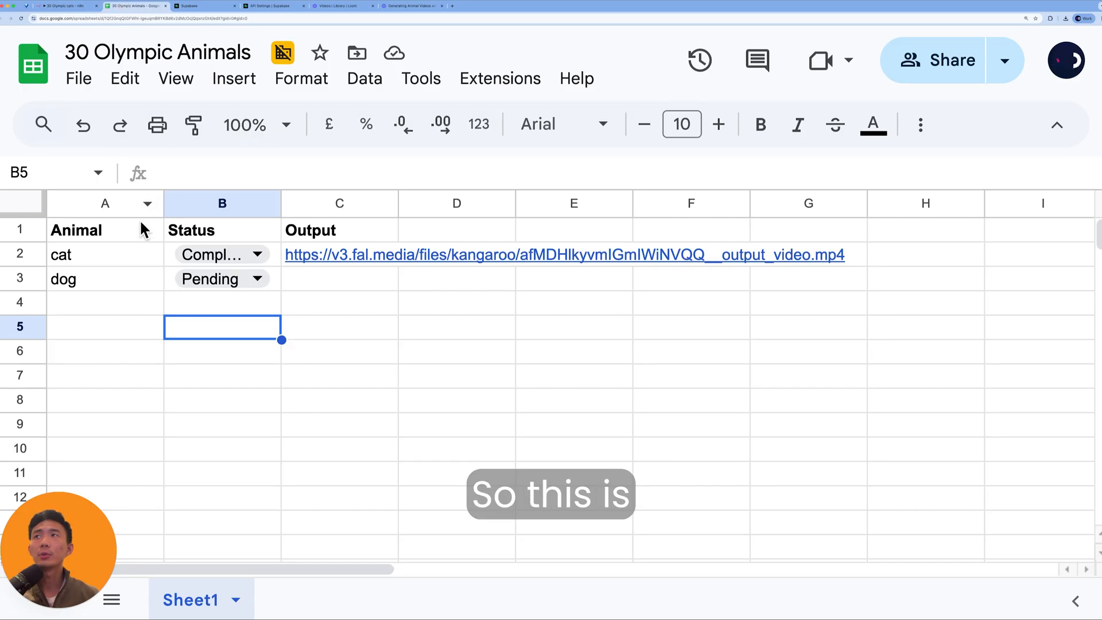
# - Inspect the Animal column and the pending dog row, then return to the workflow
pyautogui.click(105, 204)
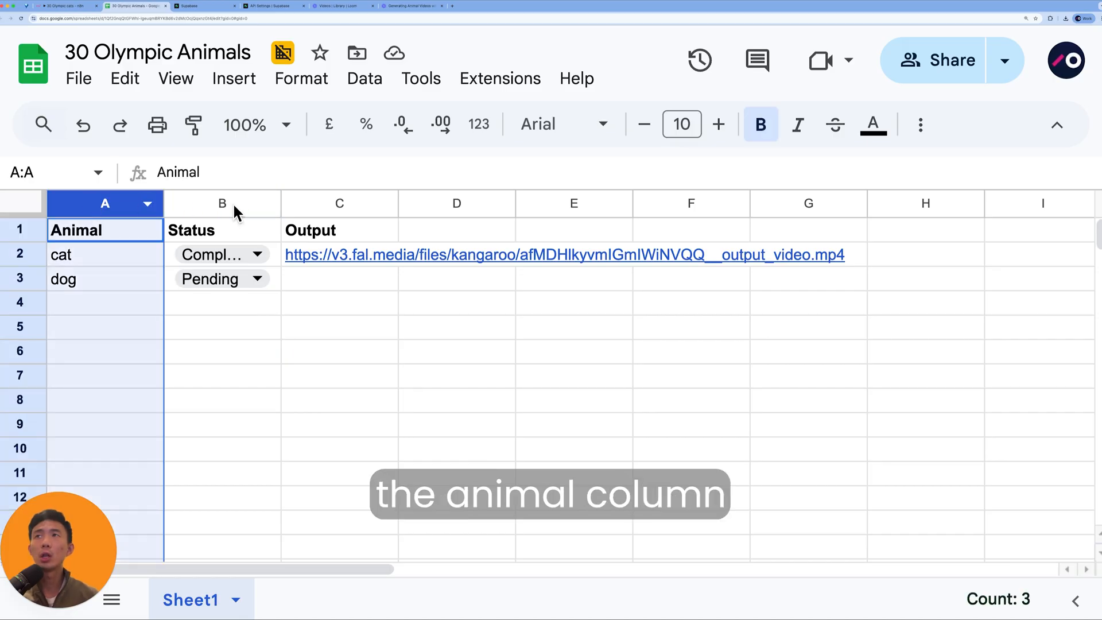
pyautogui.click(222, 375)
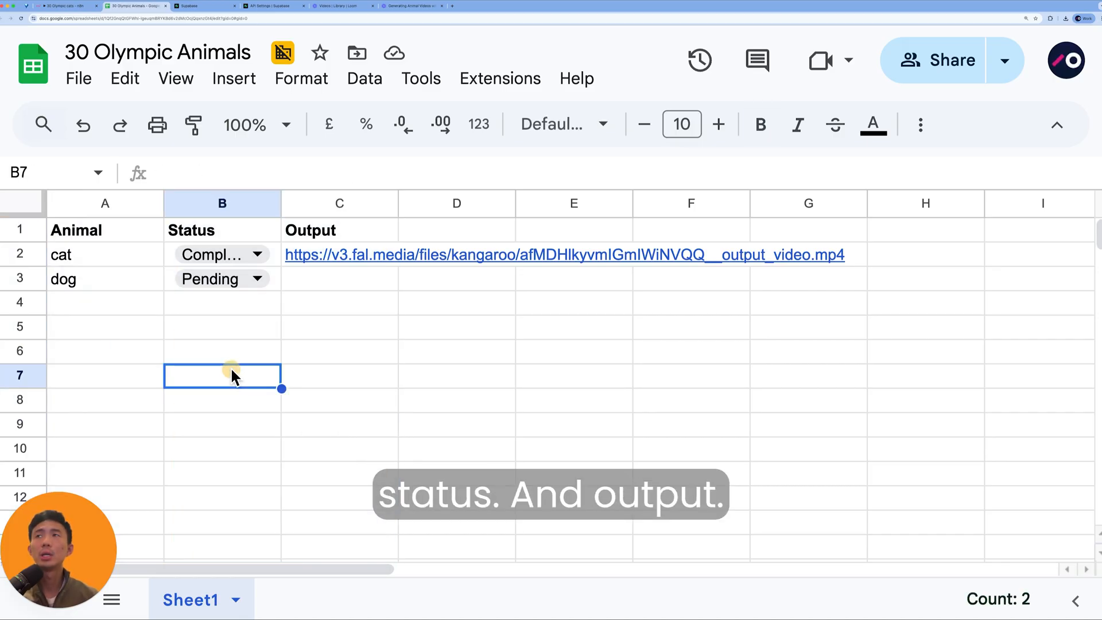
pyautogui.click(105, 279)
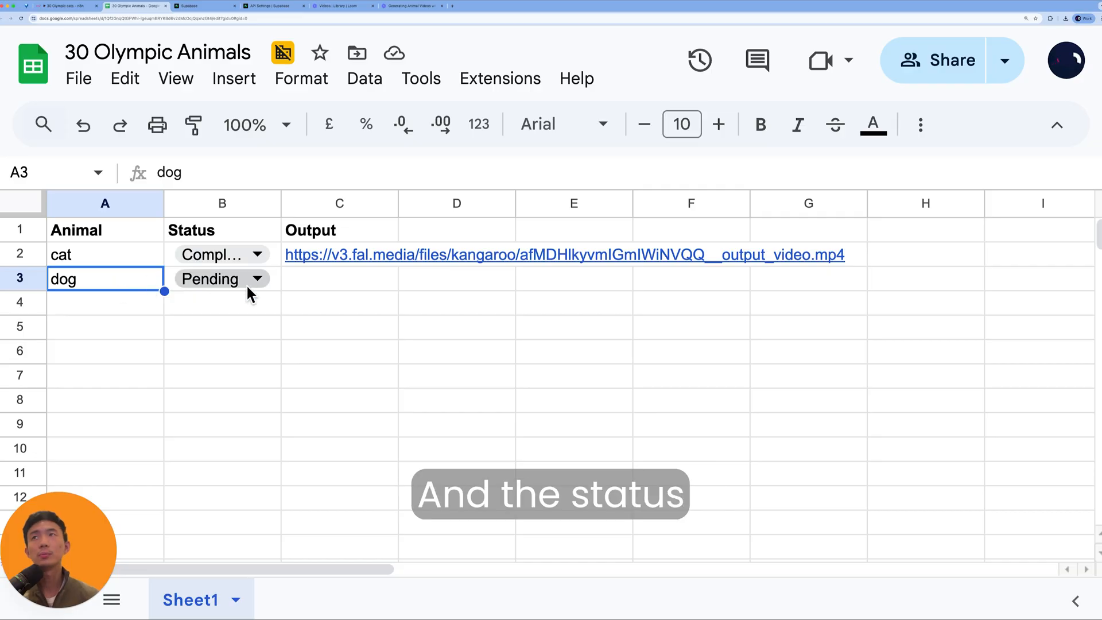
pyautogui.click(105, 351)
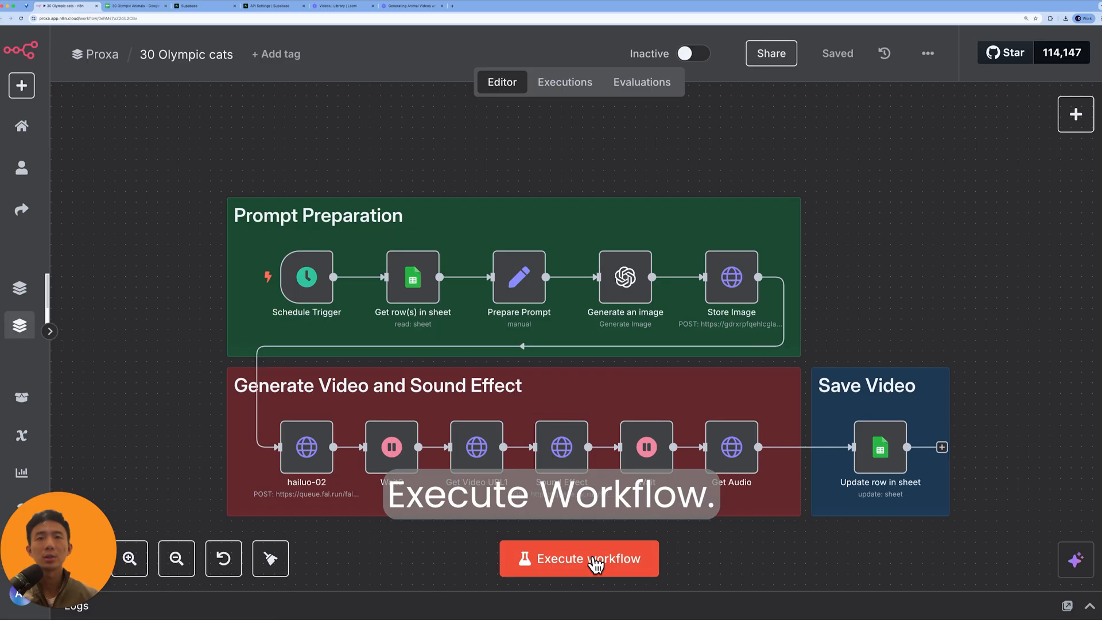
# - Execute the 30 Olympic cats workflow until every node passes one item
pyautogui.click(578, 558)
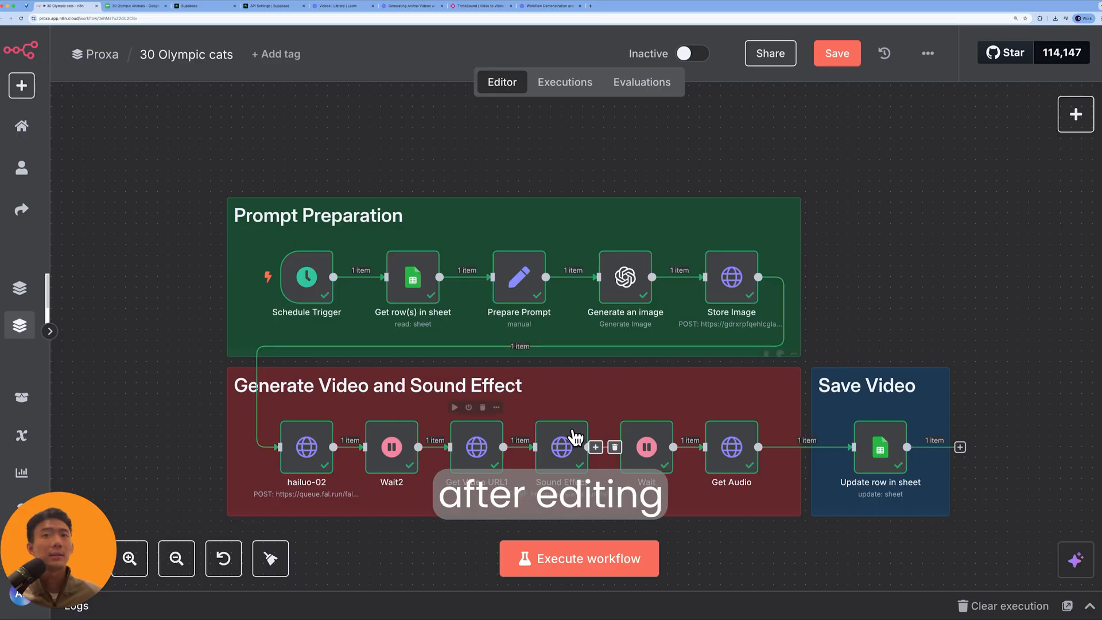
pyautogui.moveTo(133, 20)
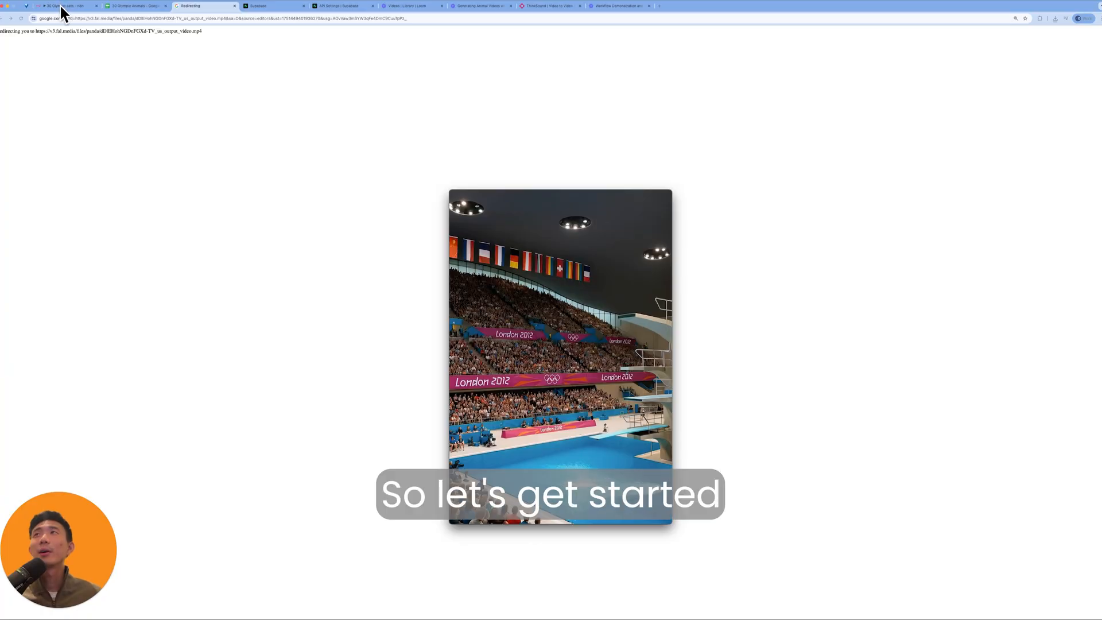
# - Return to the n8n tab after watching the generated diving-arena video
pyautogui.click(63, 6)
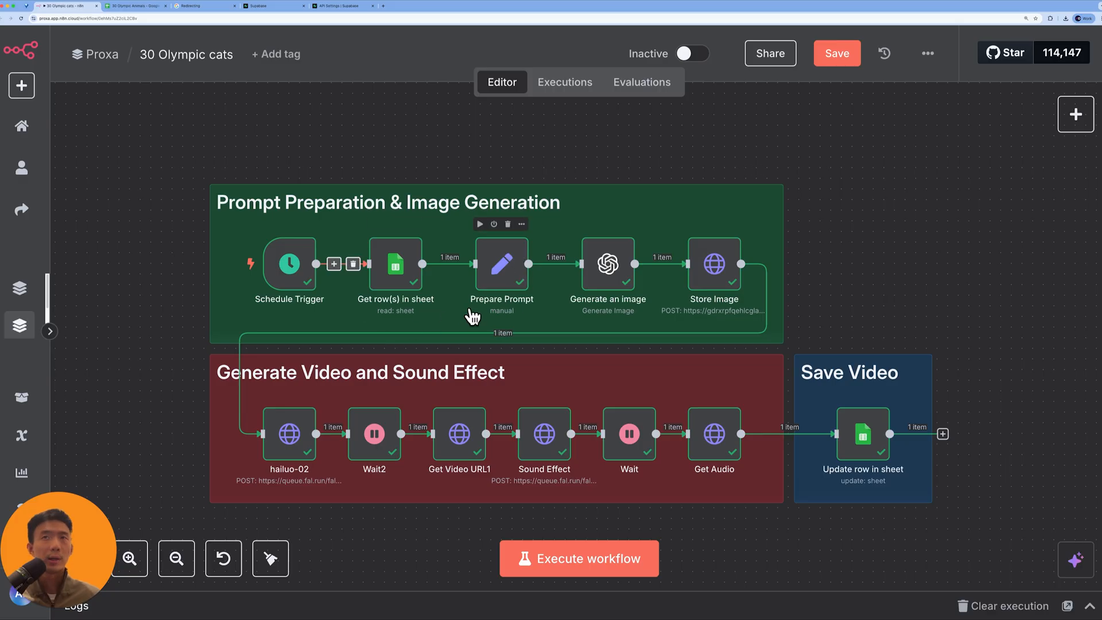
pyautogui.moveTo(607, 291)
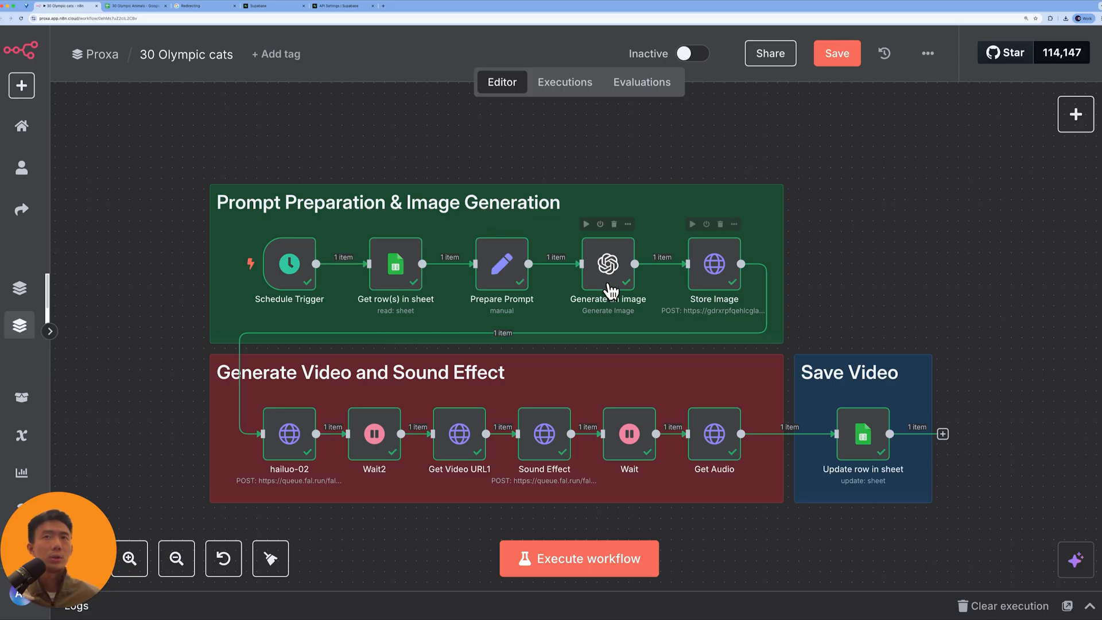
pyautogui.moveTo(275, 478)
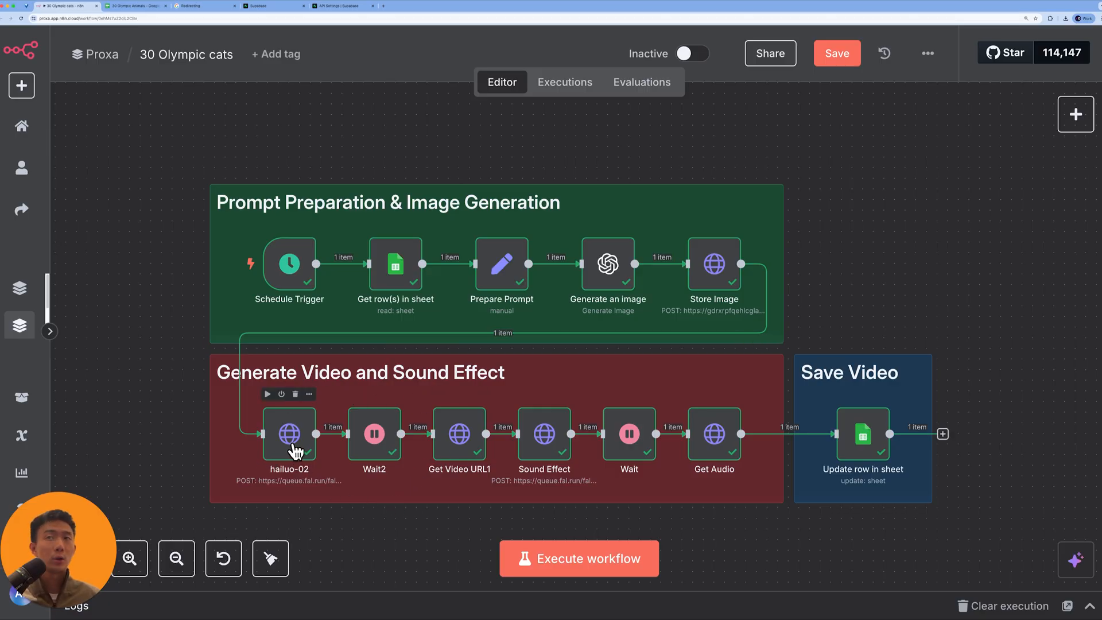
pyautogui.moveTo(716, 464)
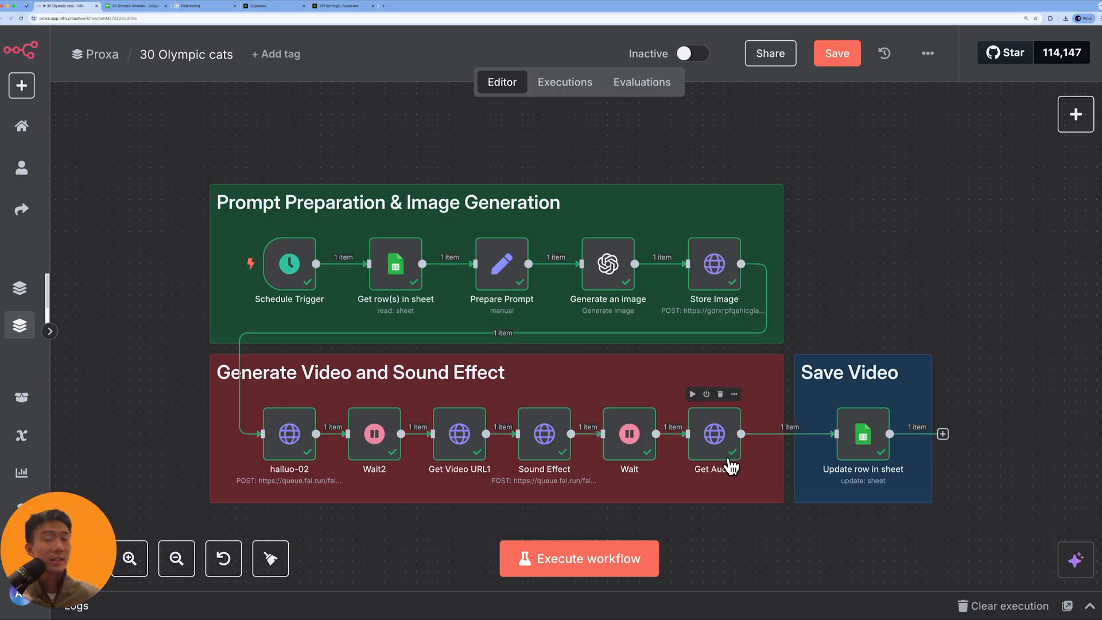
pyautogui.moveTo(881, 449)
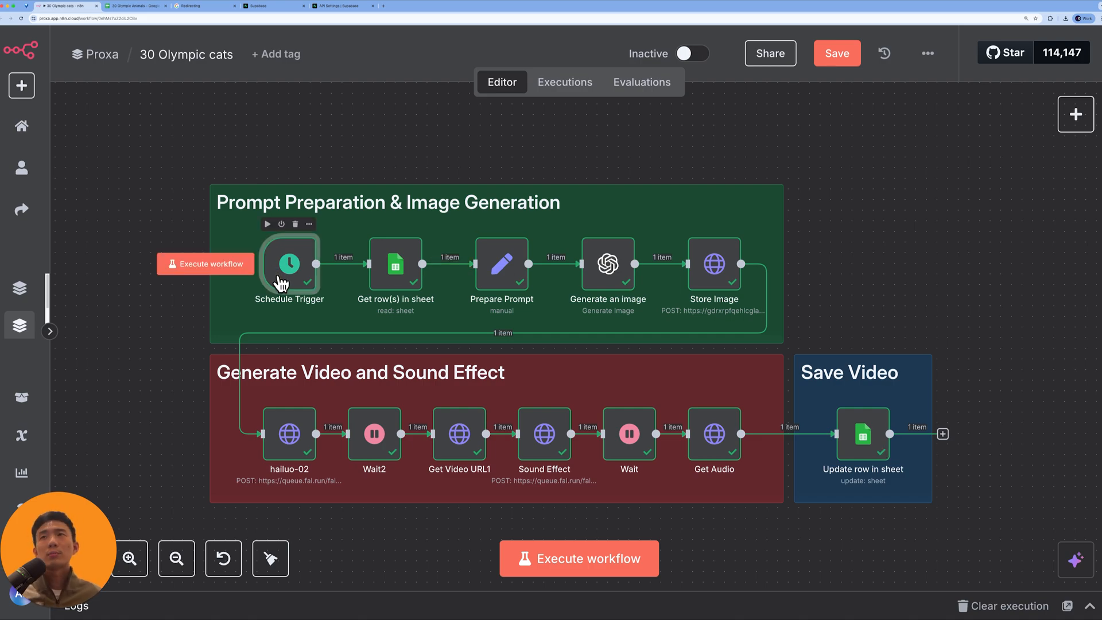
pyautogui.doubleClick(289, 265)
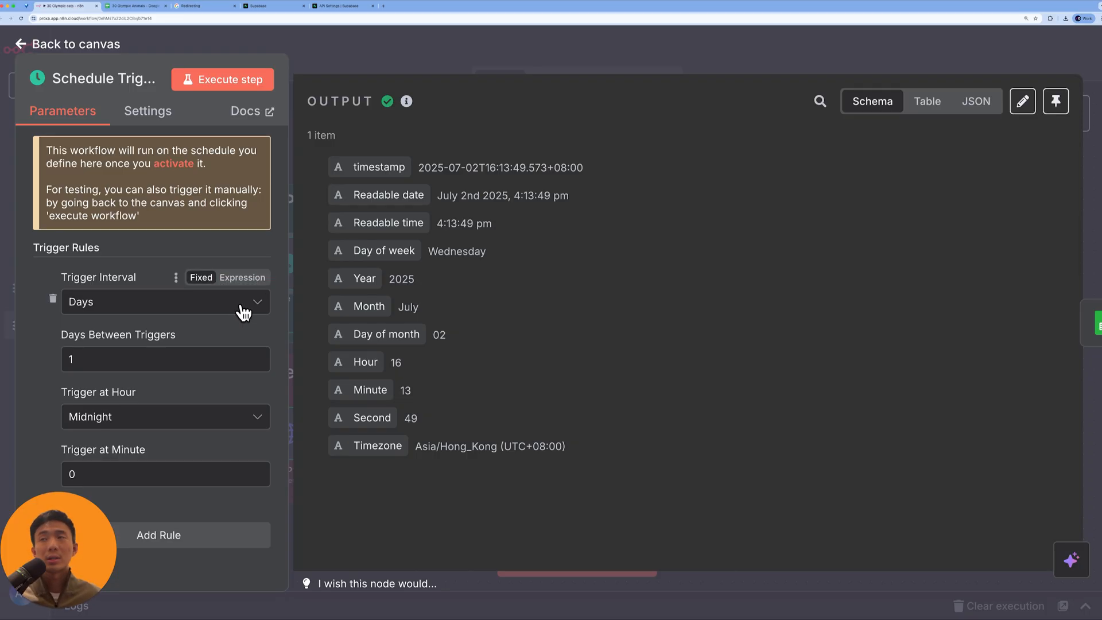
pyautogui.click(165, 301)
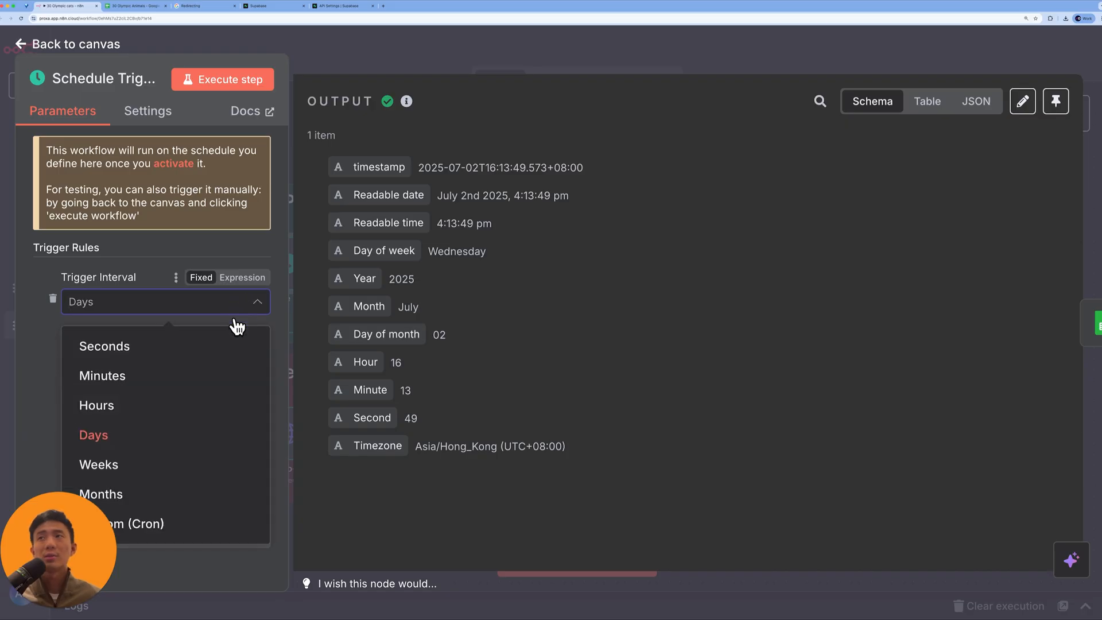
pyautogui.click(93, 435)
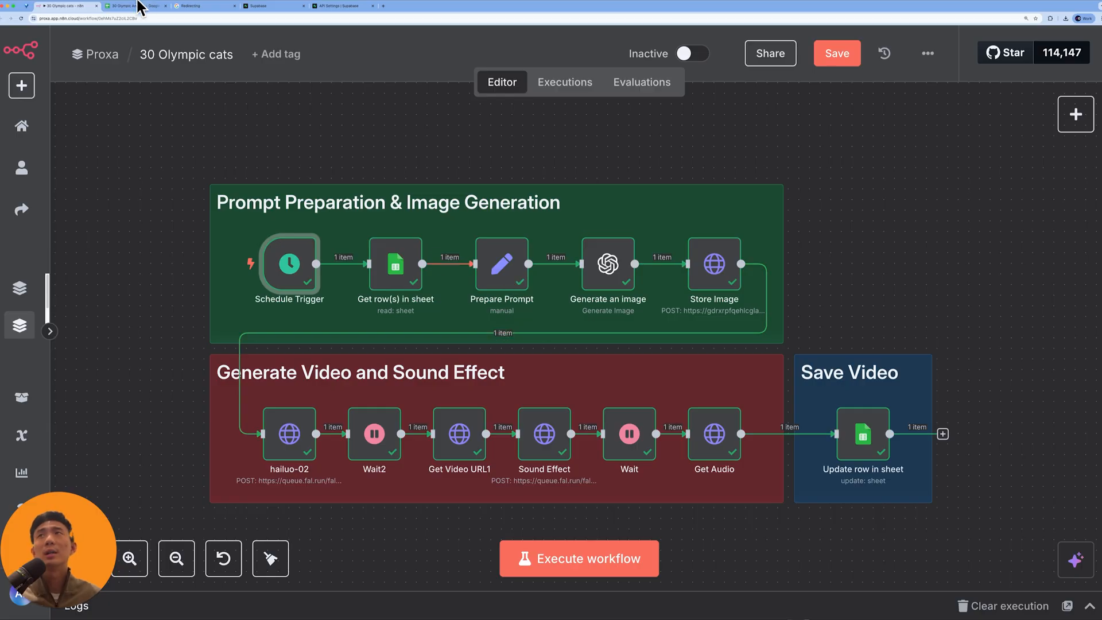
# - Review the sheet's Animal, Status and Output columns, then open the Get row(s) in sheet node
pyautogui.click(133, 6)
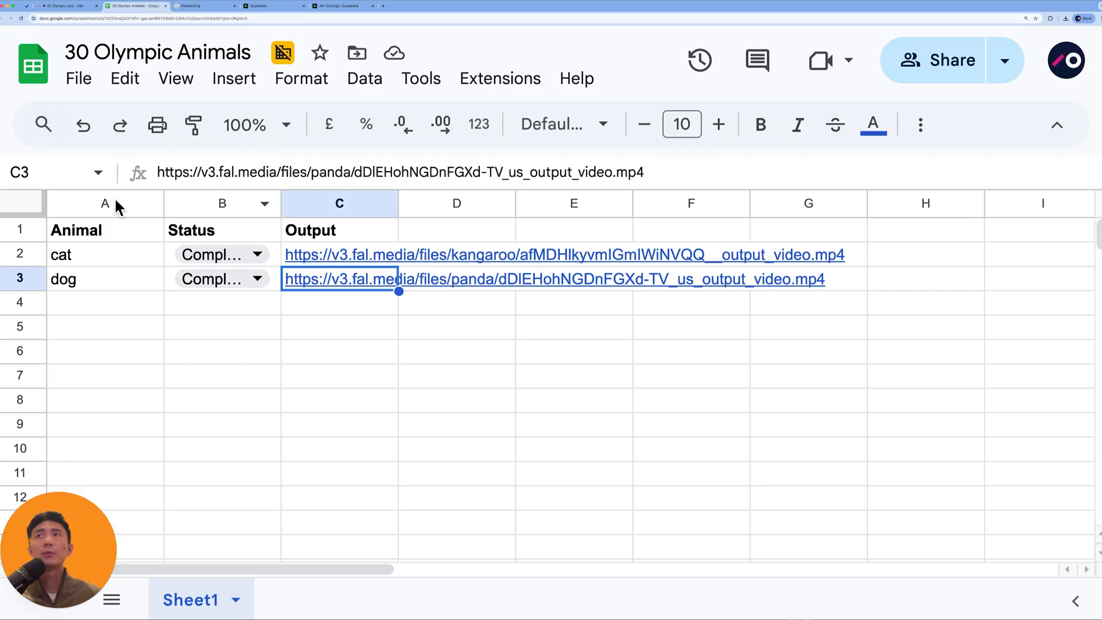
pyautogui.click(104, 203)
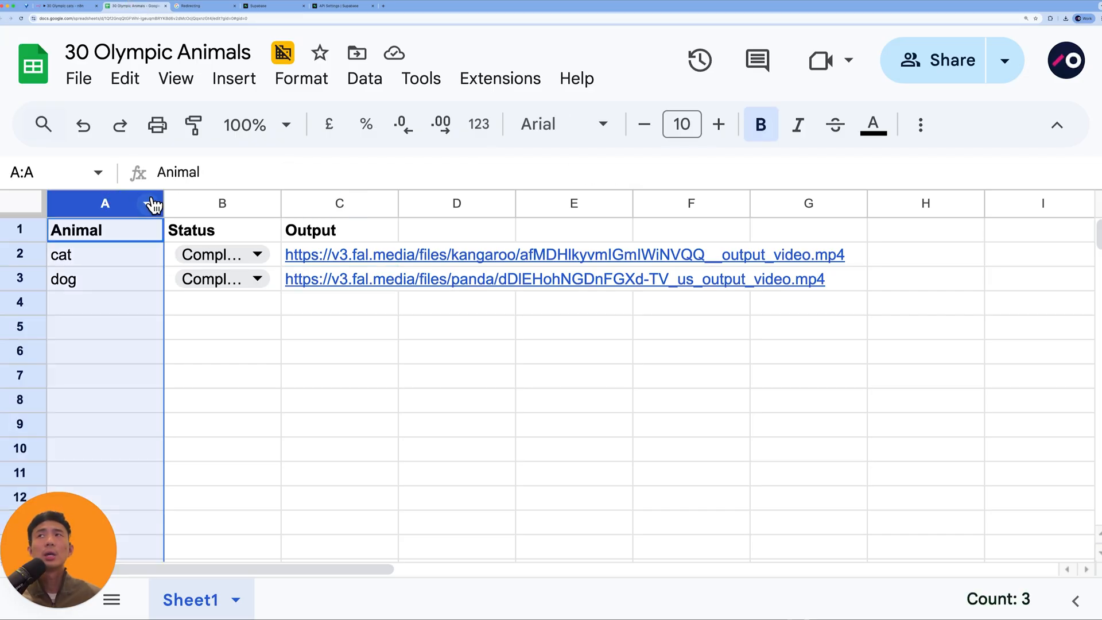
pyautogui.click(223, 229)
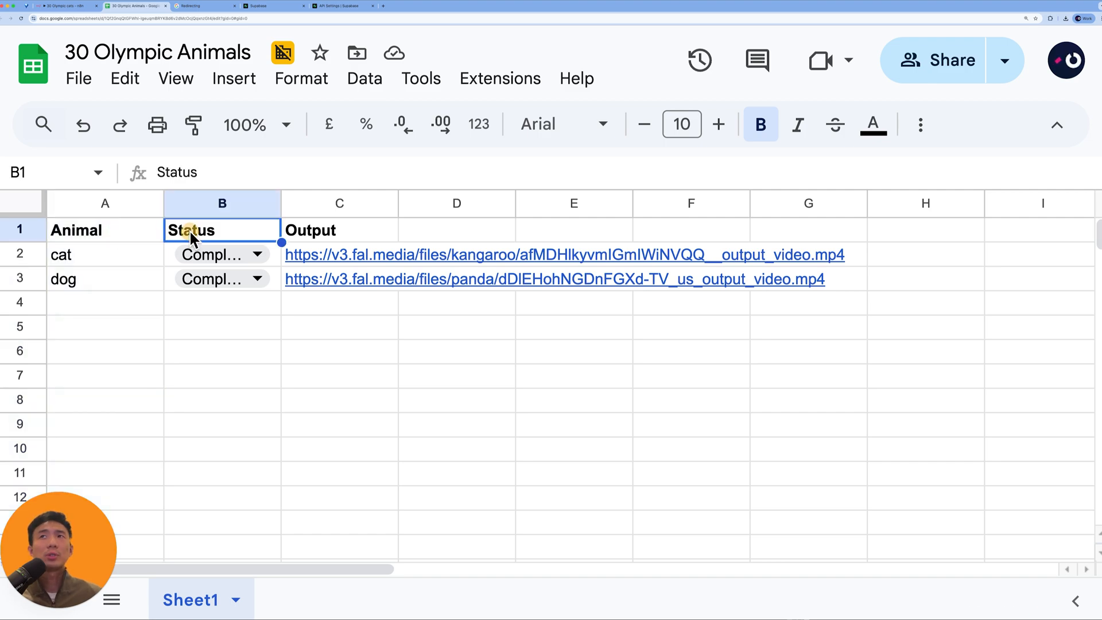
pyautogui.click(340, 229)
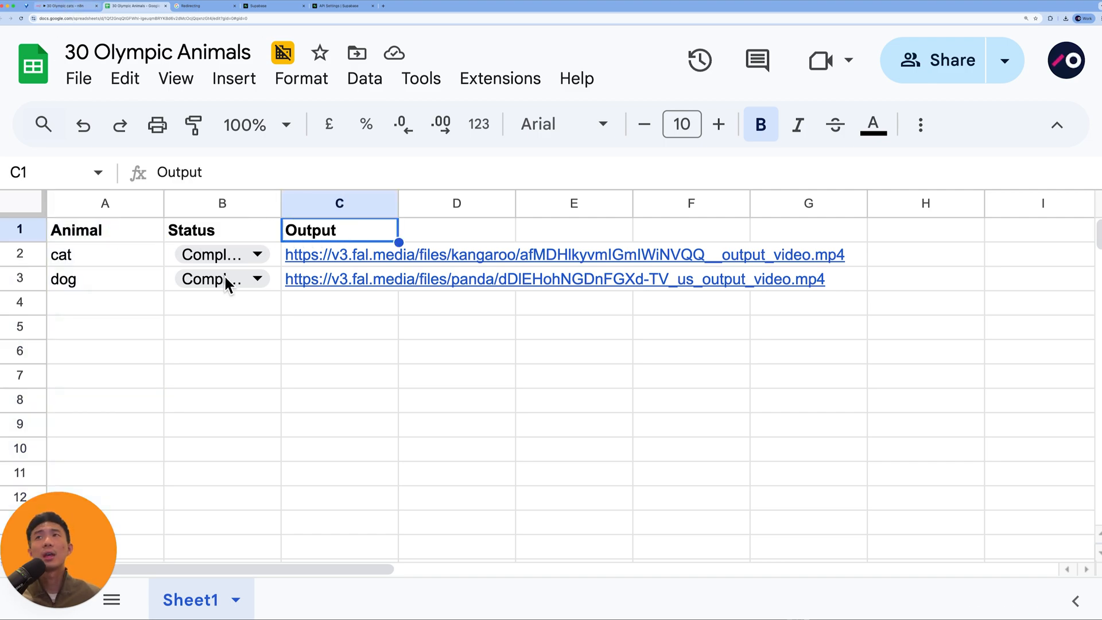
pyautogui.click(257, 254)
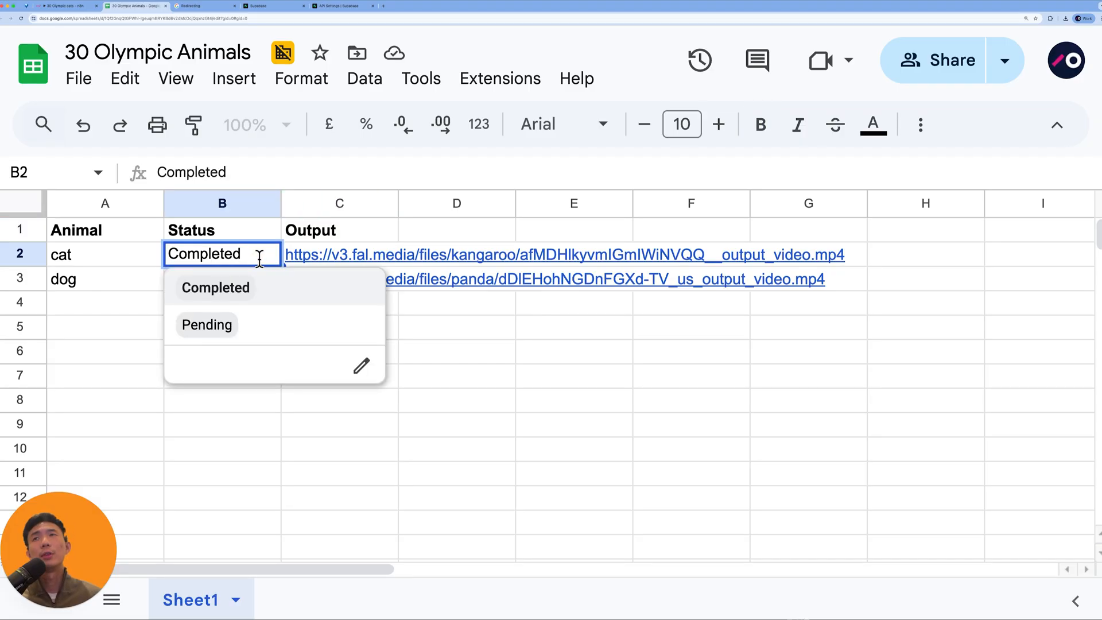
pyautogui.click(130, 6)
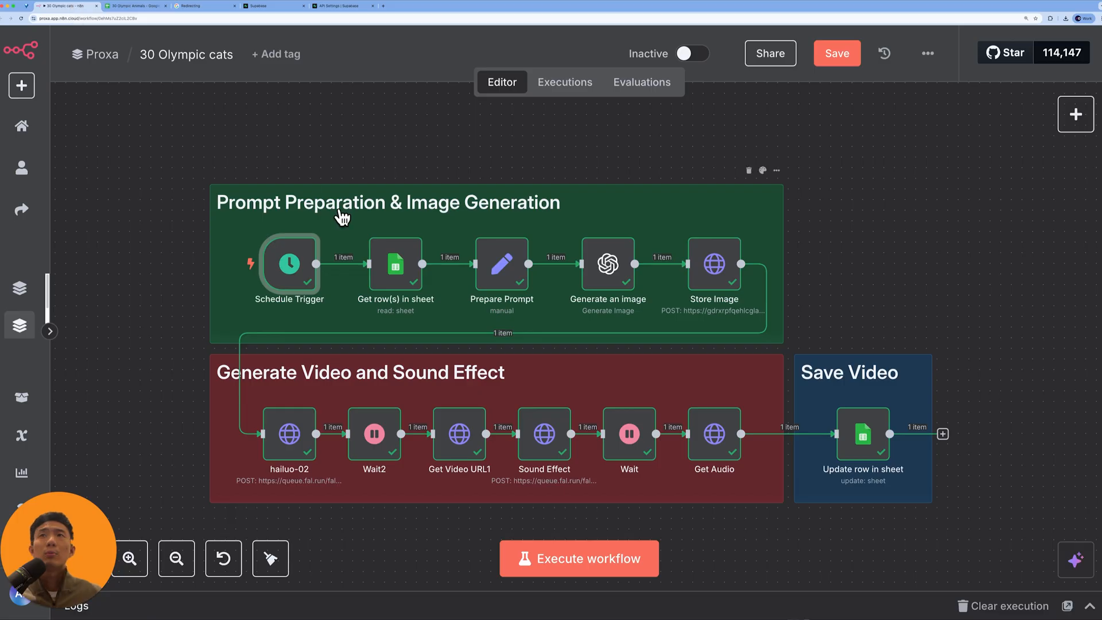
pyautogui.doubleClick(395, 265)
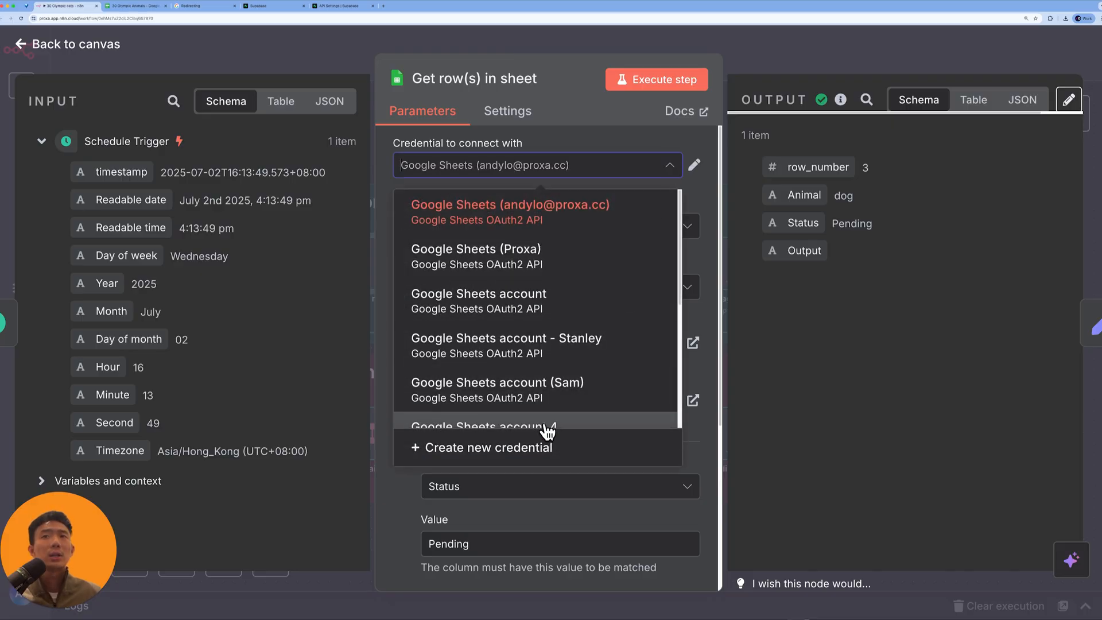
pyautogui.click(489, 448)
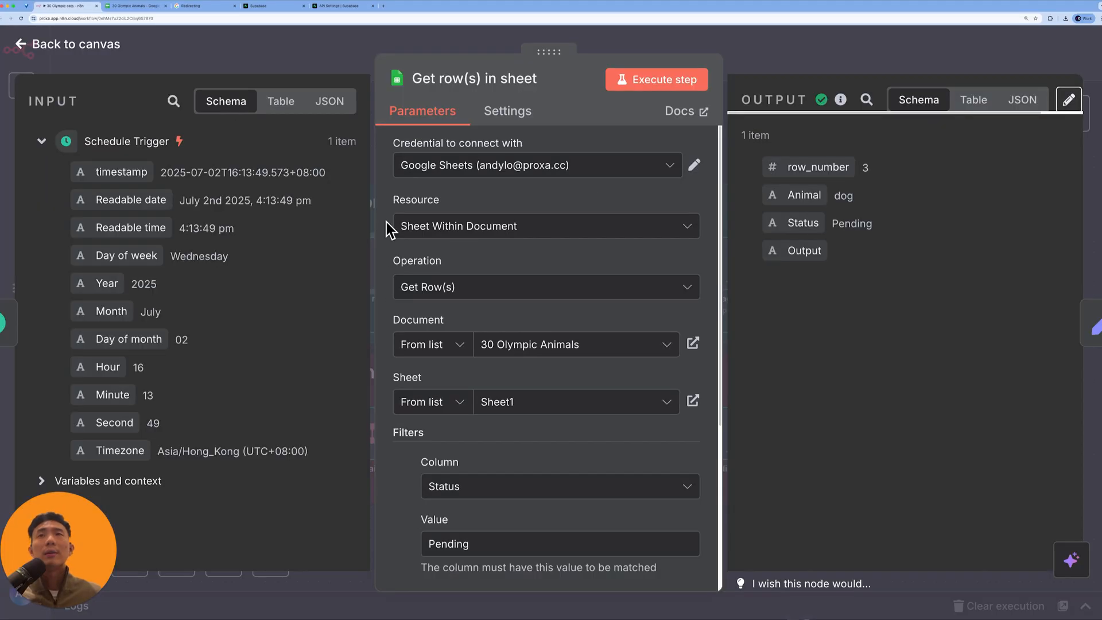
pyautogui.moveTo(410, 232)
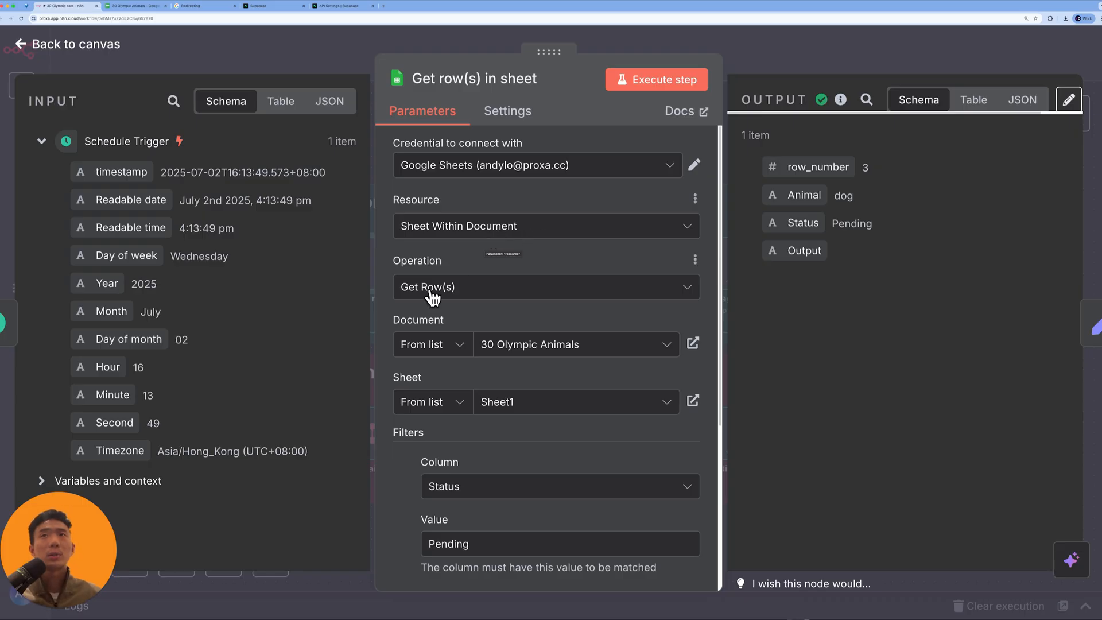
pyautogui.scroll(-3)
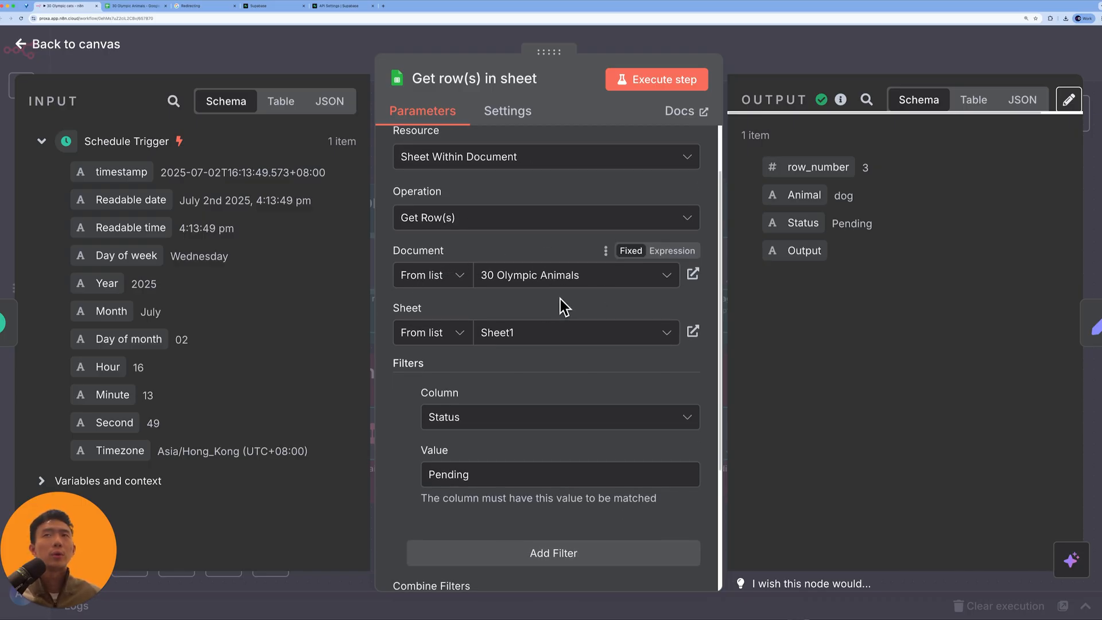
pyautogui.moveTo(236, 66)
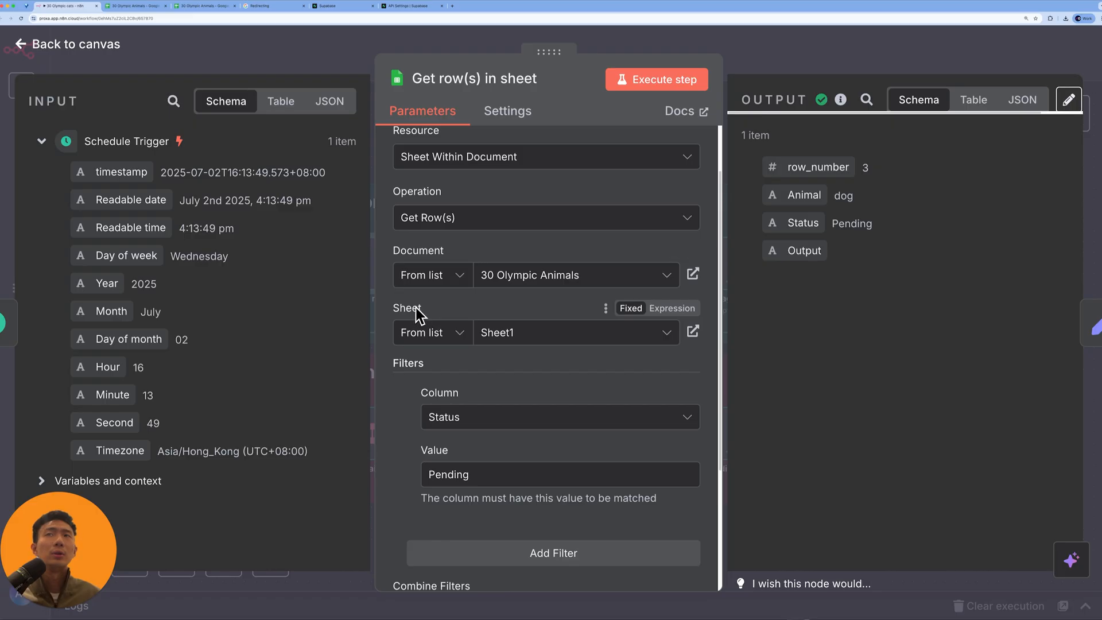
pyautogui.click(134, 6)
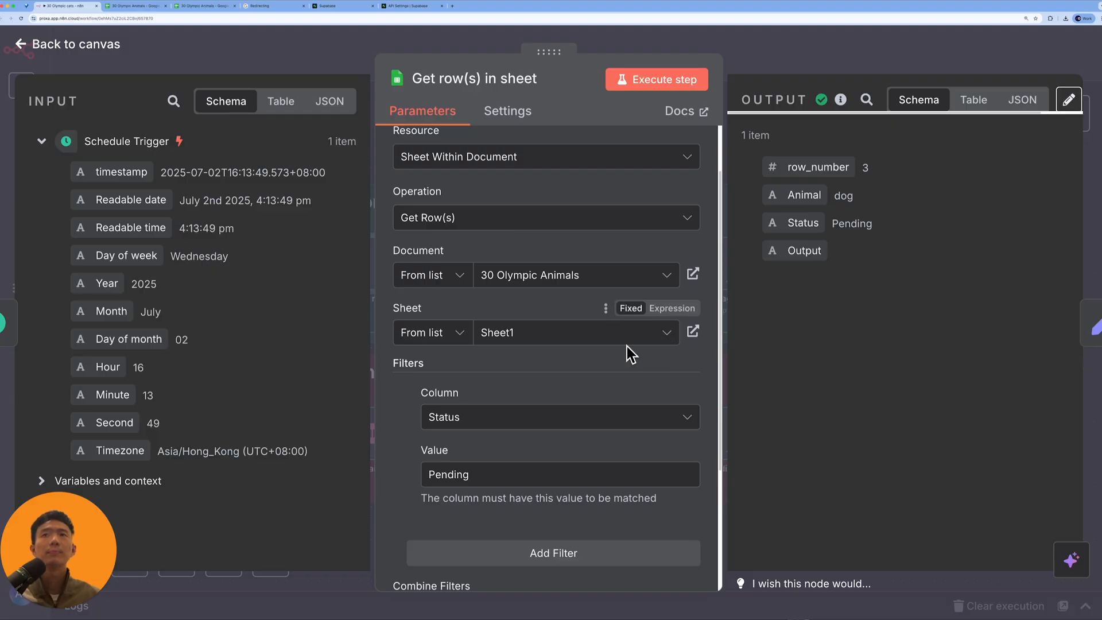
pyautogui.scroll(-3)
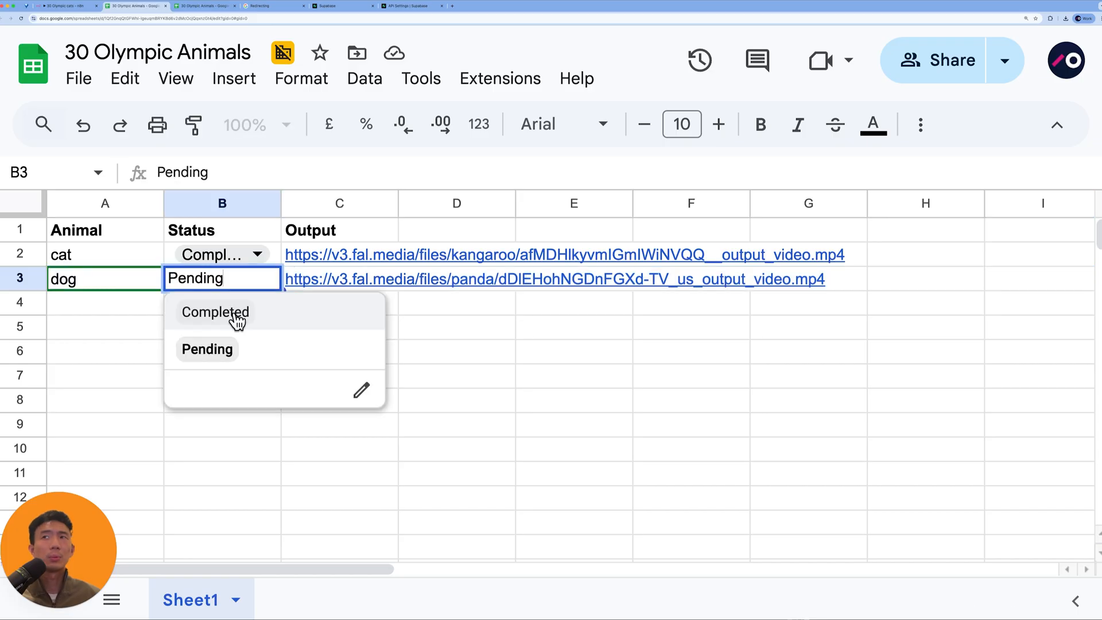
pyautogui.moveTo(225, 358)
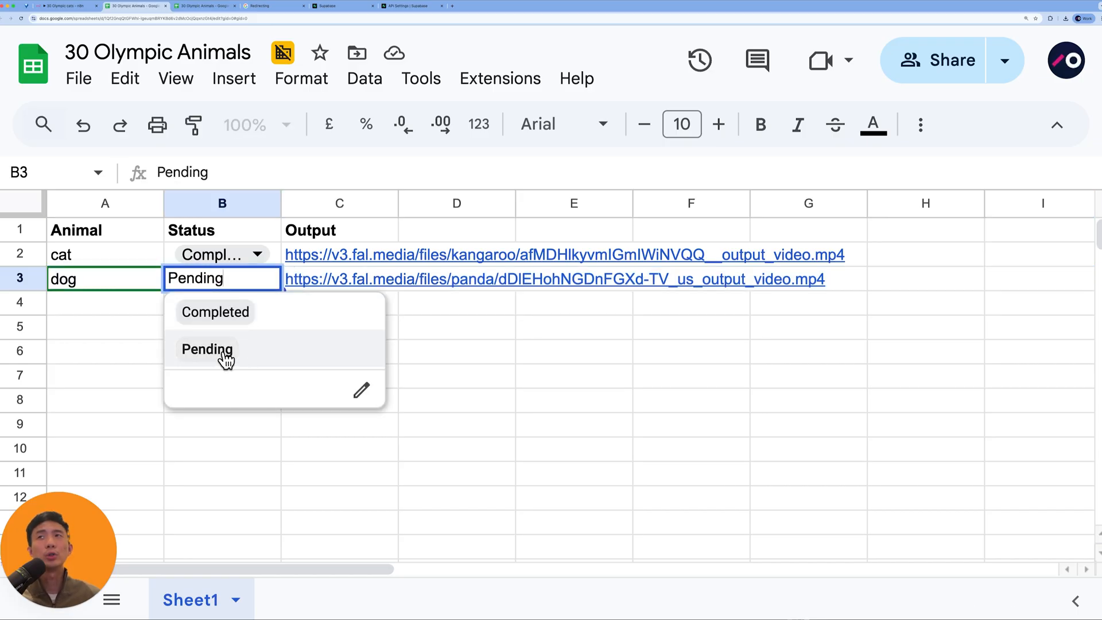
# - Switch to the spreadsheet to set the dog row's Status to Pending
pyautogui.click(204, 5)
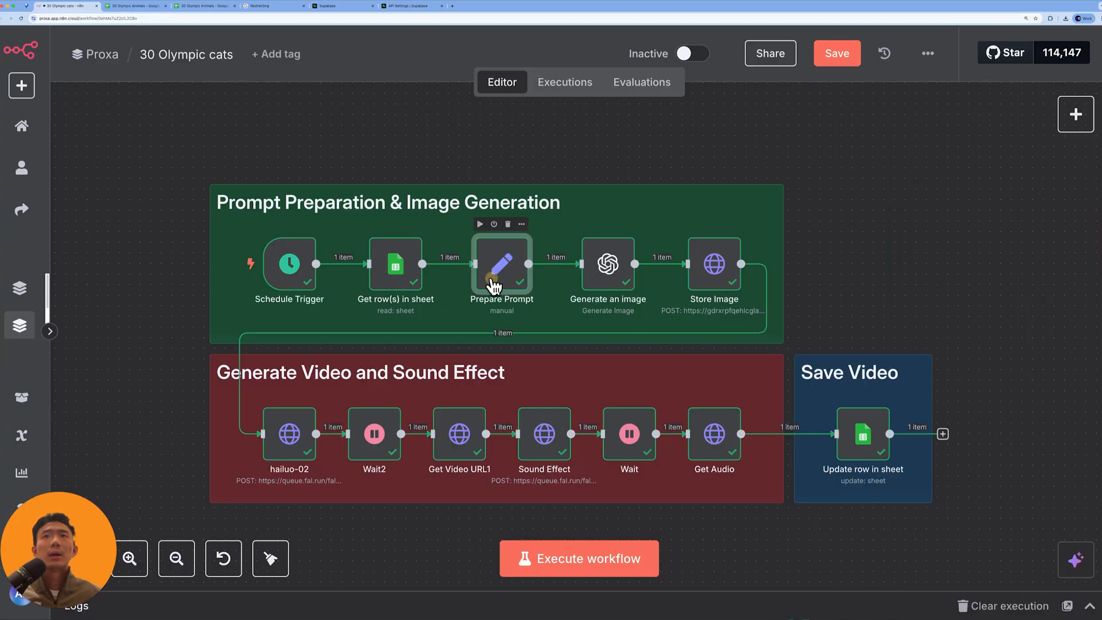
# - Open the Prepare Prompt node showing 'dog' inserted into the diving-arena prompt
pyautogui.doubleClick(501, 265)
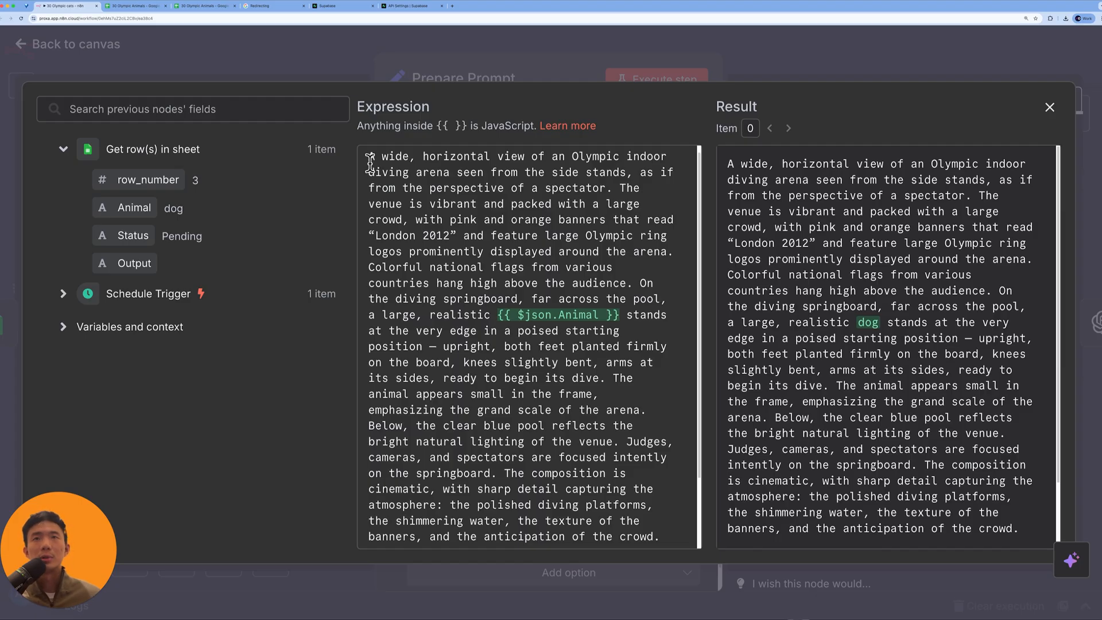
pyautogui.moveTo(513, 251)
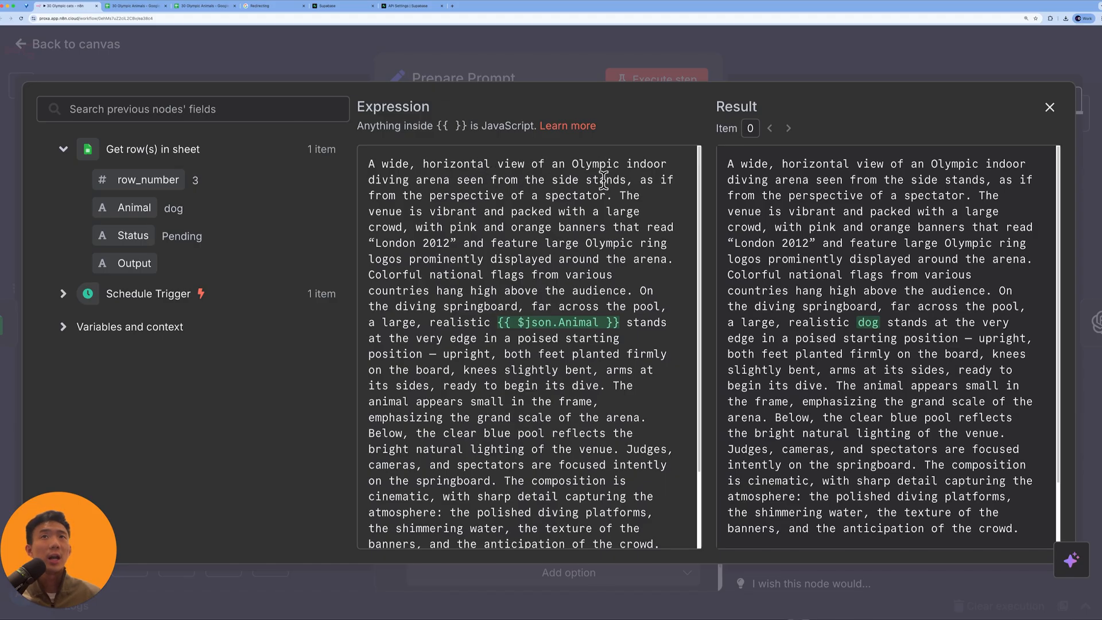
pyautogui.moveTo(395, 179)
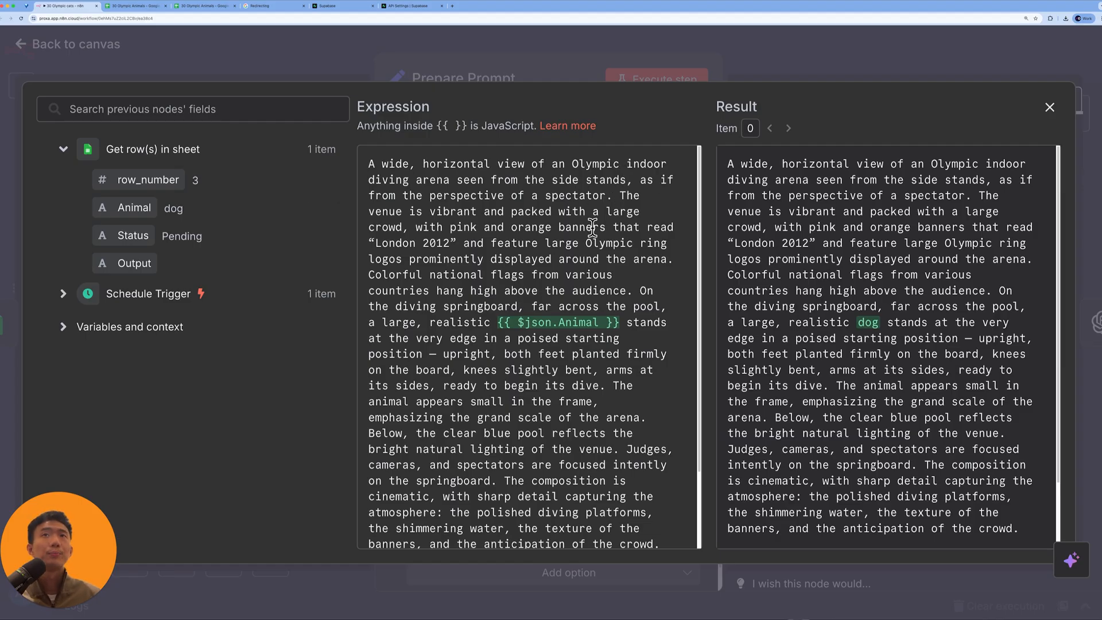
pyautogui.scroll(-3)
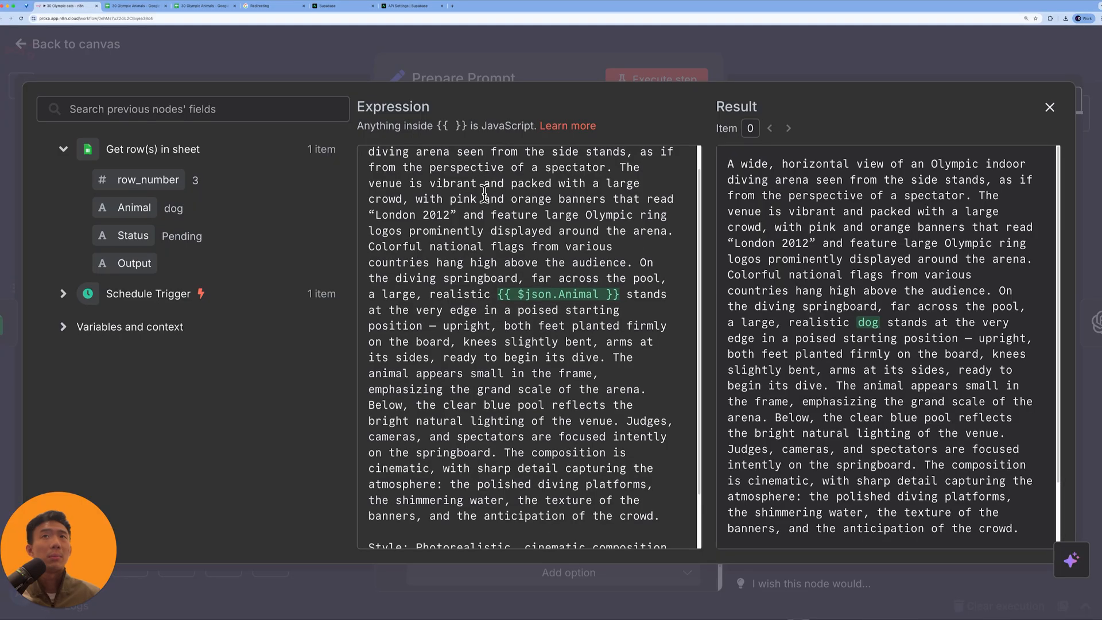
pyautogui.scroll(-3)
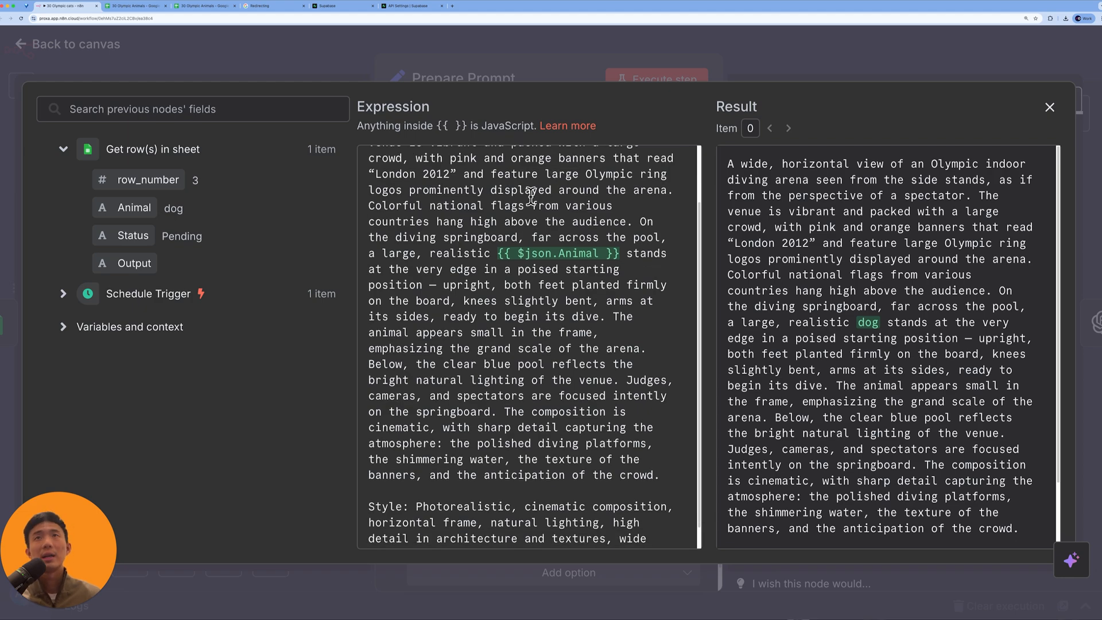
pyautogui.scroll(-3)
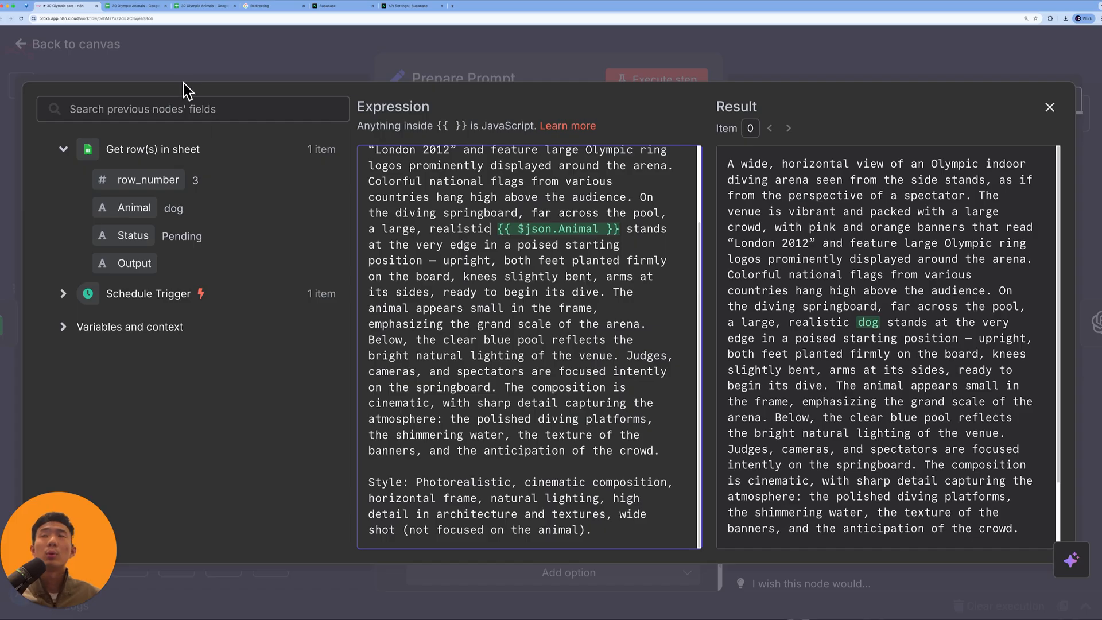
pyautogui.moveTo(134, 208)
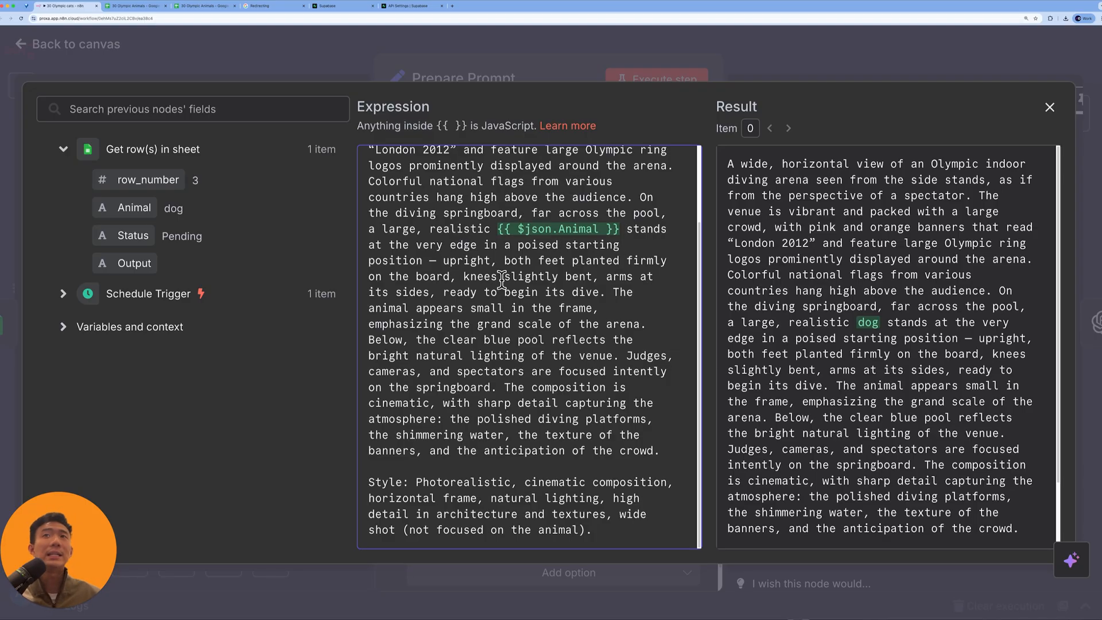
pyautogui.moveTo(635, 274)
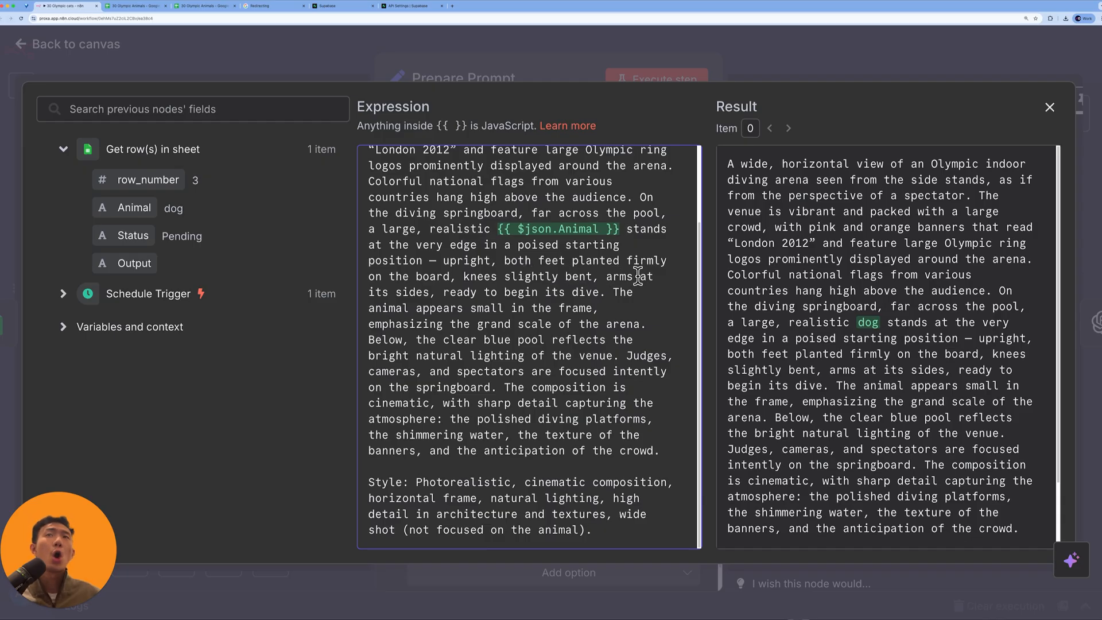
pyautogui.moveTo(445, 291)
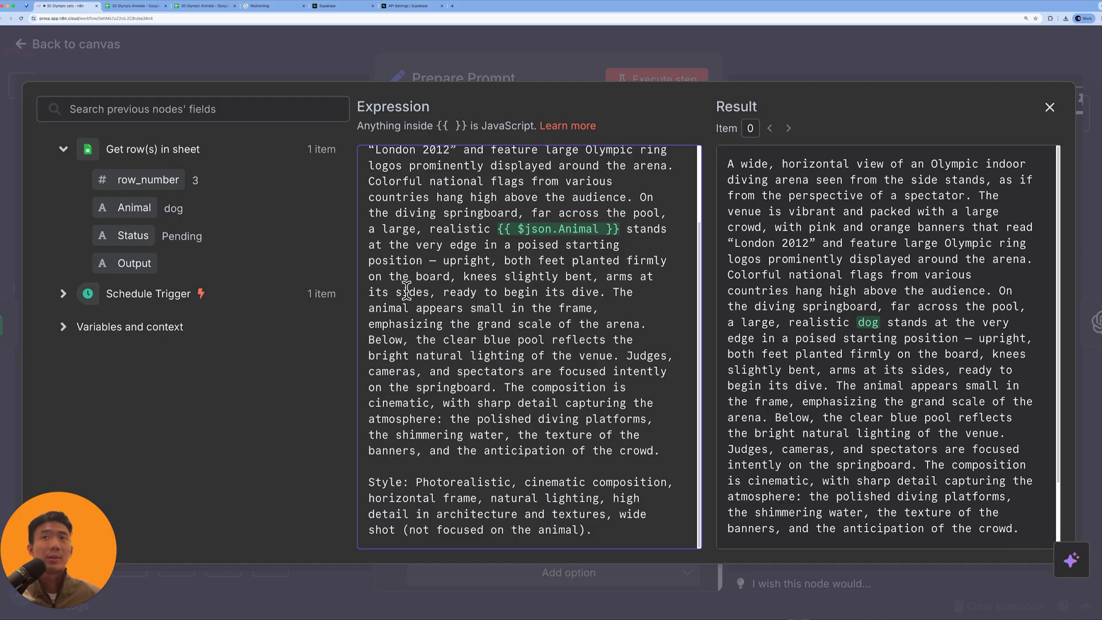
pyautogui.moveTo(550, 308)
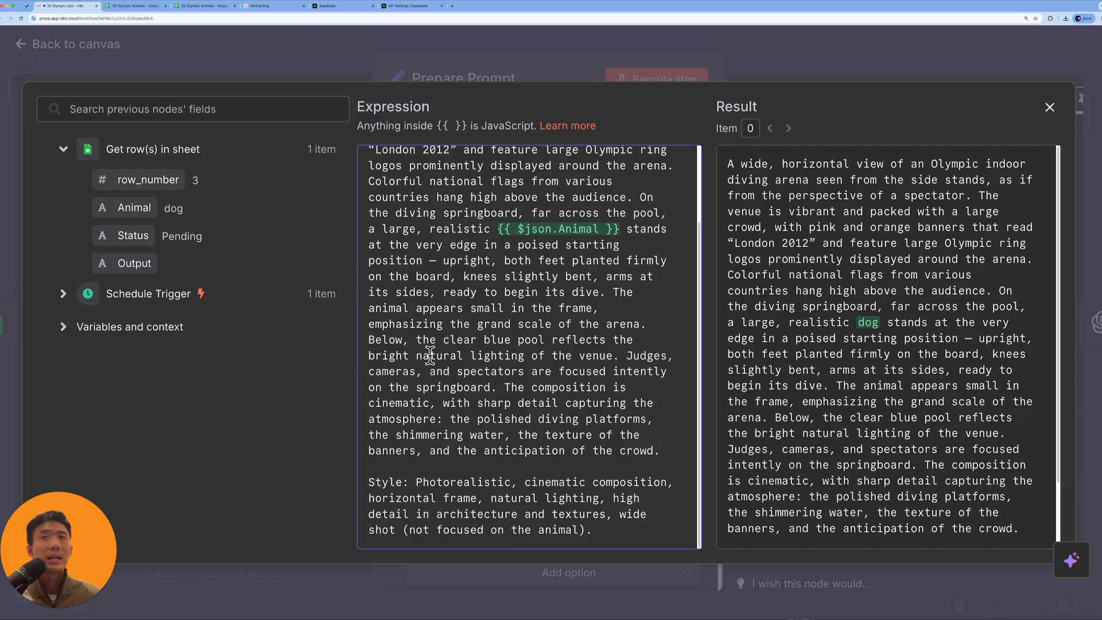
pyautogui.moveTo(610, 354)
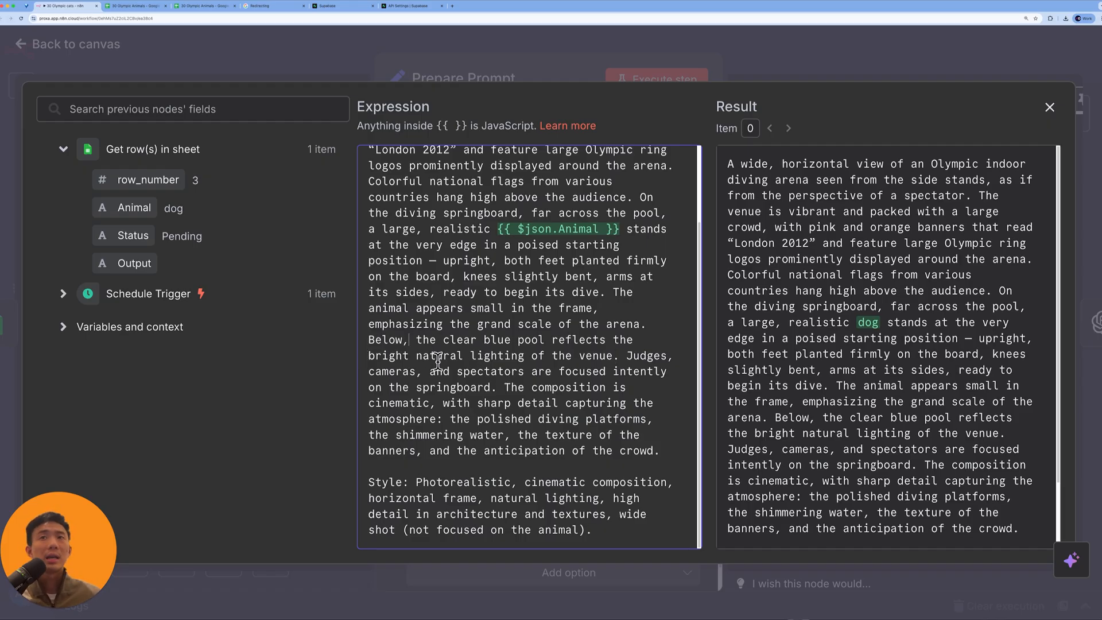
pyautogui.moveTo(585, 386)
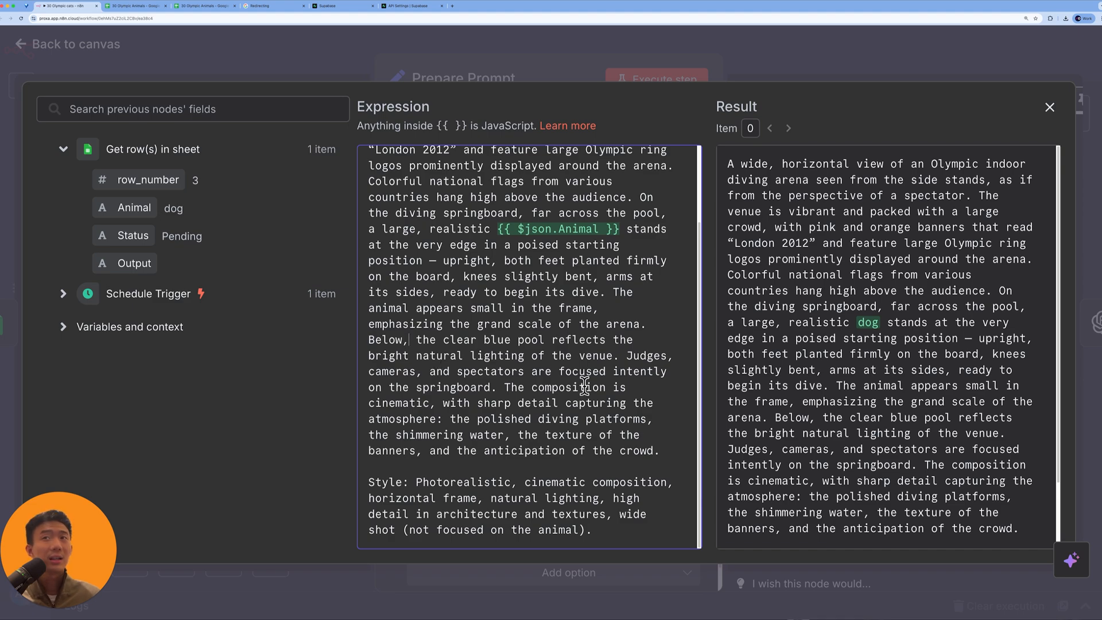
pyautogui.doubleClick(545, 387)
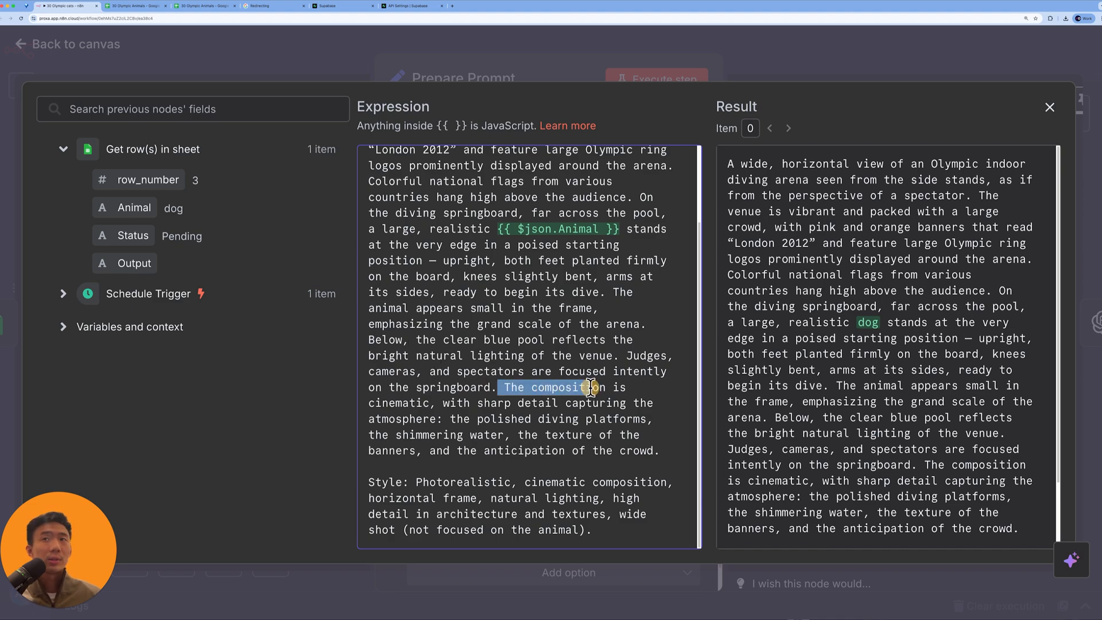
pyautogui.moveTo(595, 387); pyautogui.dragTo(427, 403)
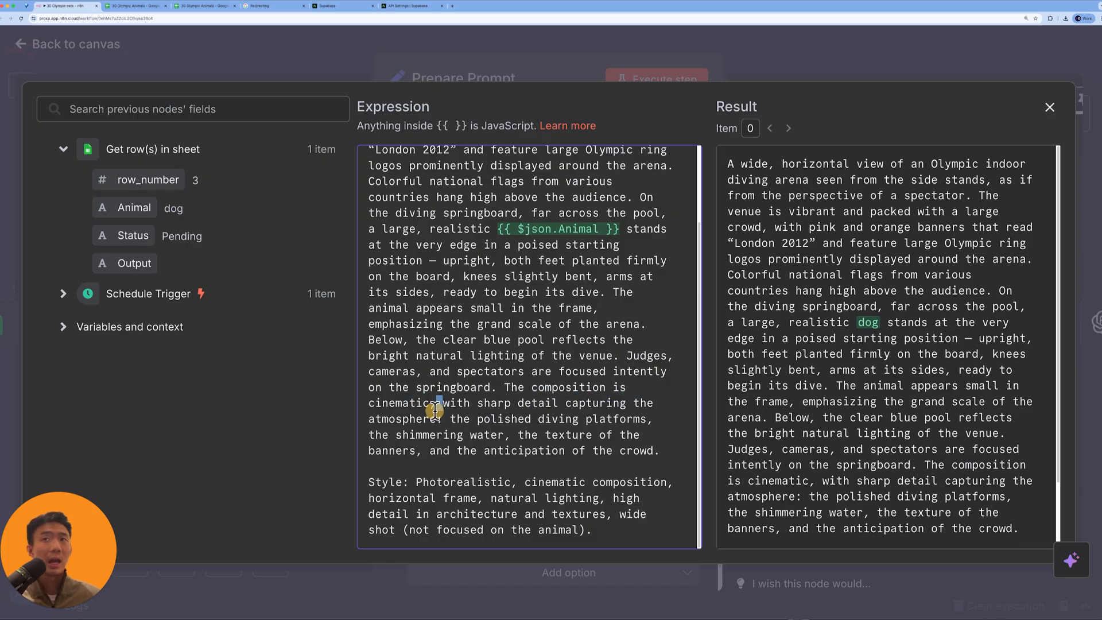
pyautogui.doubleClick(461, 418)
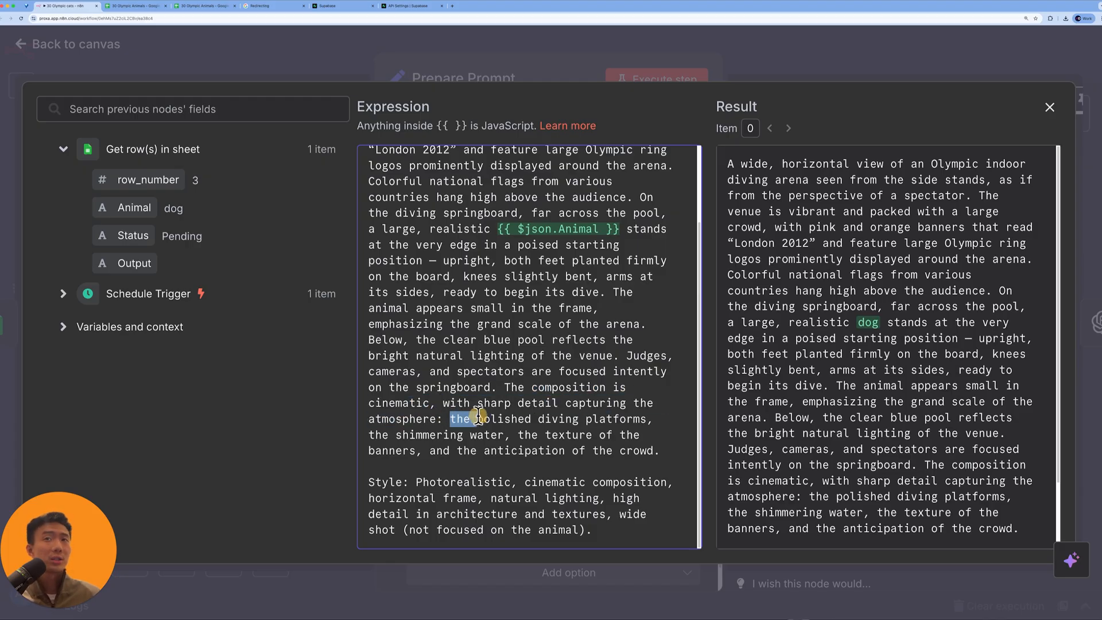
pyautogui.moveTo(452, 418); pyautogui.dragTo(650, 418)
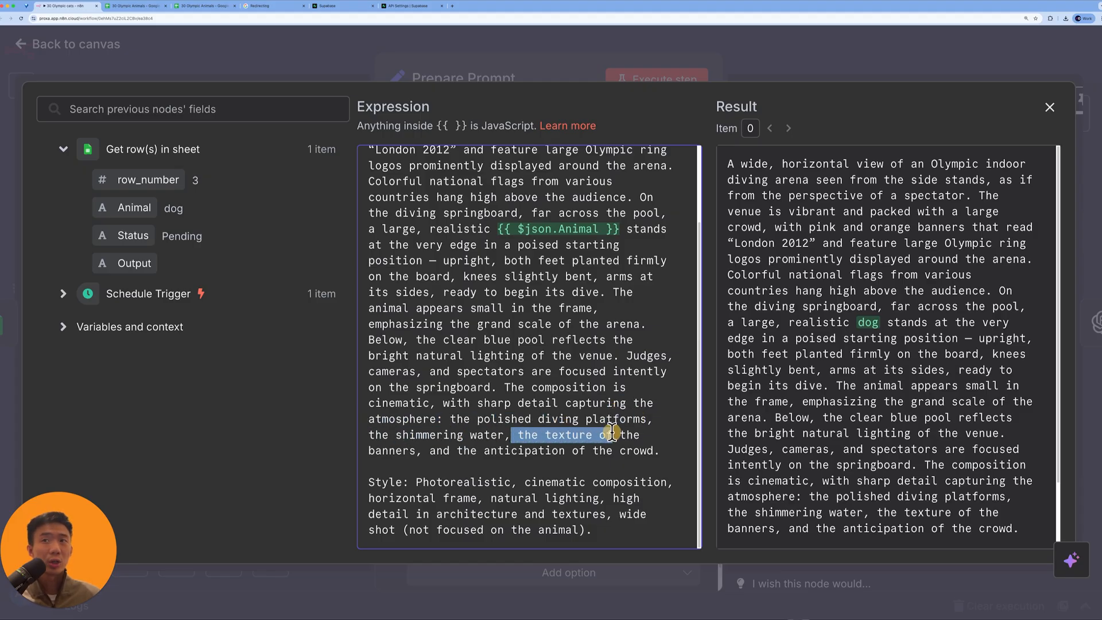
pyautogui.moveTo(612, 435); pyautogui.dragTo(608, 450)
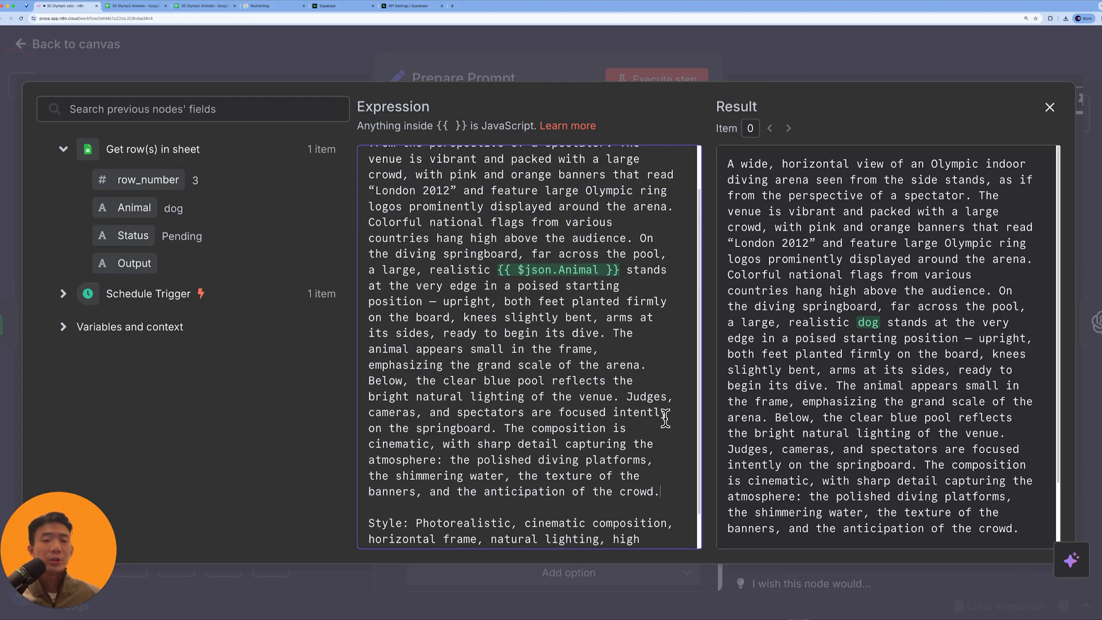
pyautogui.scroll(-3)
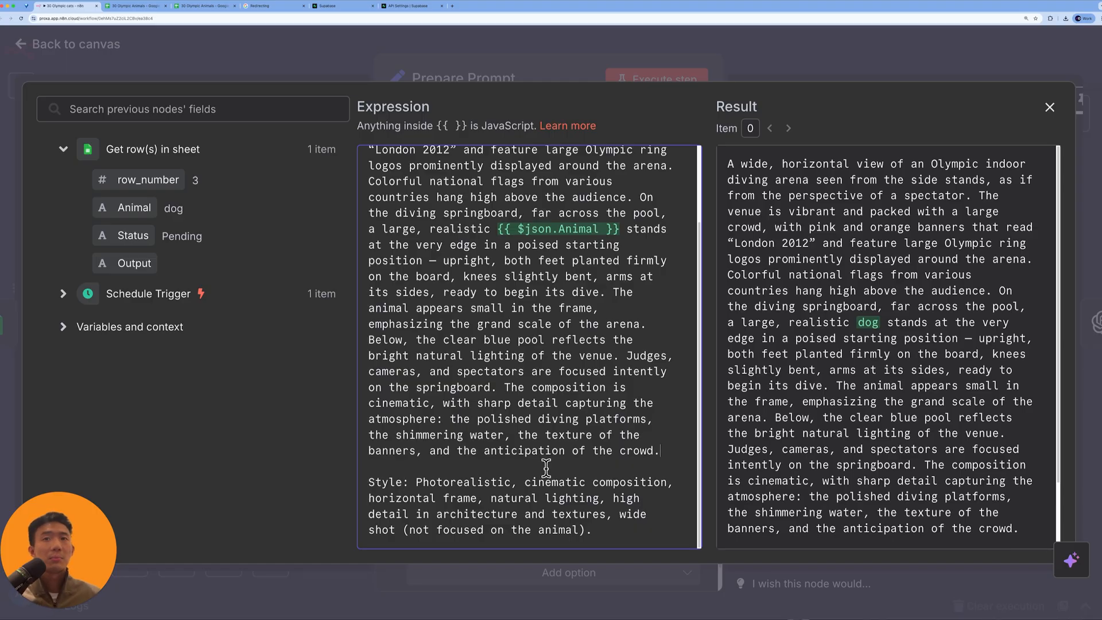
pyautogui.moveTo(485, 506)
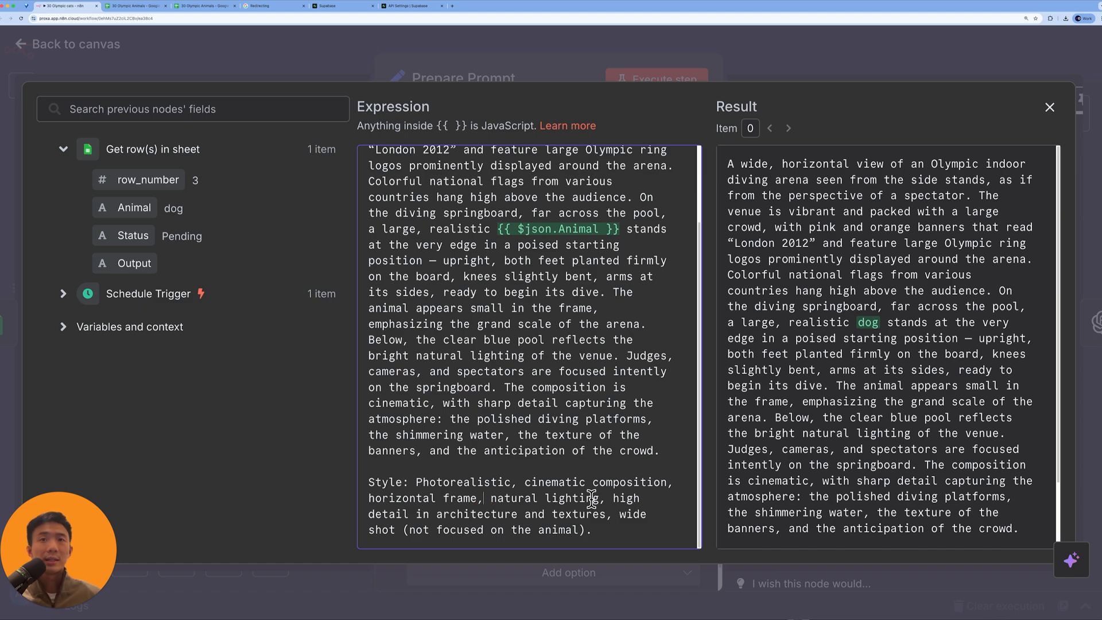
pyautogui.moveTo(513, 508)
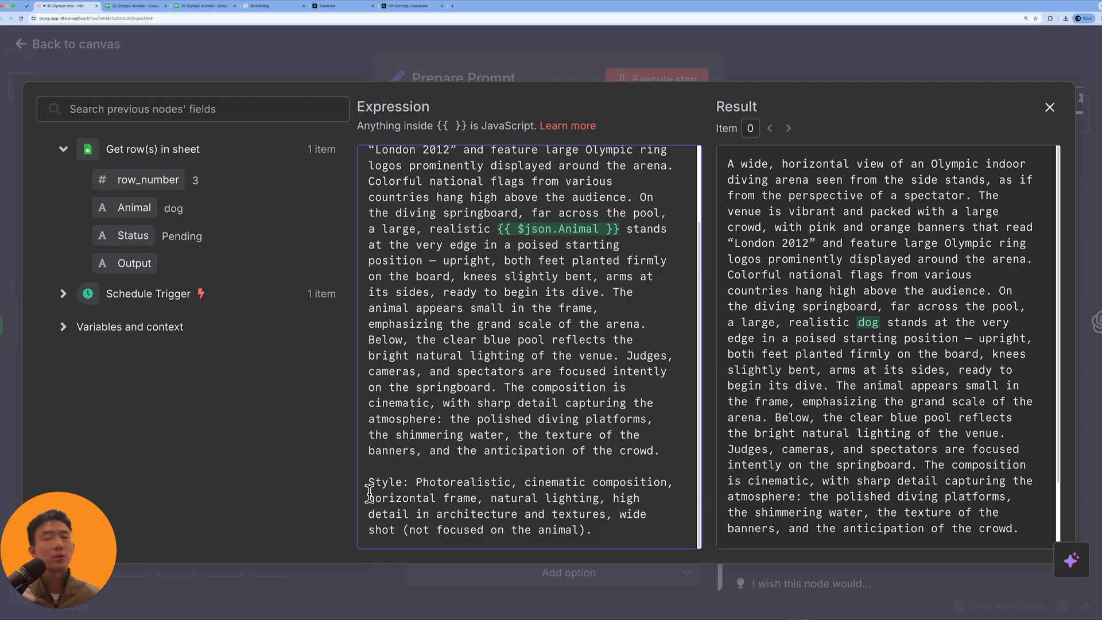
# - Close the Prepare Prompt expression editor and review the prompt_img field on the canvas
pyautogui.click(1050, 106)
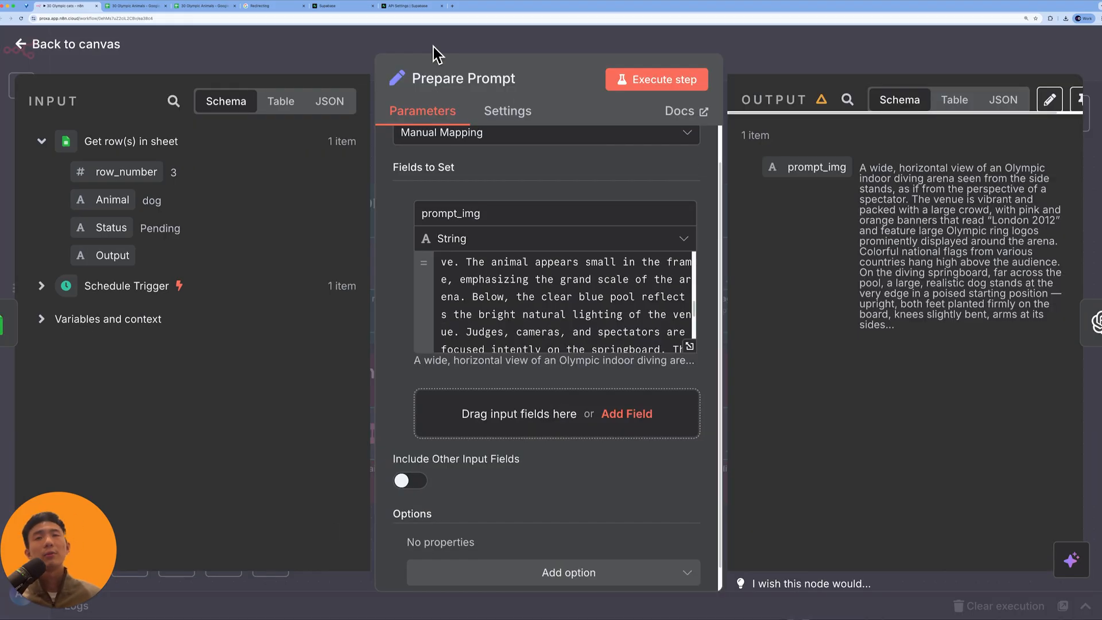
pyautogui.moveTo(156, 369)
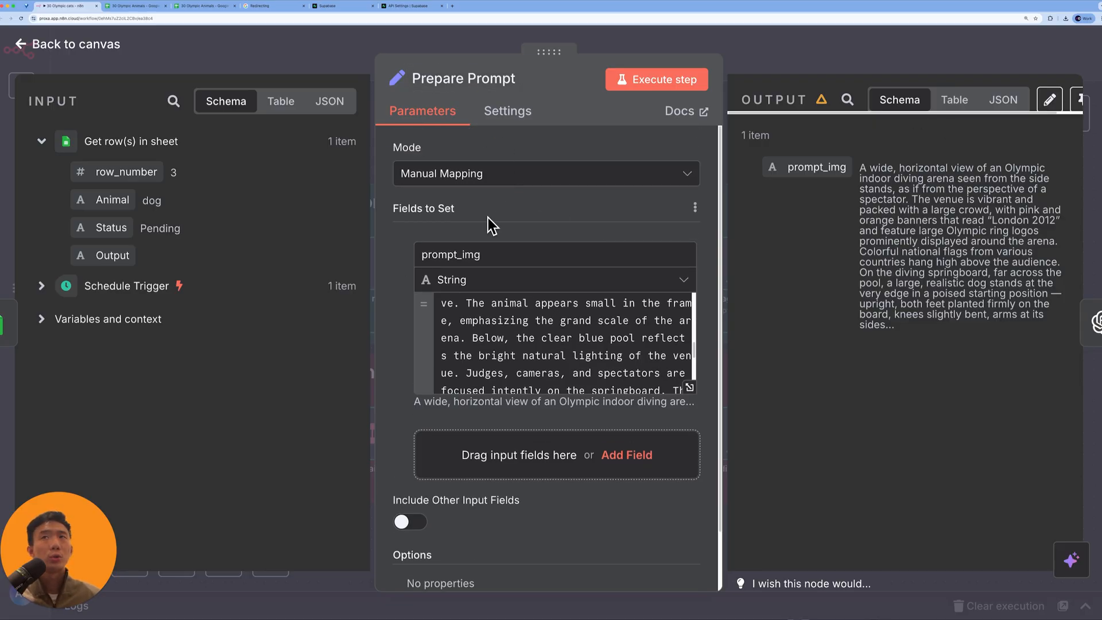
pyautogui.click(451, 254)
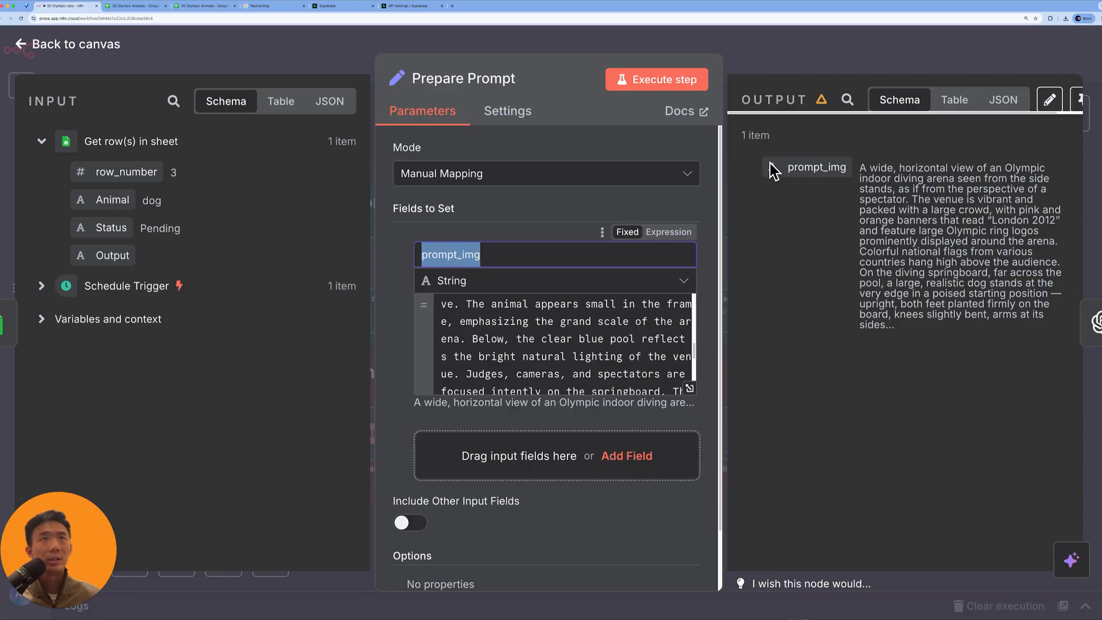
pyautogui.doubleClick(818, 167)
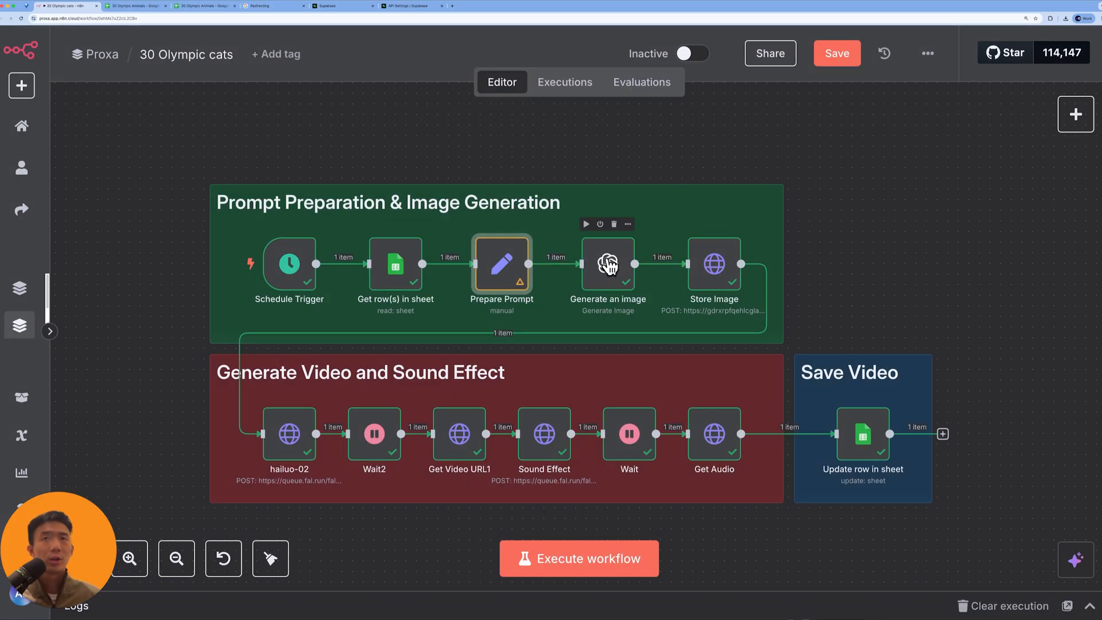
pyautogui.doubleClick(607, 266)
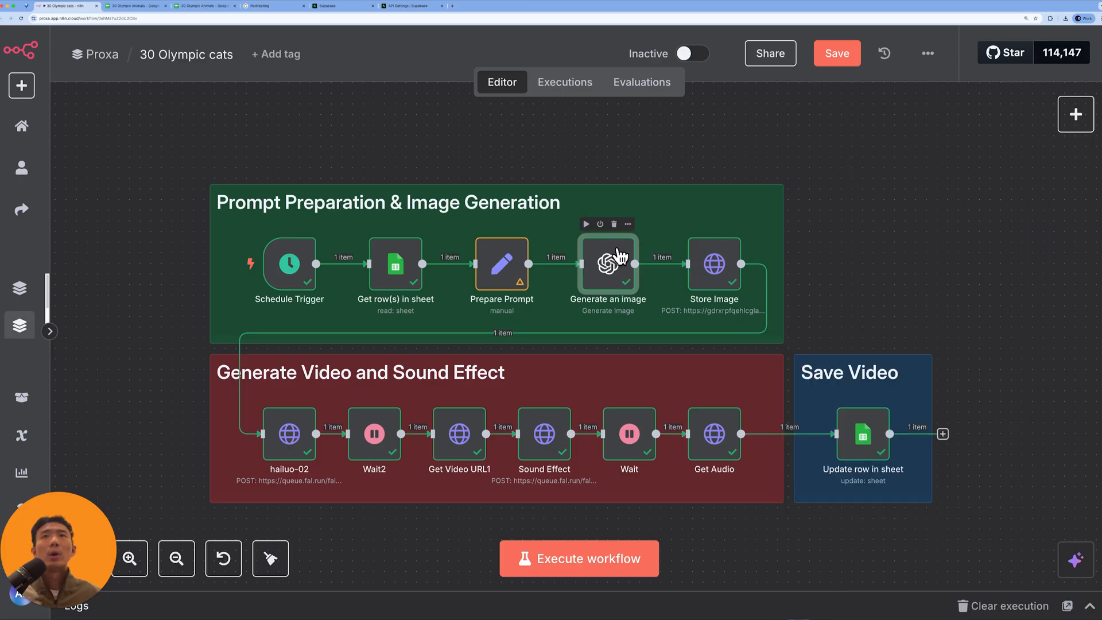
pyautogui.doubleClick(608, 263)
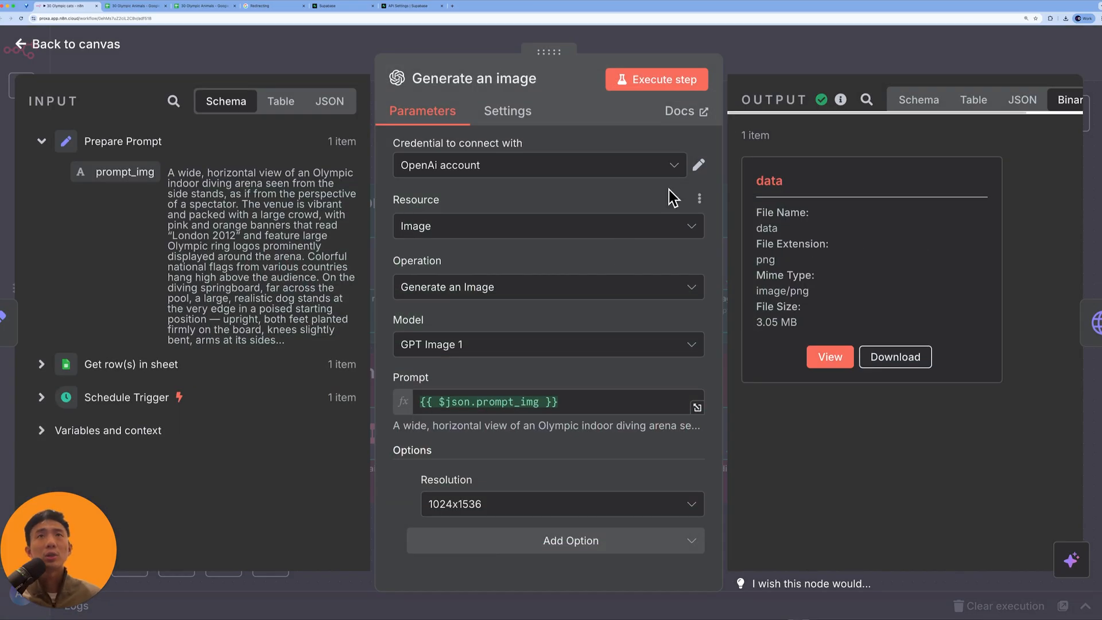
pyautogui.click(538, 165)
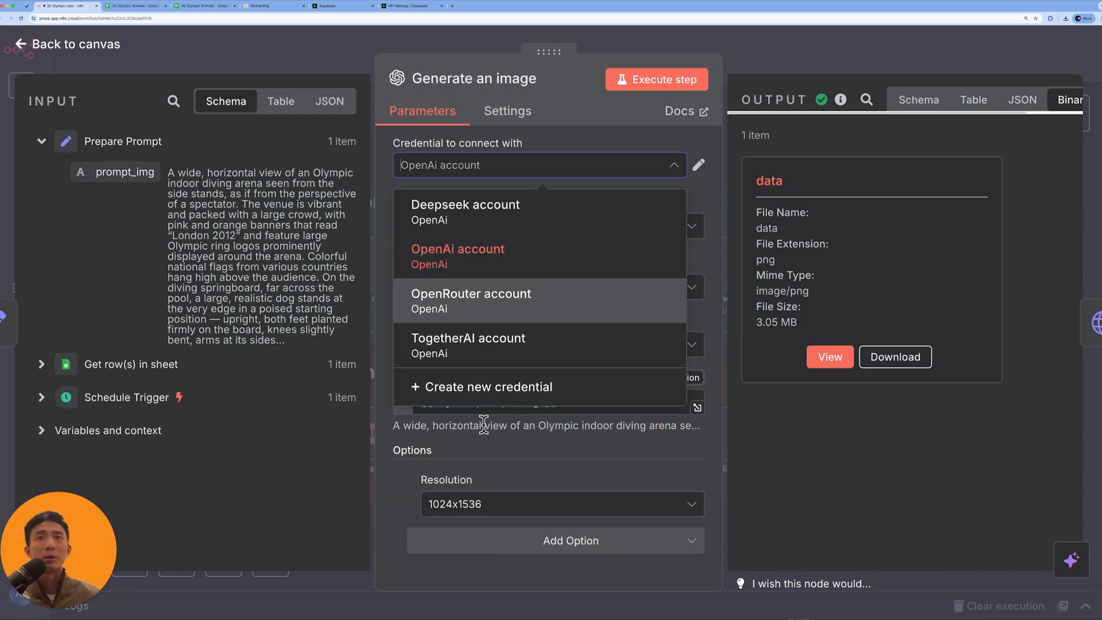
pyautogui.click(697, 164)
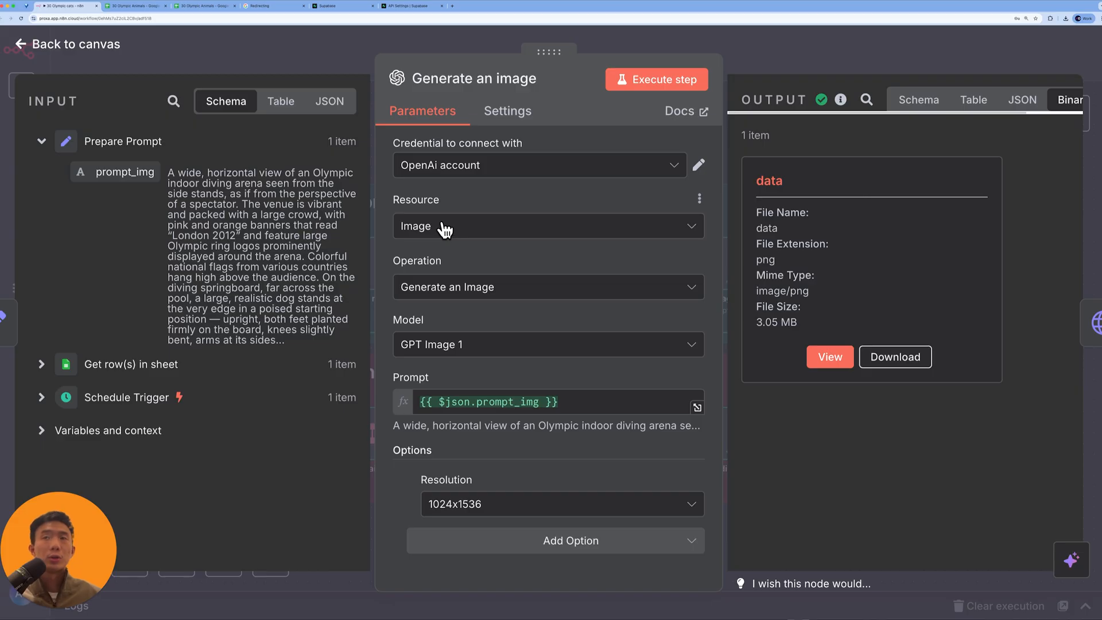
pyautogui.moveTo(506, 306)
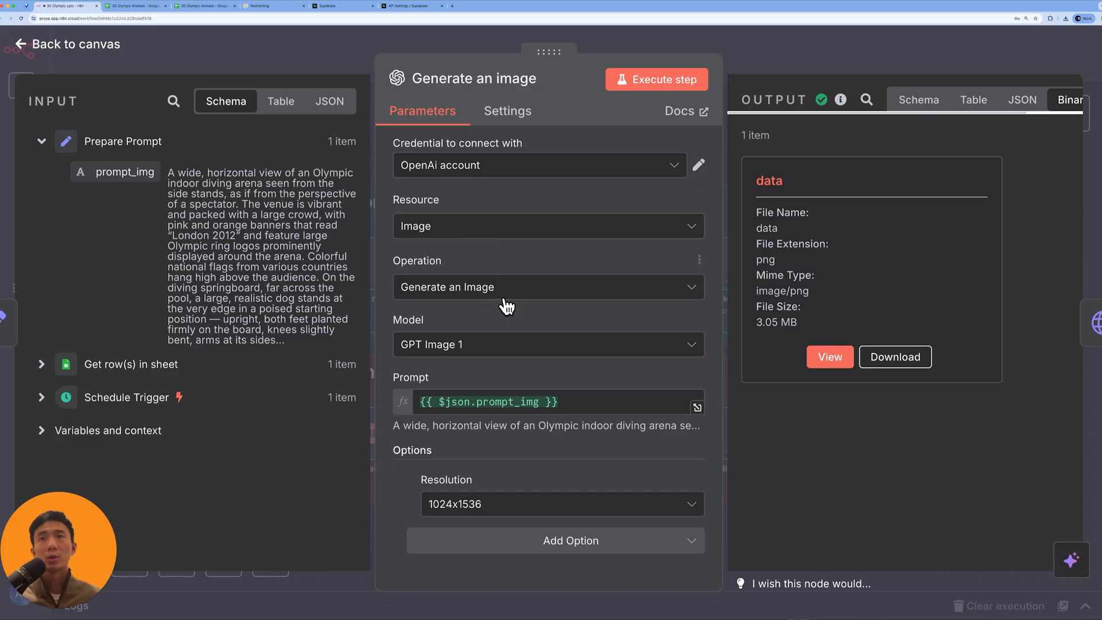
pyautogui.moveTo(425, 353)
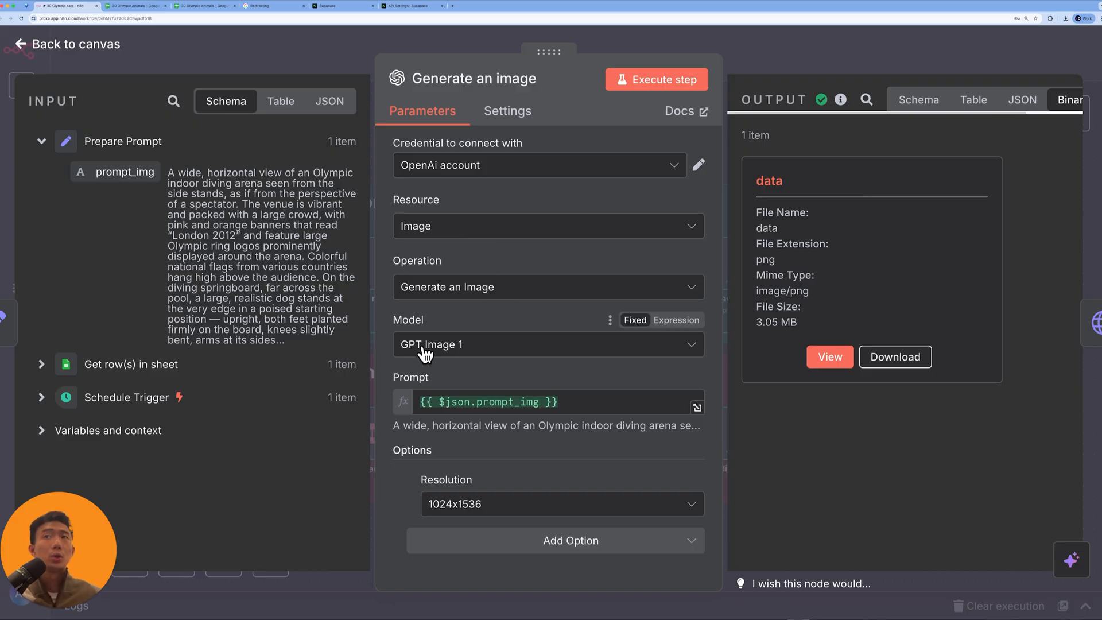
pyautogui.moveTo(549, 380)
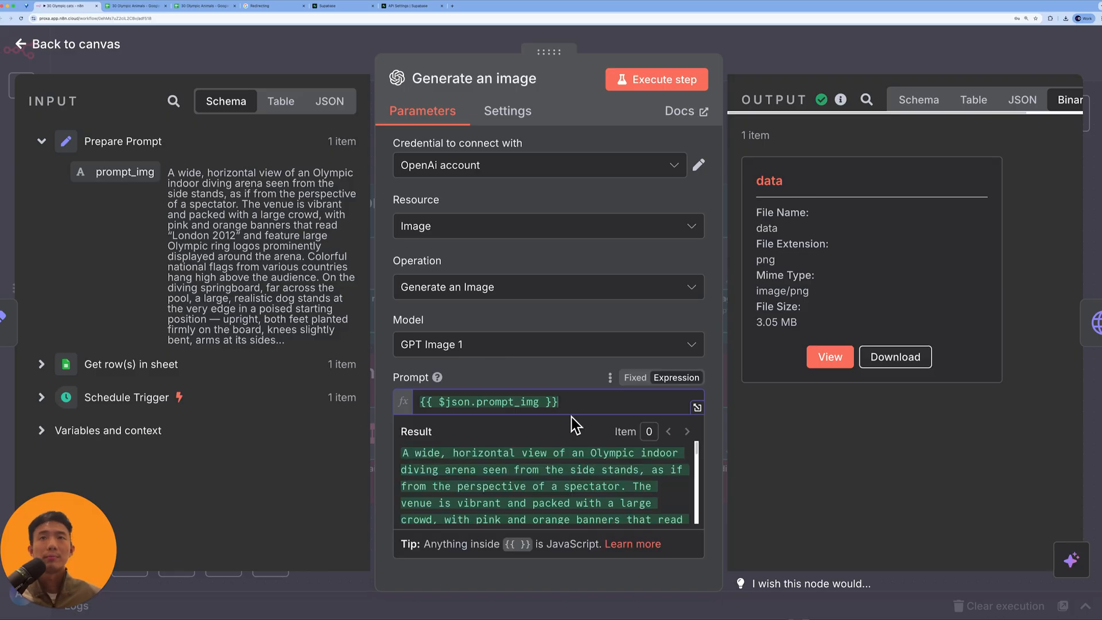
pyautogui.click(548, 345)
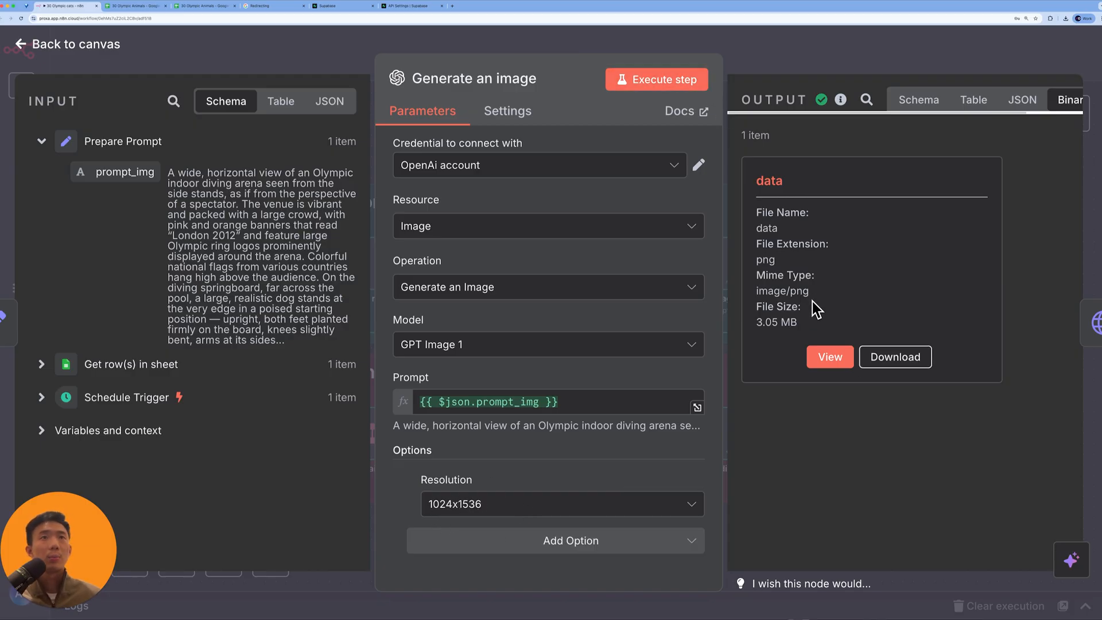
pyautogui.click(830, 357)
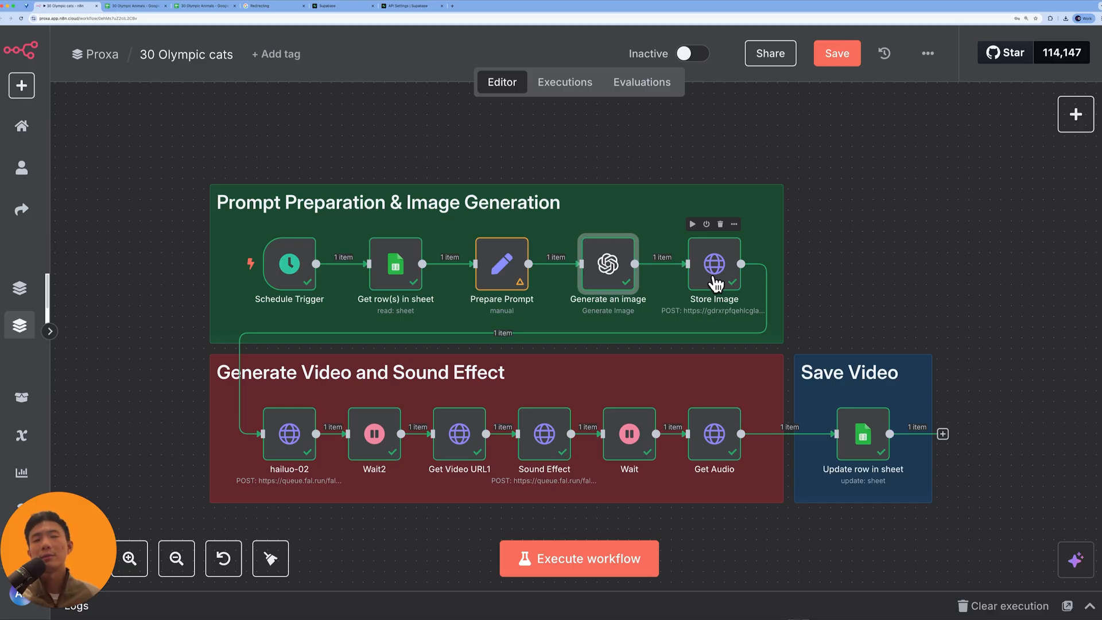
pyautogui.moveTo(721, 275)
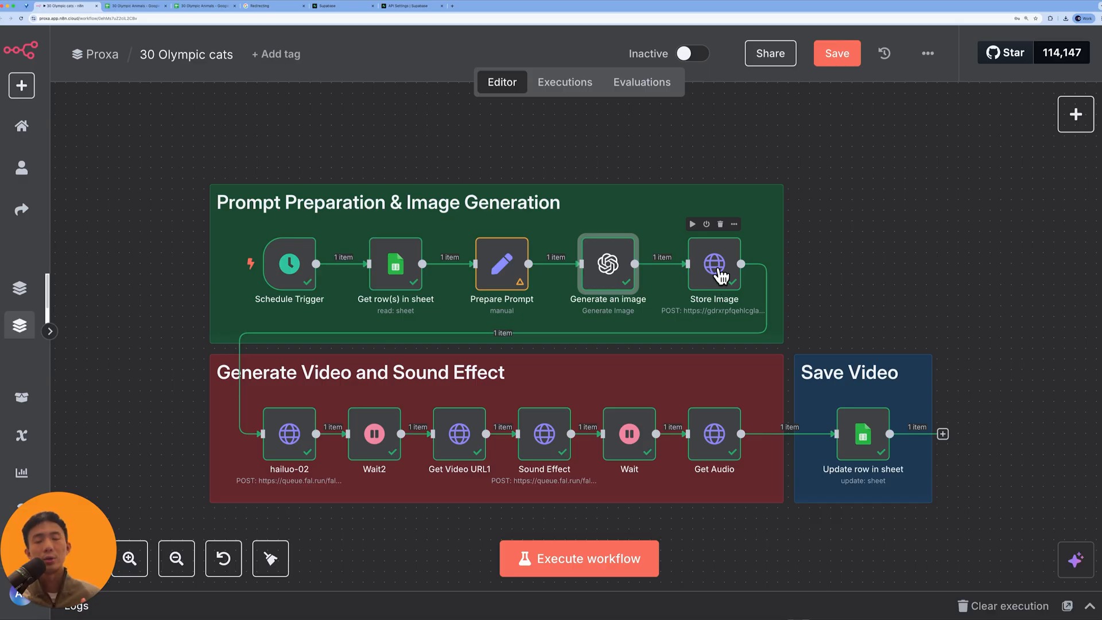
# - Search nodes for 'supa' and 'http', then open the Store Image node
pyautogui.write('supa')
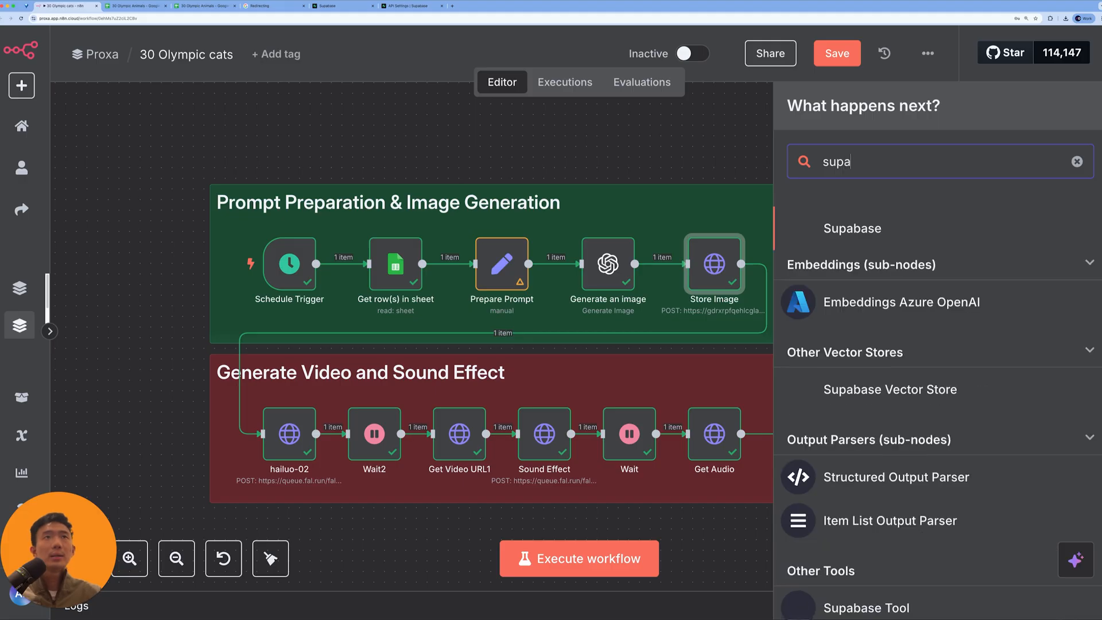
pyautogui.click(851, 228)
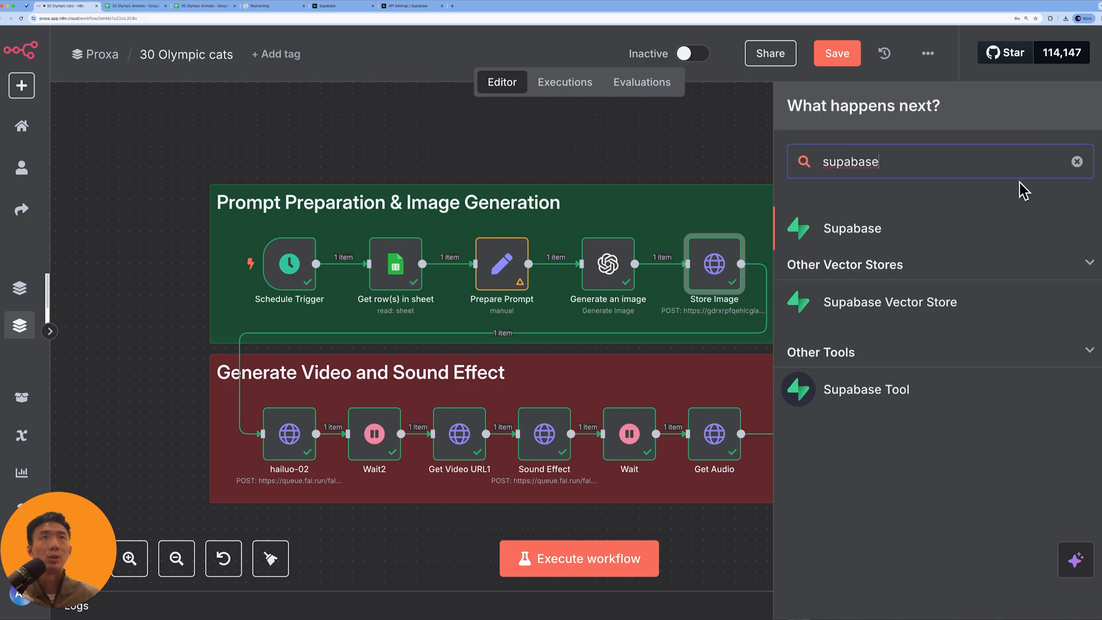
pyautogui.click(1077, 160)
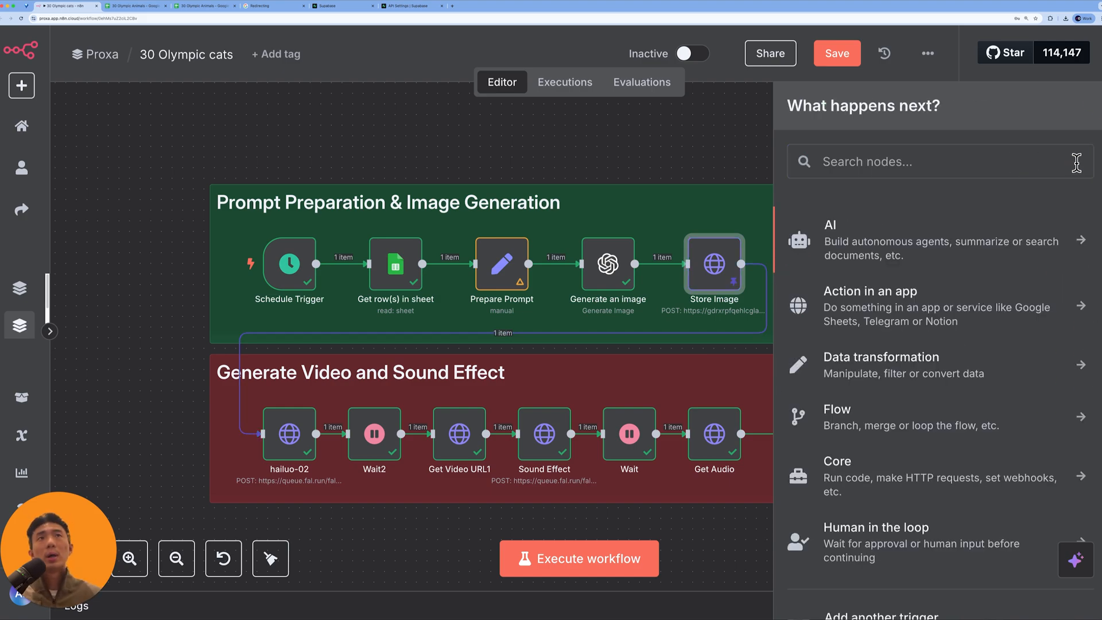
pyautogui.write('http')
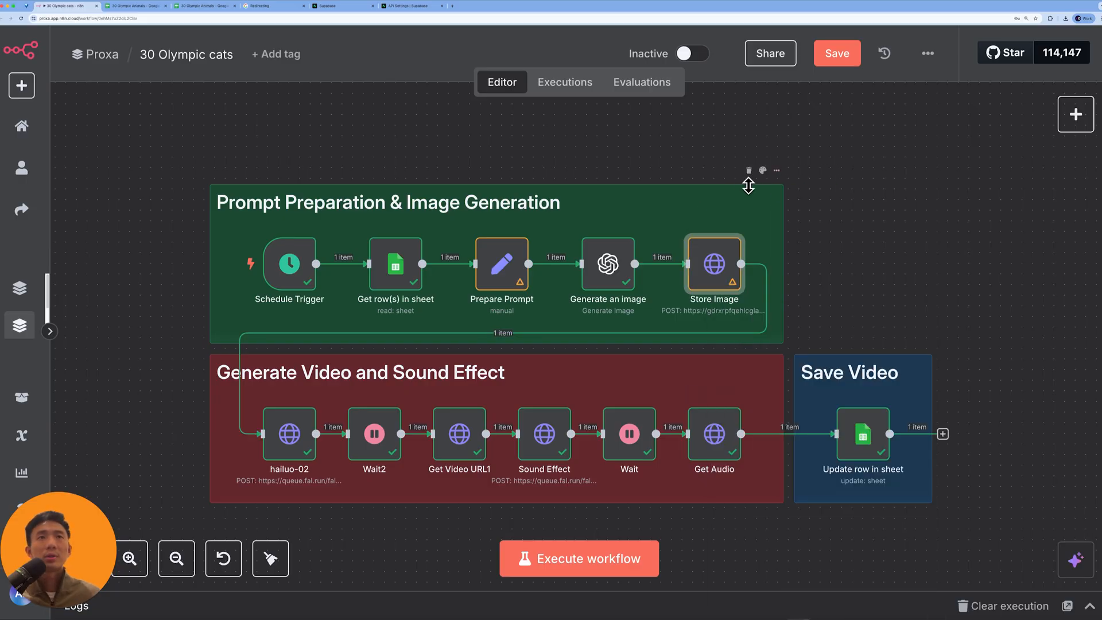
pyautogui.moveTo(714, 267)
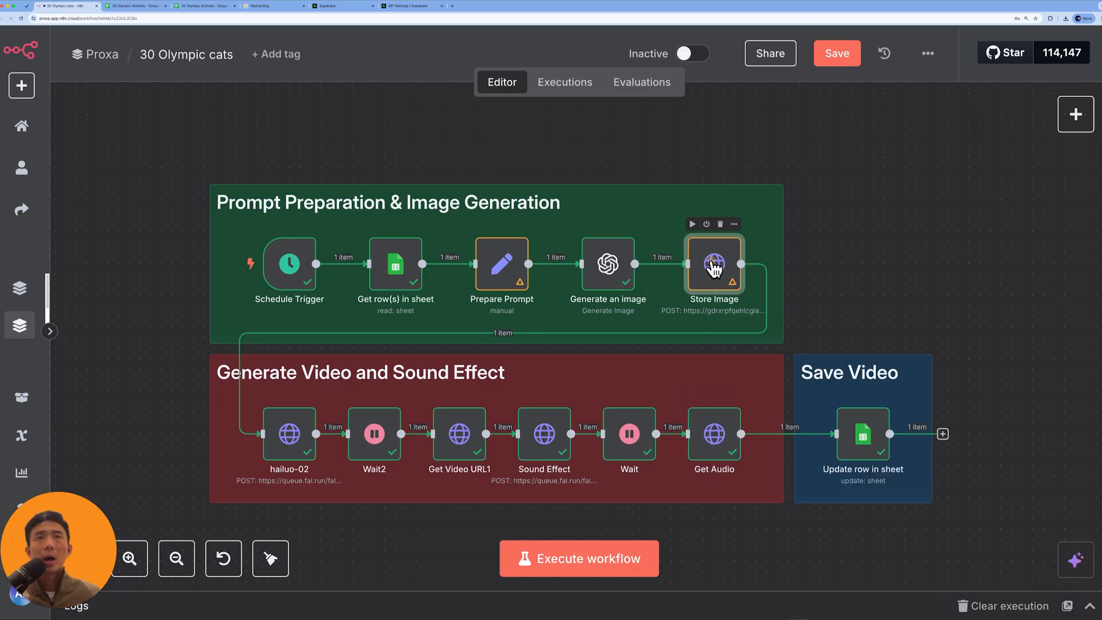
pyautogui.doubleClick(713, 264)
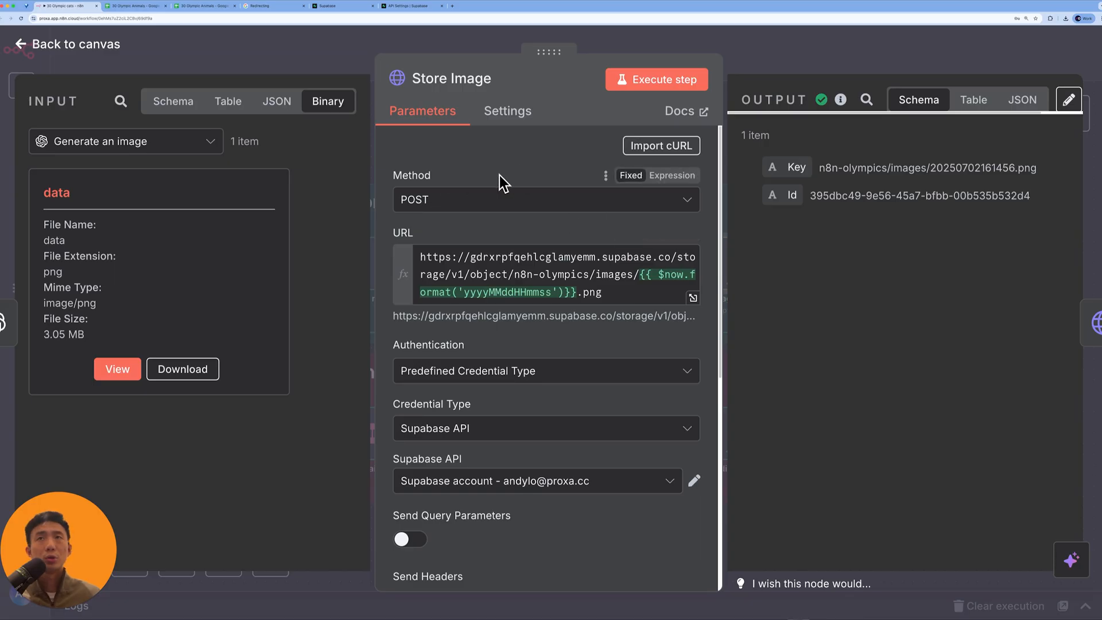
# - Scroll through the Store Image upload URL, then view the Supabase project dashboard
pyautogui.scroll(-3)
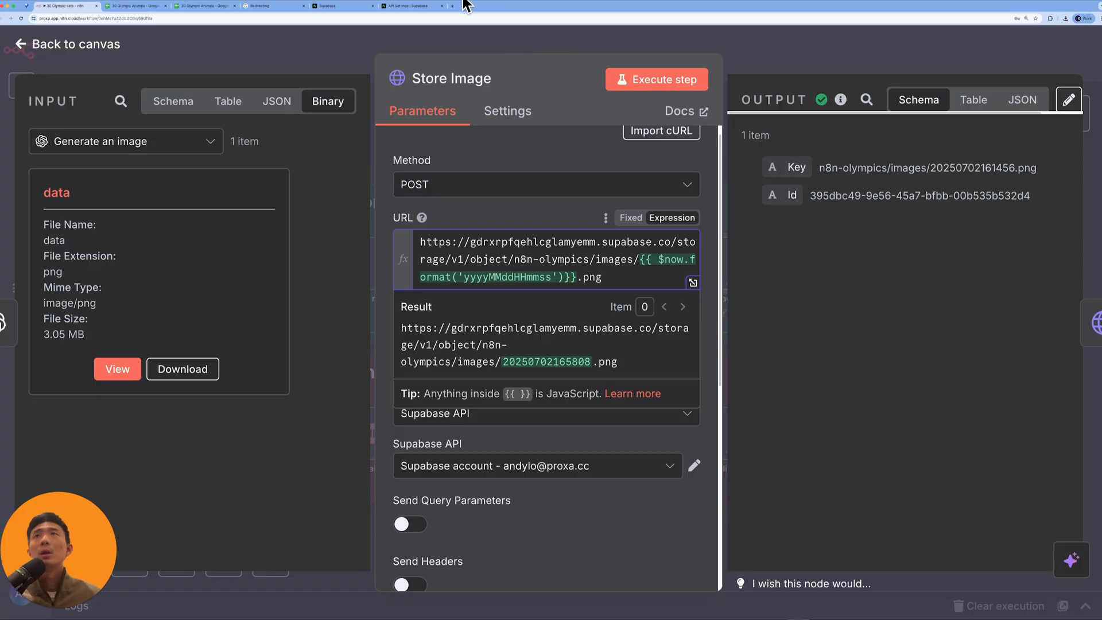
pyautogui.click(343, 5)
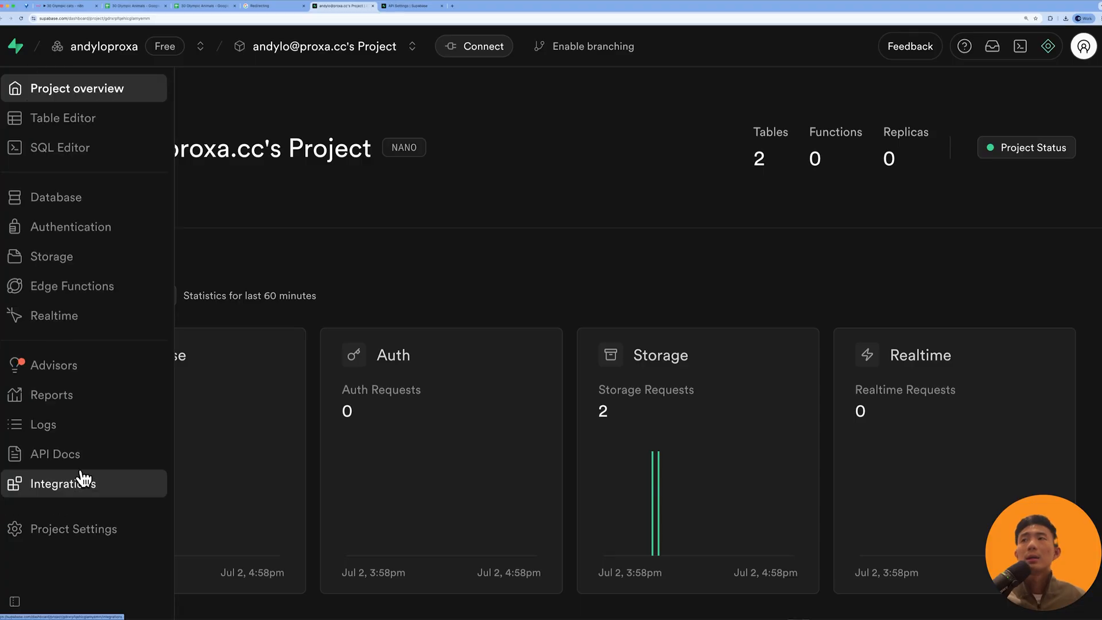
# - Copy the Project URL from Supabase Project Settings > Data API
pyautogui.click(75, 529)
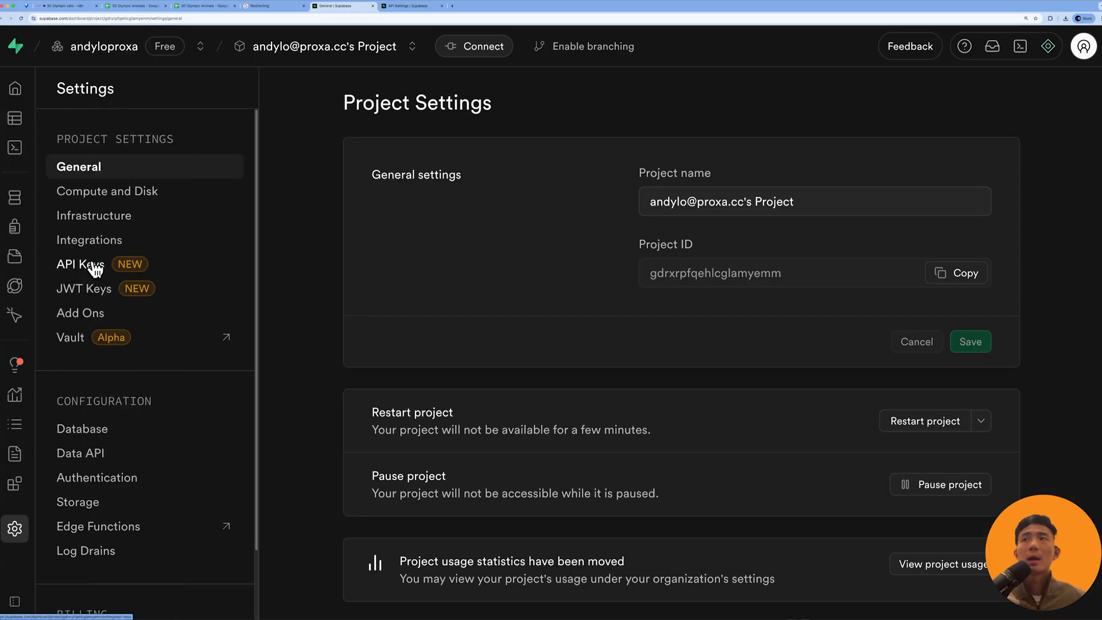
pyautogui.click(81, 453)
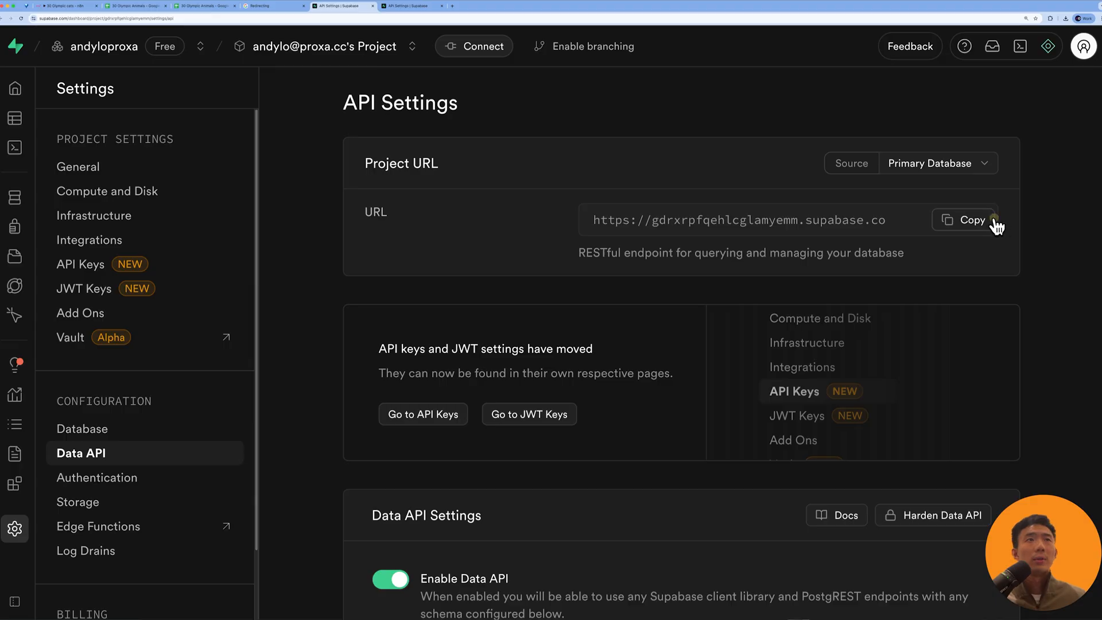
pyautogui.click(967, 220)
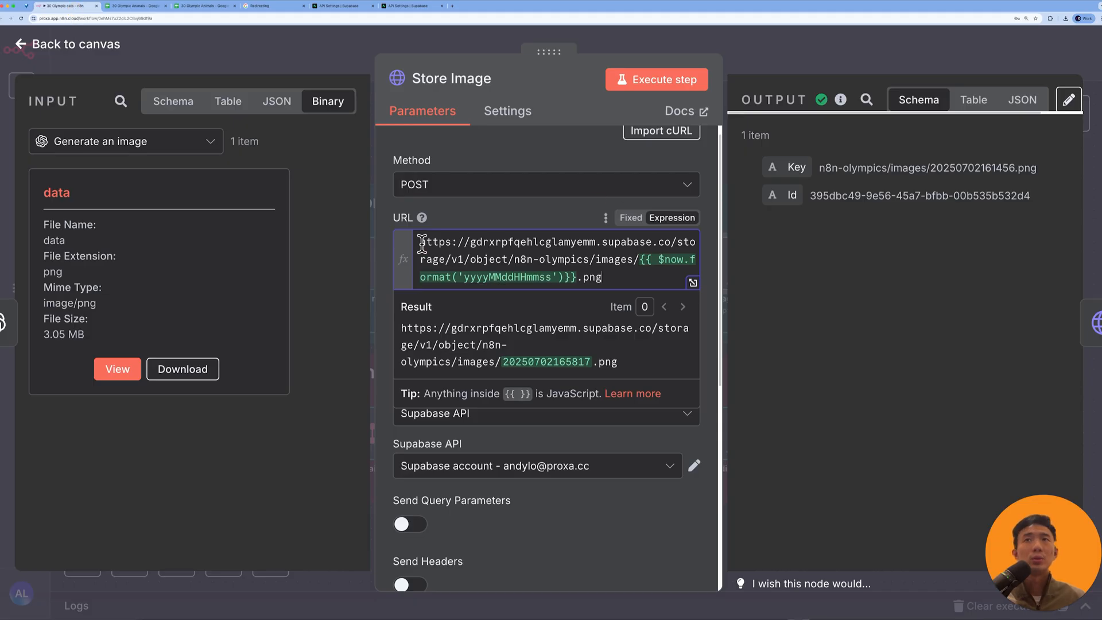
# - Highlight 'n8n-olympics' in the upload URL and view Supabase's storage bucket list
pyautogui.moveTo(420, 242); pyautogui.dragTo(668, 242)
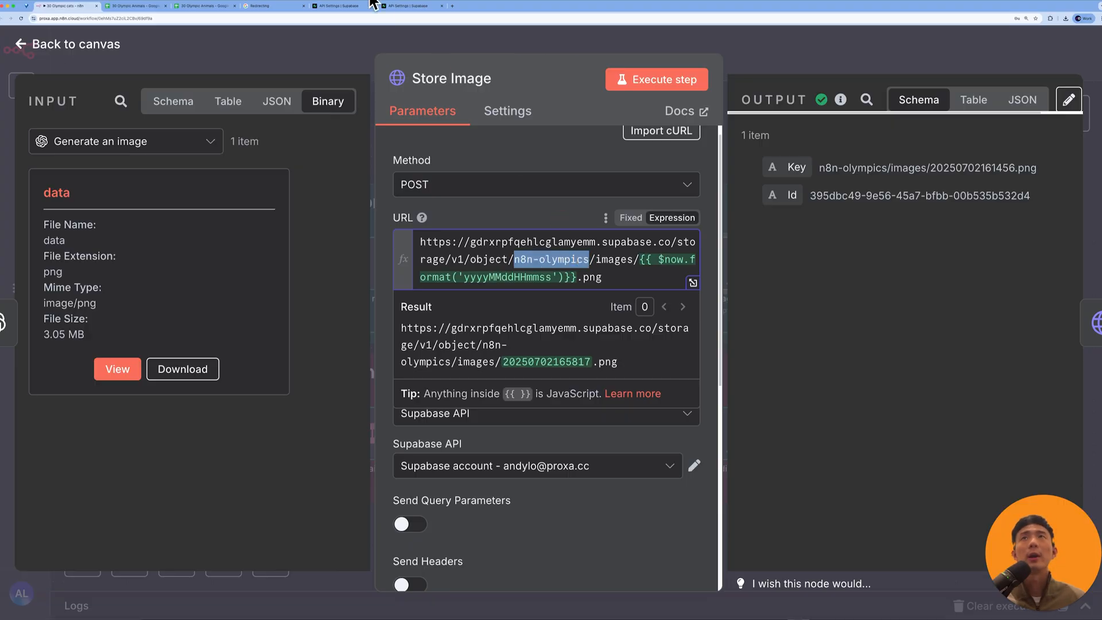
pyautogui.click(411, 6)
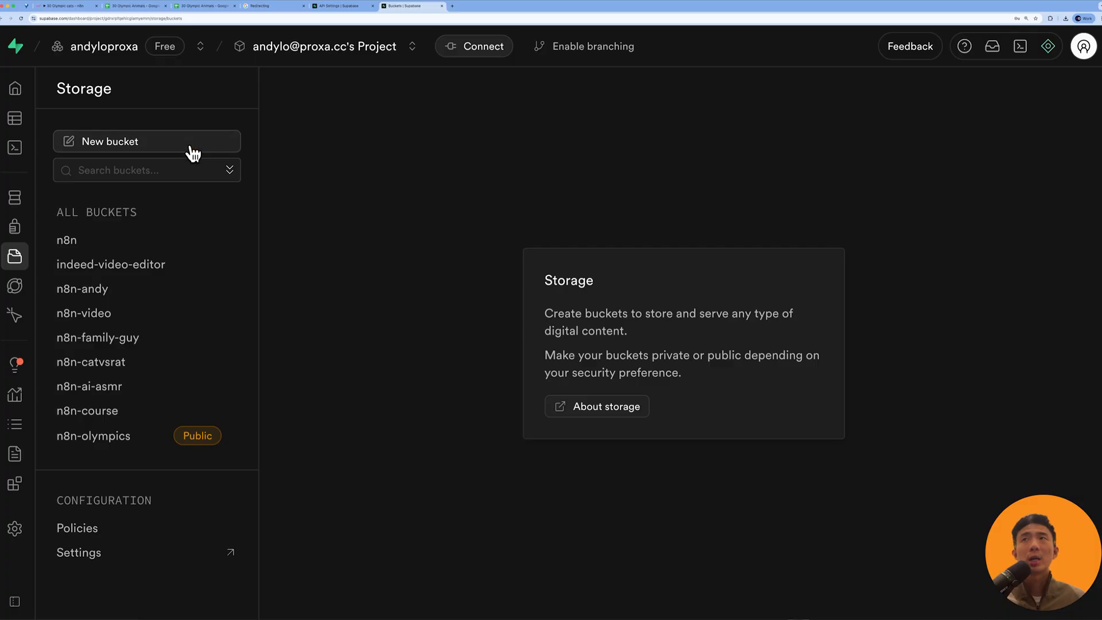
# - Open and cancel the New bucket form, then return to n8n's Store Image step
pyautogui.click(109, 141)
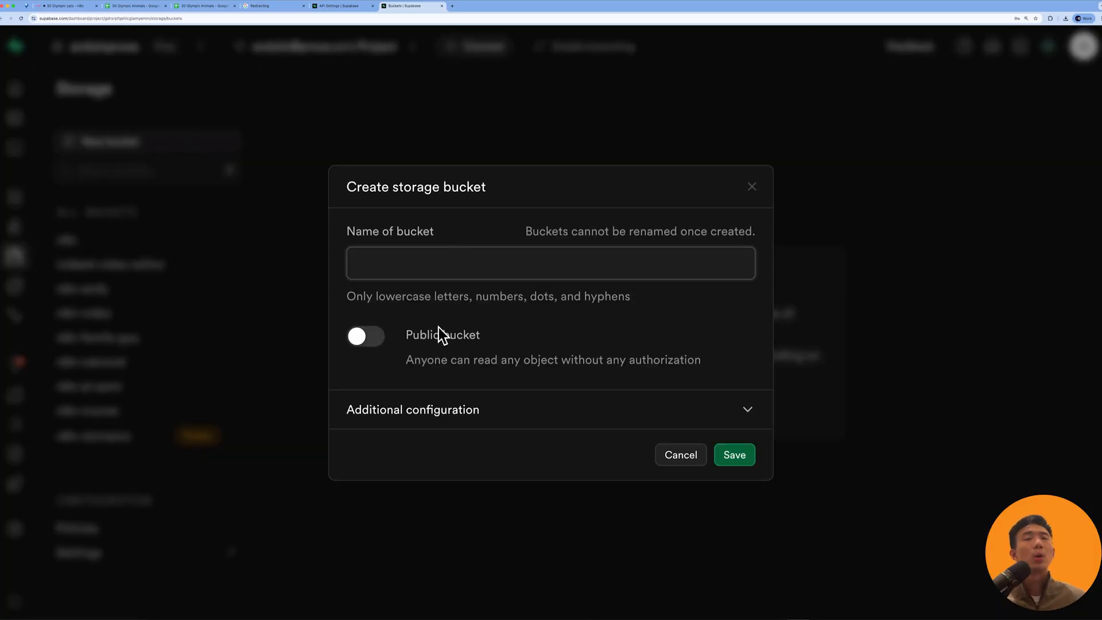
pyautogui.click(366, 335)
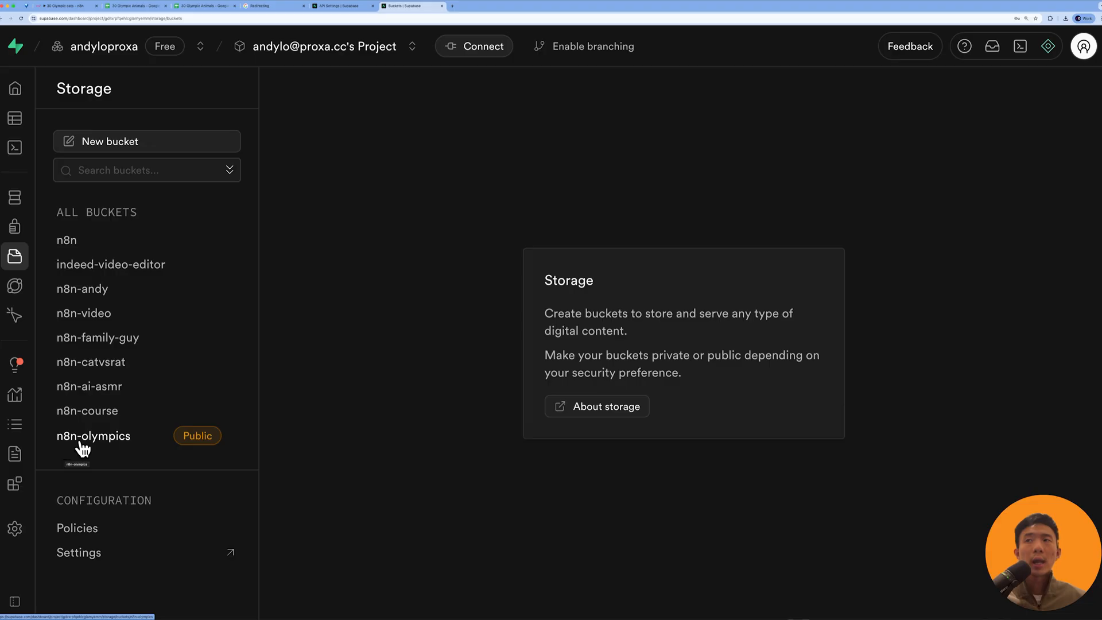
pyautogui.click(67, 6)
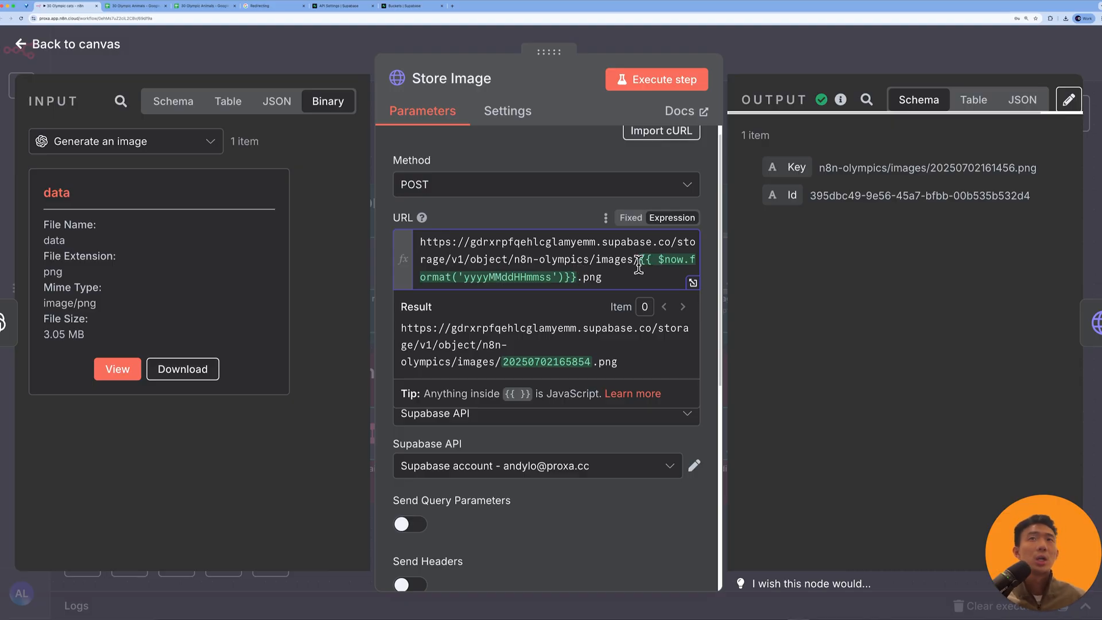
# - Scroll to Supabase API and open the Supabase account credential for editing
pyautogui.doubleClick(503, 276)
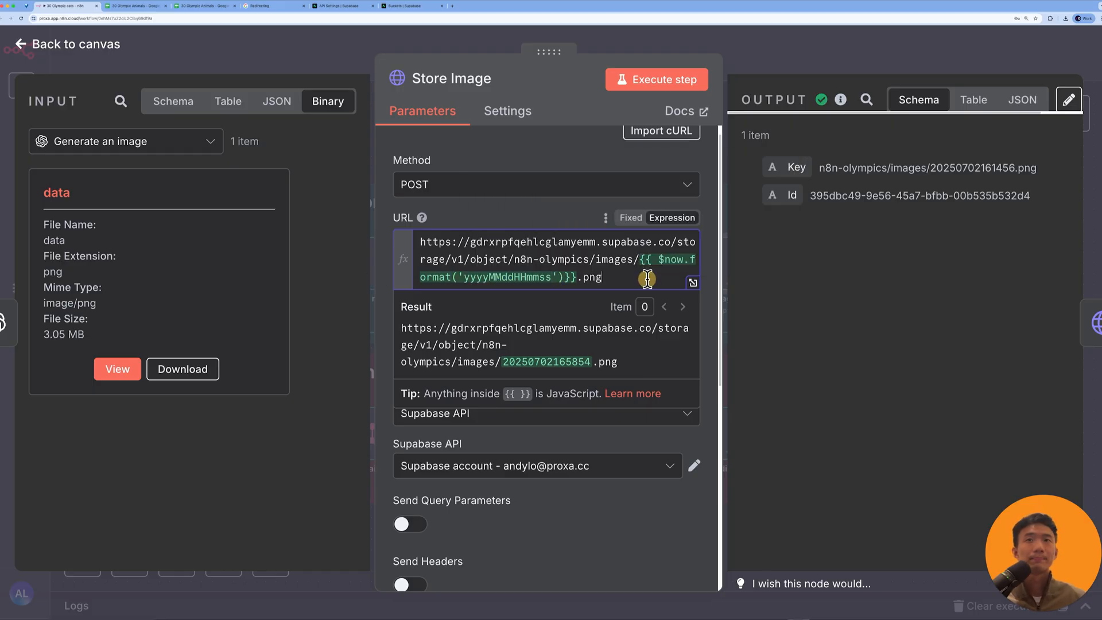
pyautogui.scroll(-3)
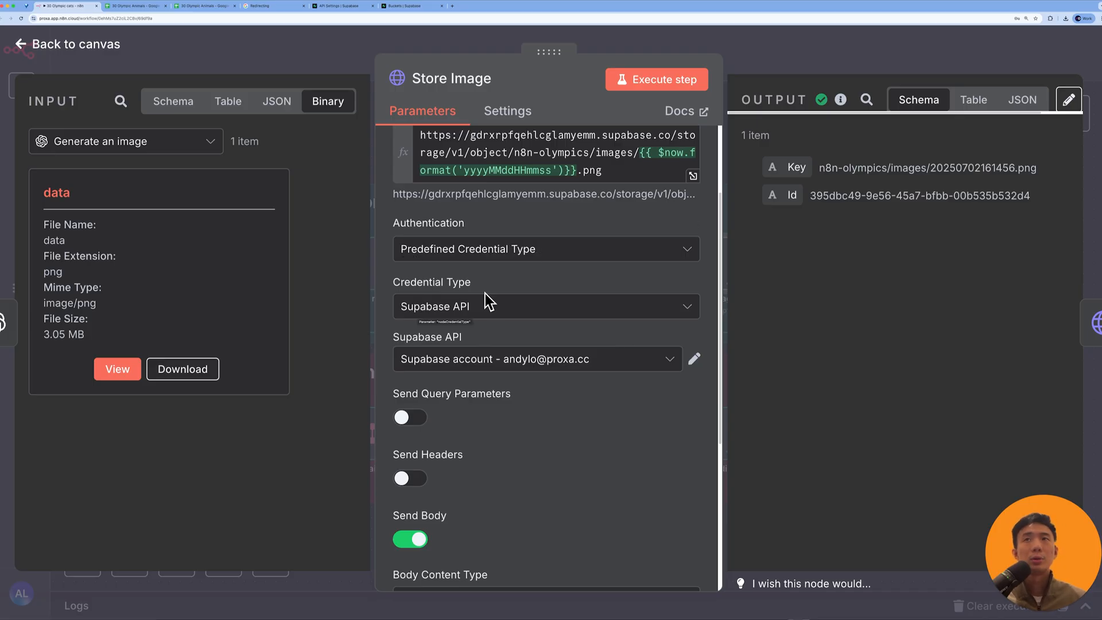
pyautogui.moveTo(675, 364)
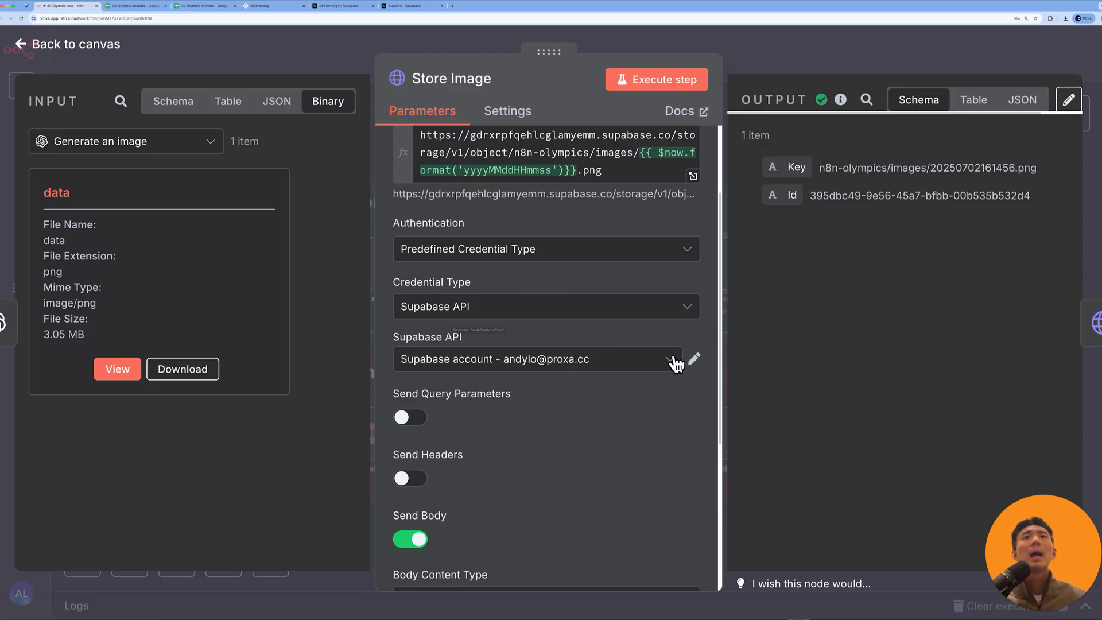
pyautogui.click(694, 359)
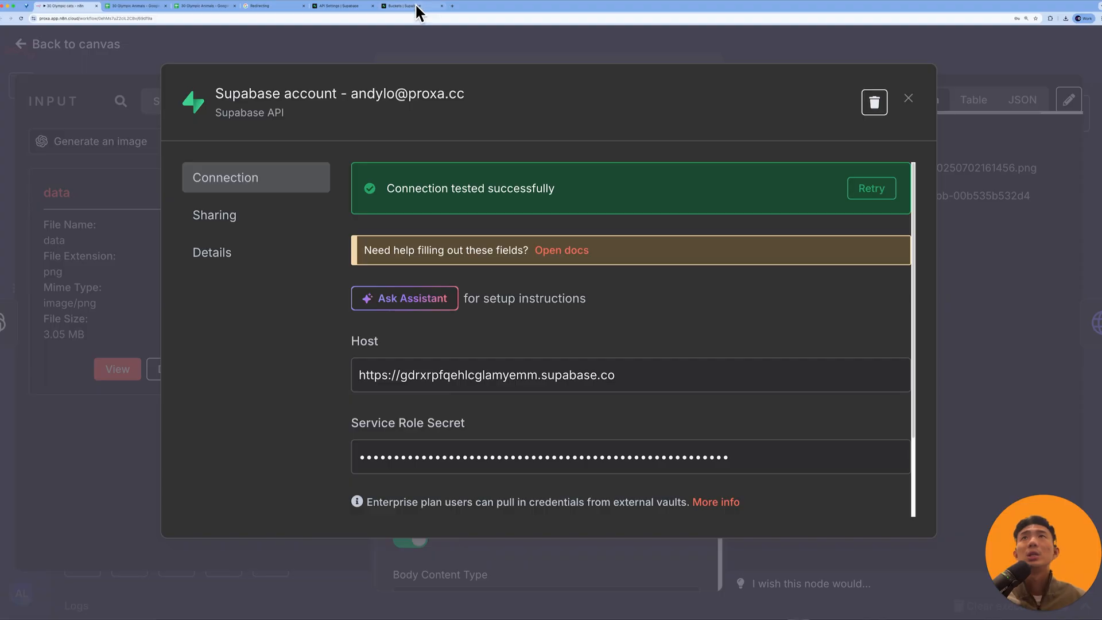
# - Compare against Supabase's API Keys page, then close the n8n credential modal
pyautogui.click(342, 6)
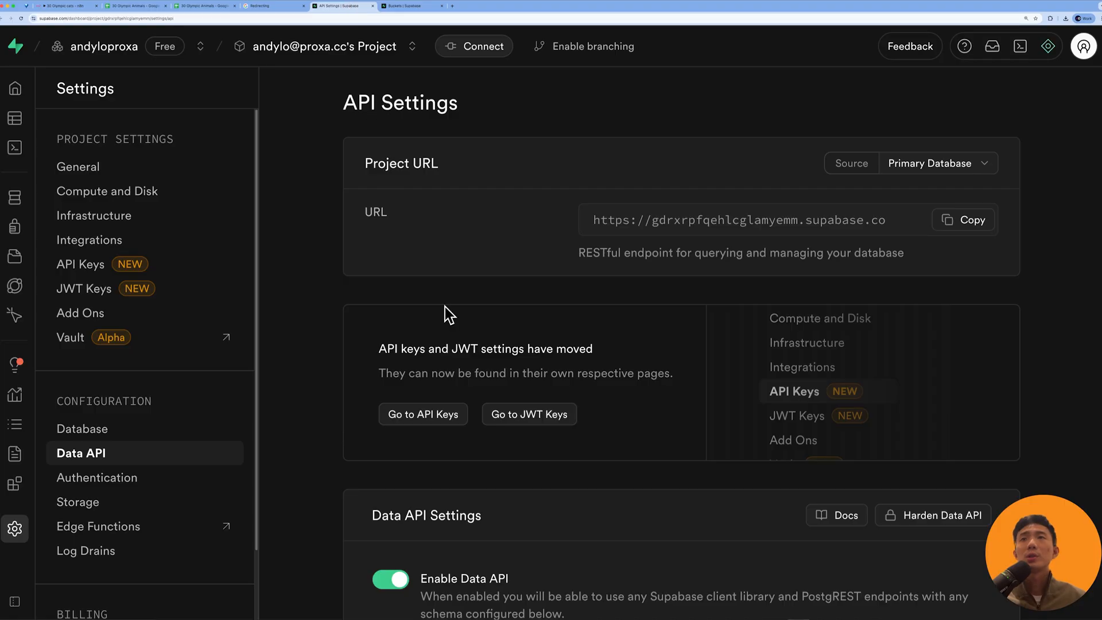
pyautogui.click(422, 414)
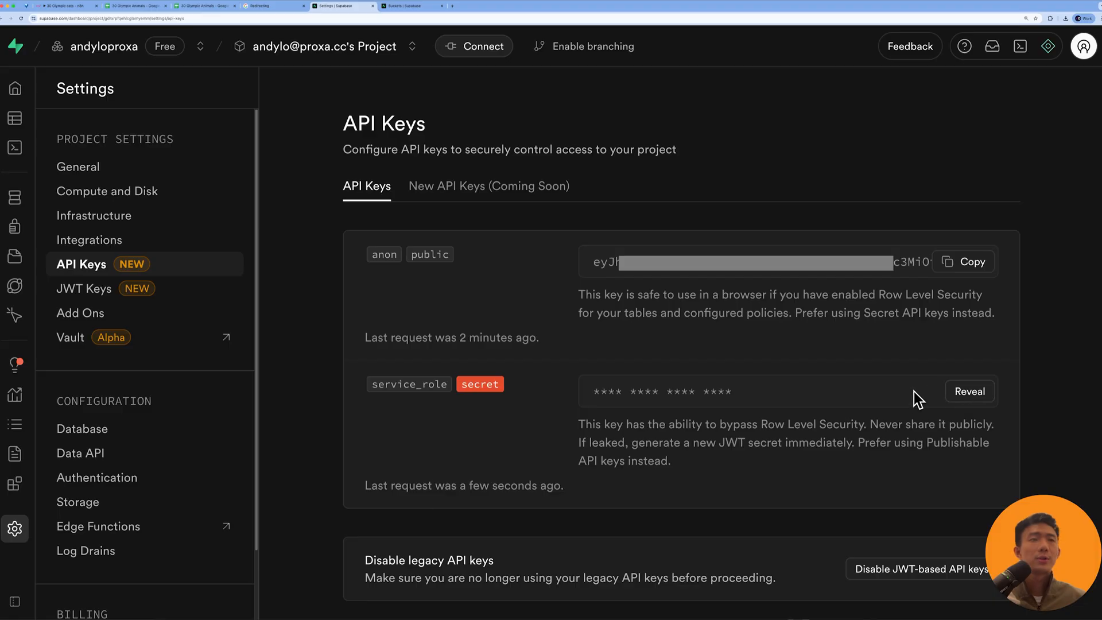
pyautogui.click(63, 6)
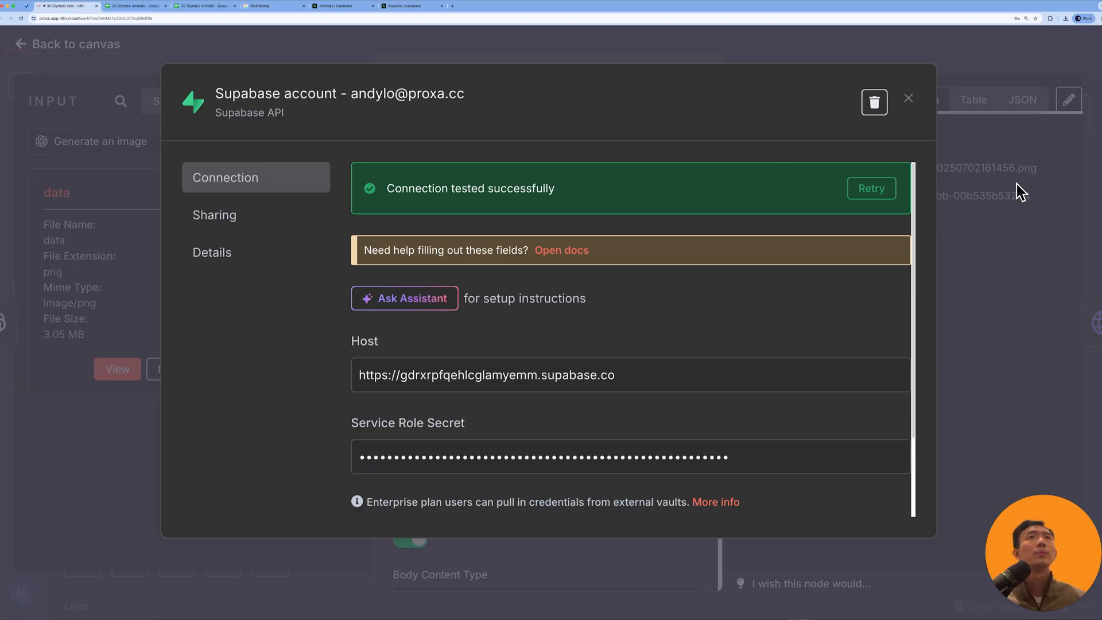
pyautogui.click(908, 97)
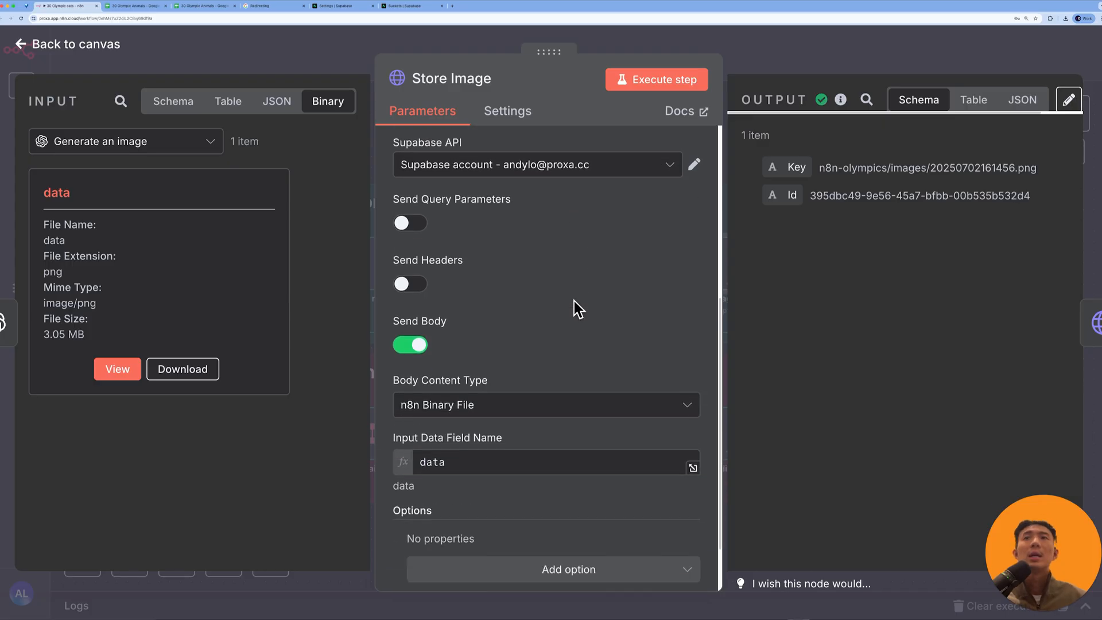
# - Scroll to the binary-file body settings reading the 'data' field
pyautogui.scroll(-3)
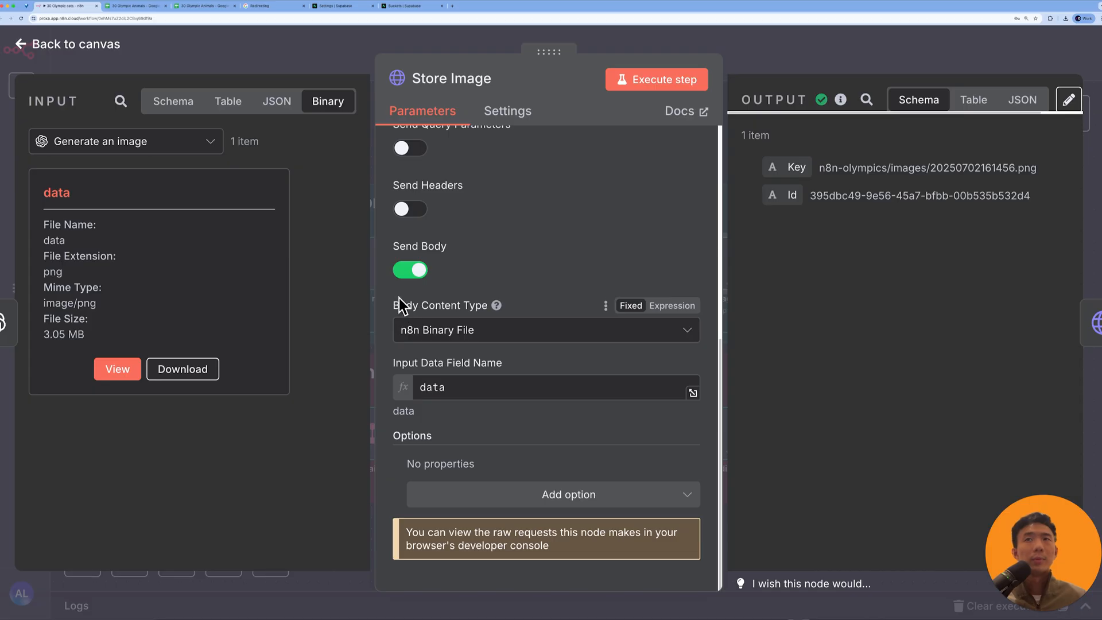
pyautogui.moveTo(429, 345)
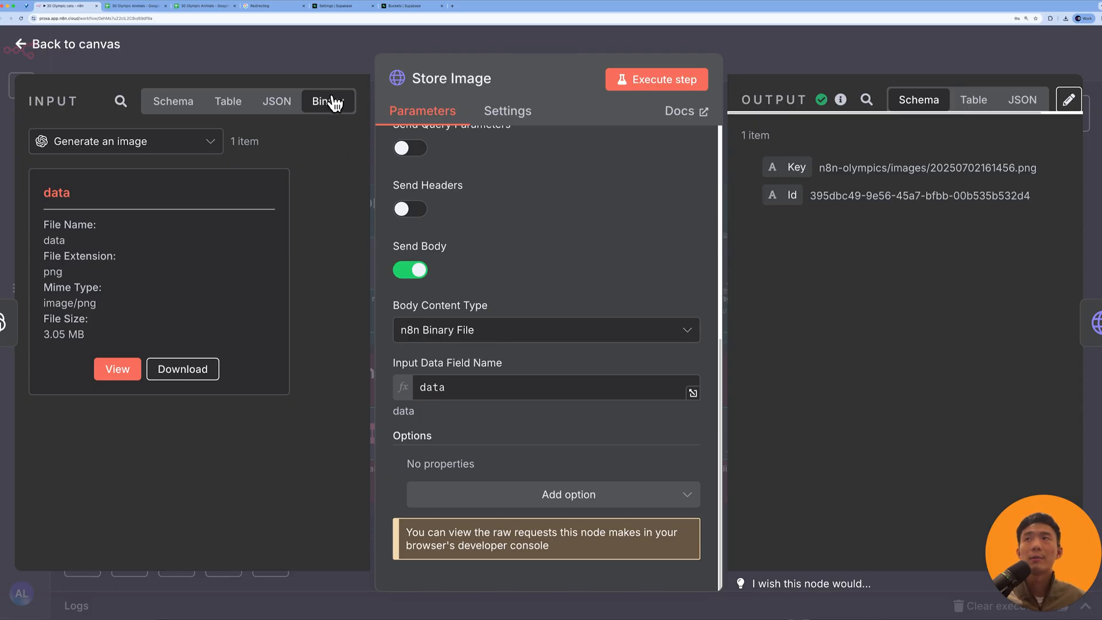
pyautogui.moveTo(306, 116)
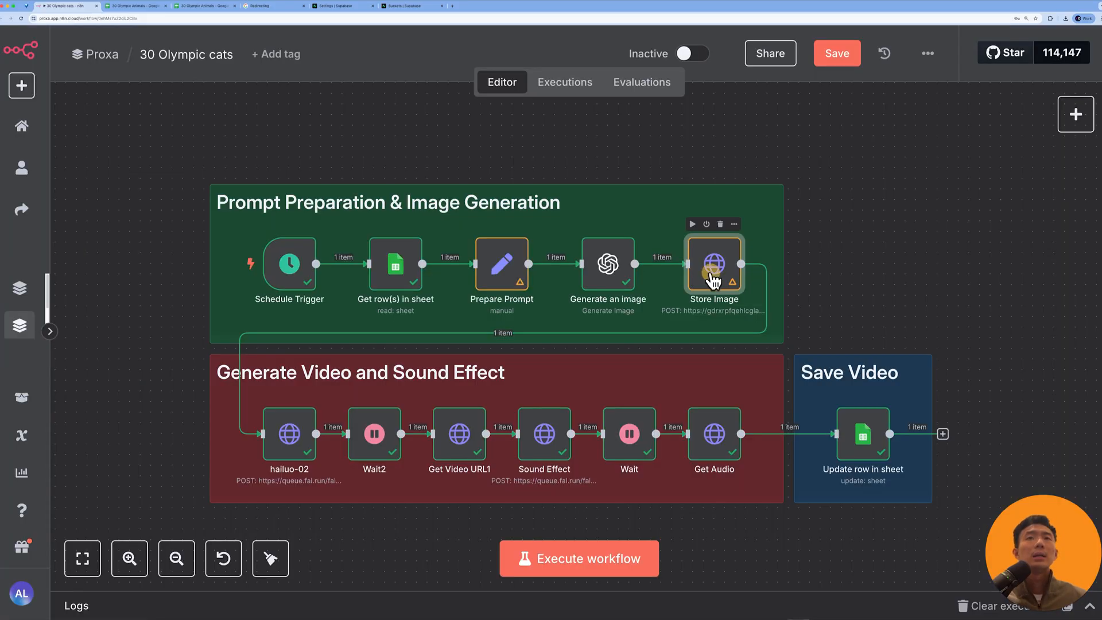
# - Close the Store Image step and view recently used models on the fal.ai dashboard
pyautogui.doubleClick(714, 265)
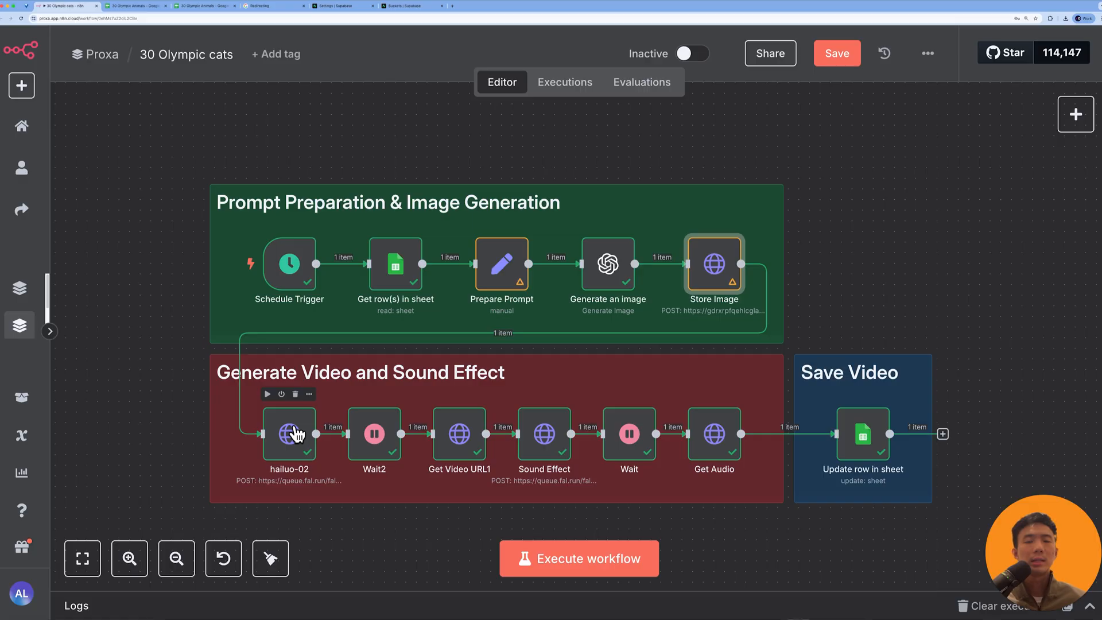
pyautogui.click(479, 6)
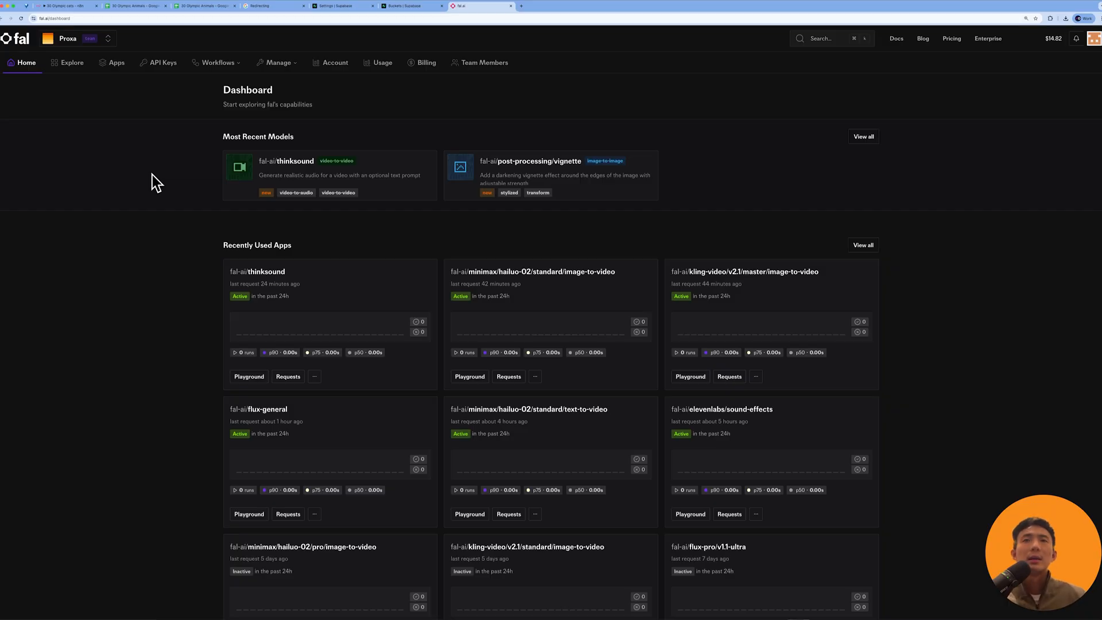
# - Leave fal.ai's dashboard and return to the n8n 30 Olympic cats canvas
pyautogui.scroll(-3)
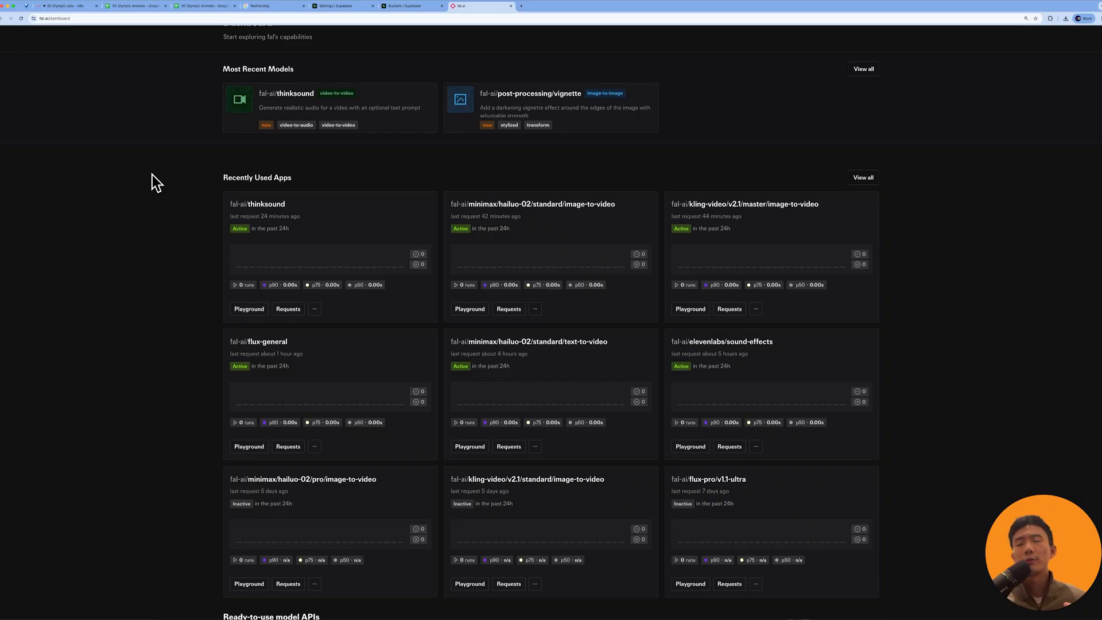
pyautogui.click(66, 6)
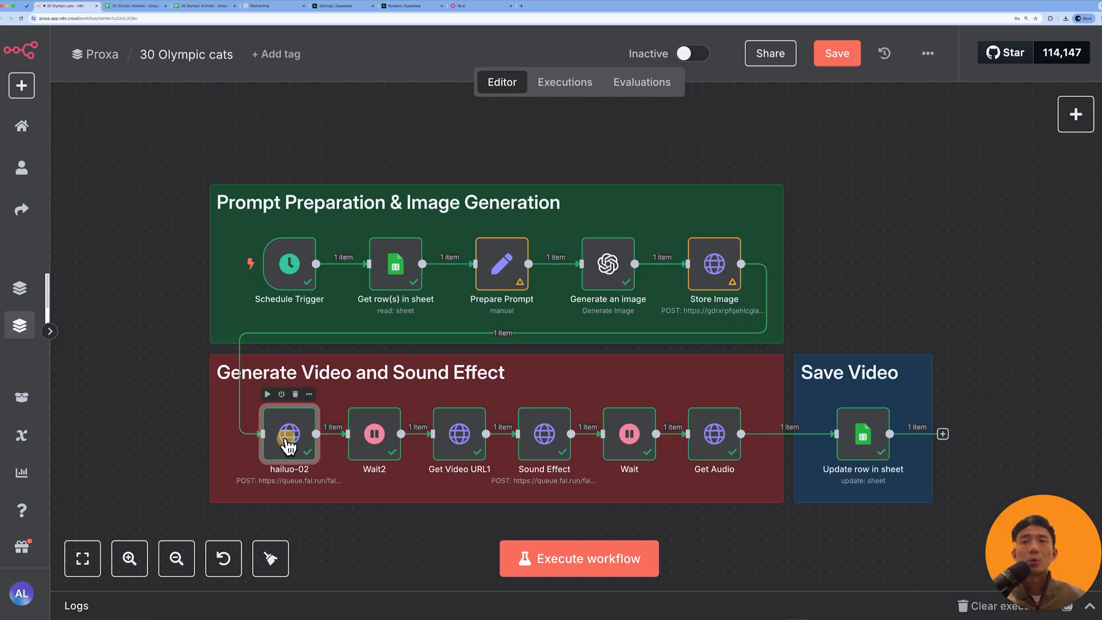
# - Open the hailuo-02 node and view its URL beside fal.ai's Hailuo-02 standard image-to-video model
pyautogui.doubleClick(288, 435)
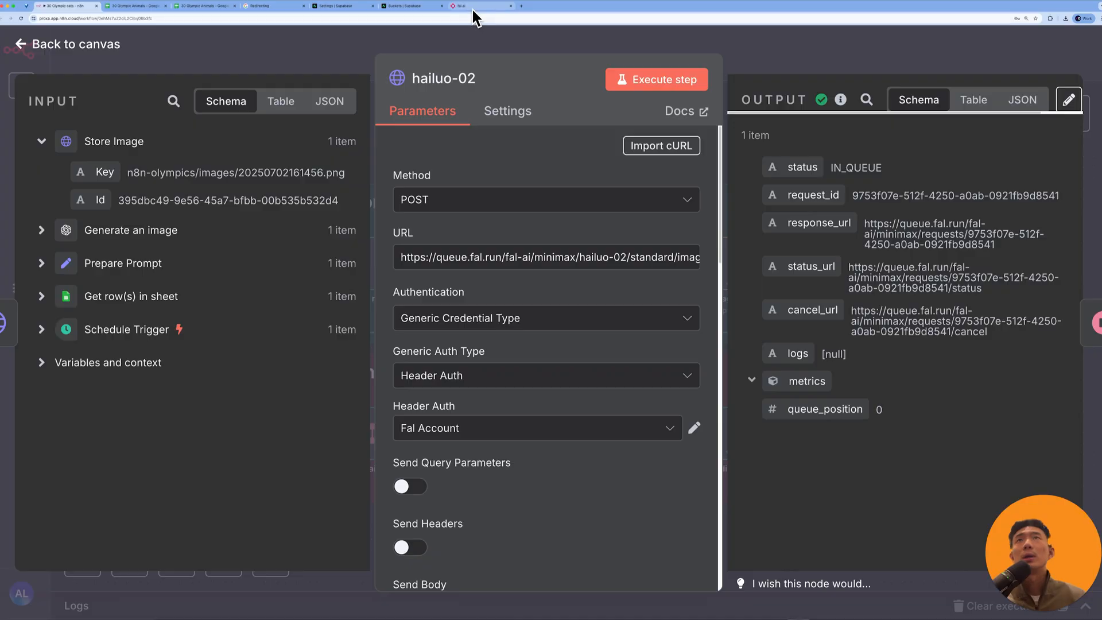
pyautogui.click(478, 5)
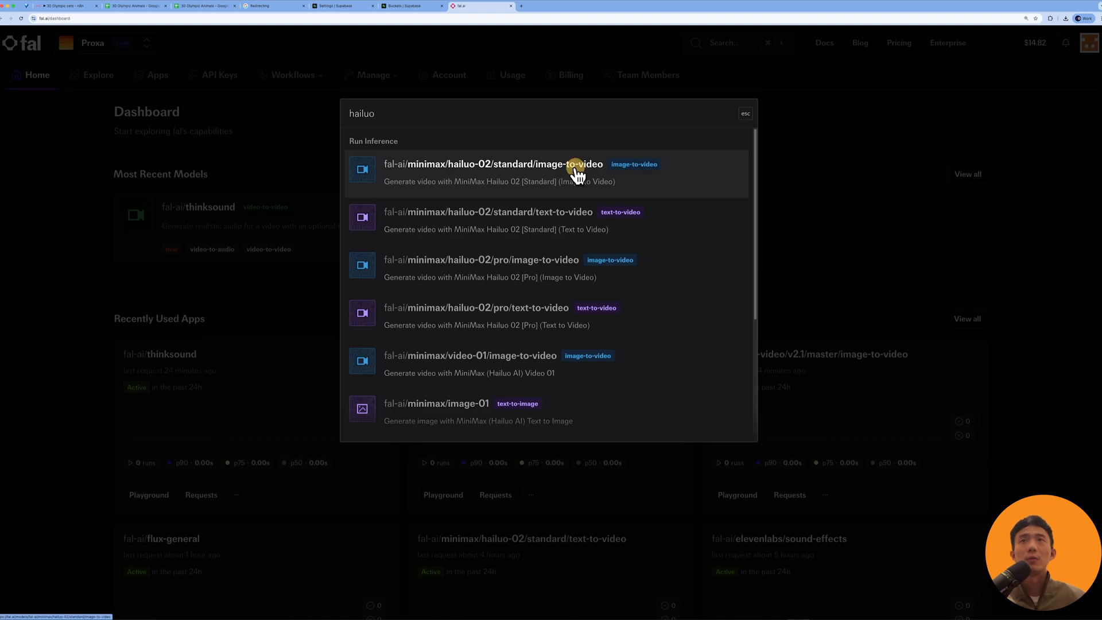
pyautogui.click(492, 172)
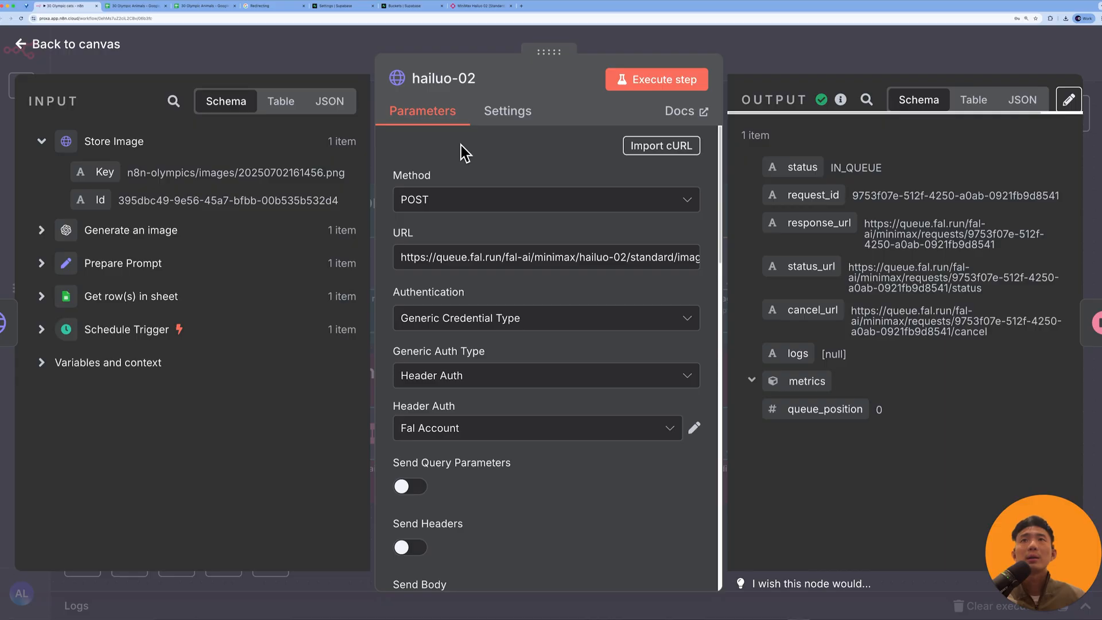
pyautogui.click(547, 256)
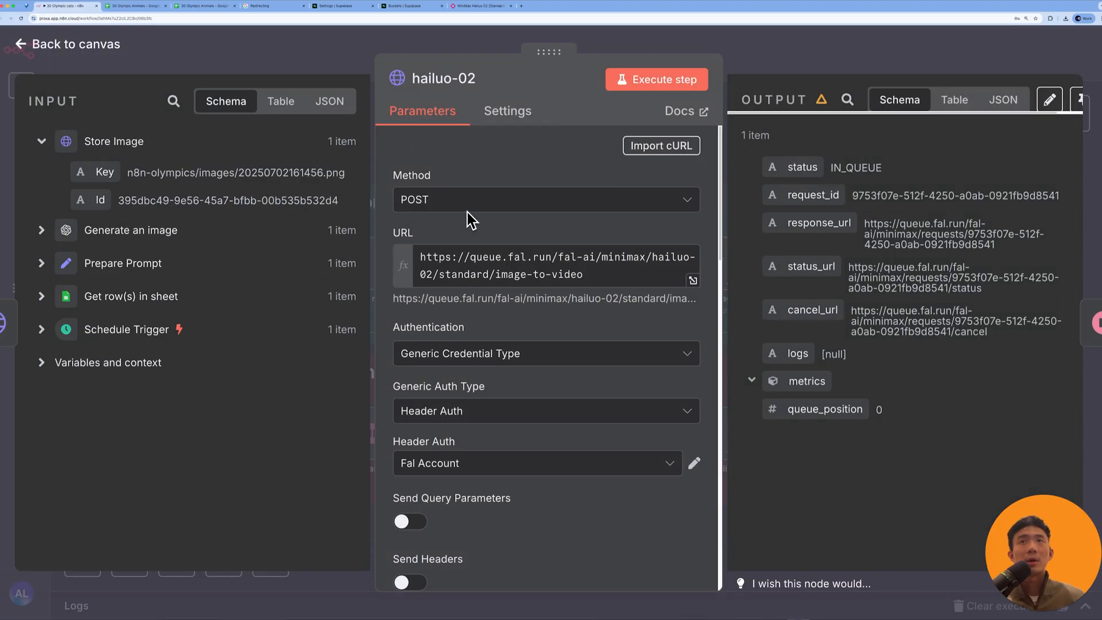
# - Show the Hailuo-02 API docs as cURL and select the endpoint URL to compare
pyautogui.click(548, 266)
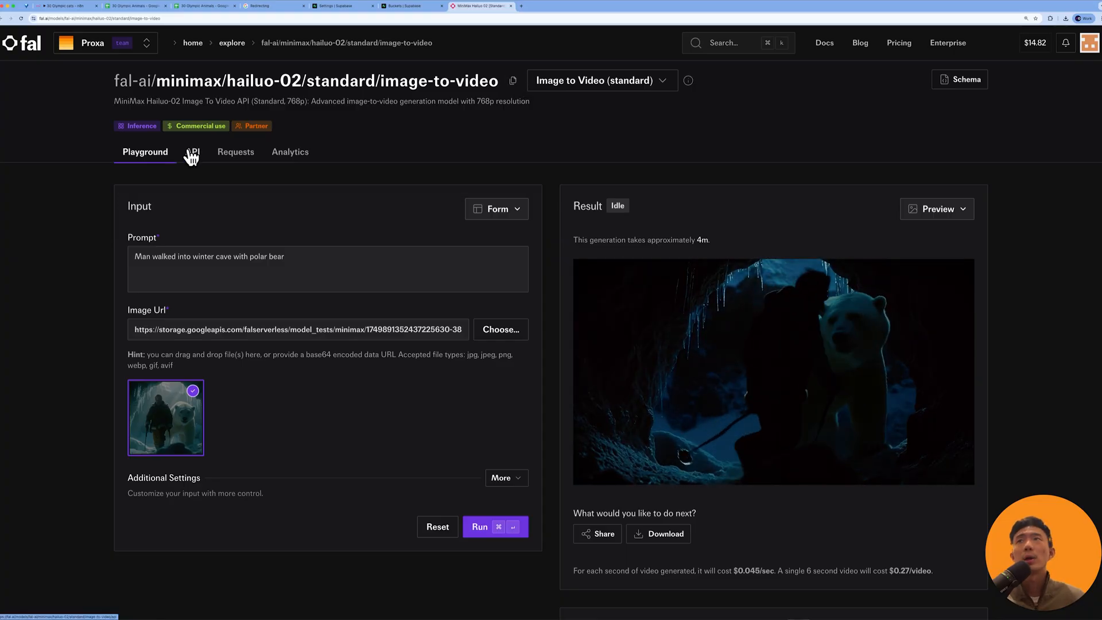
pyautogui.click(192, 152)
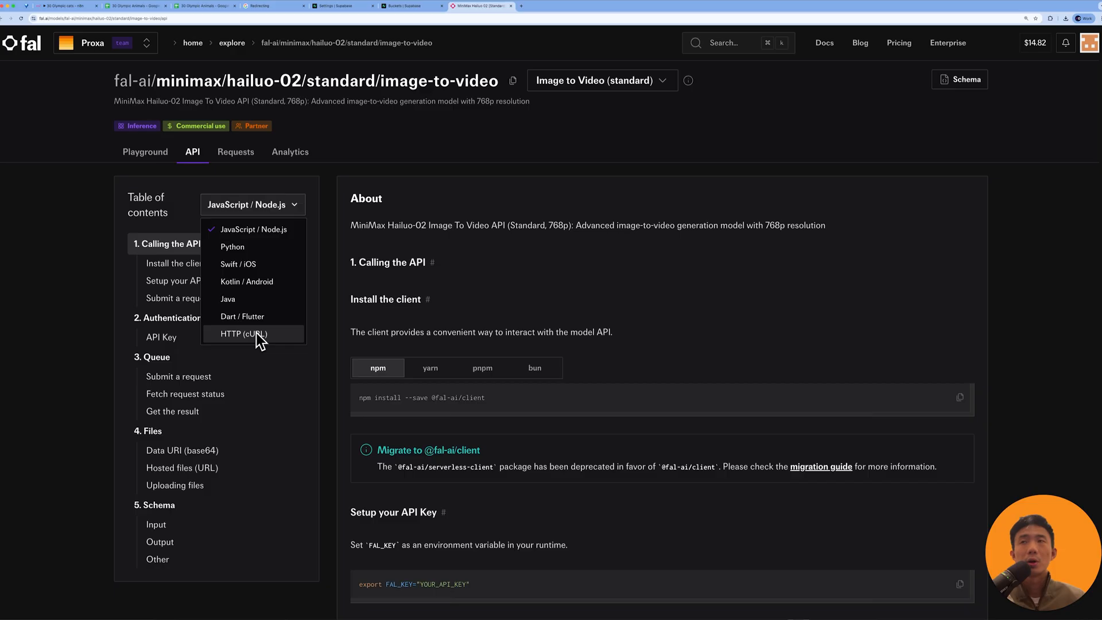
pyautogui.click(244, 333)
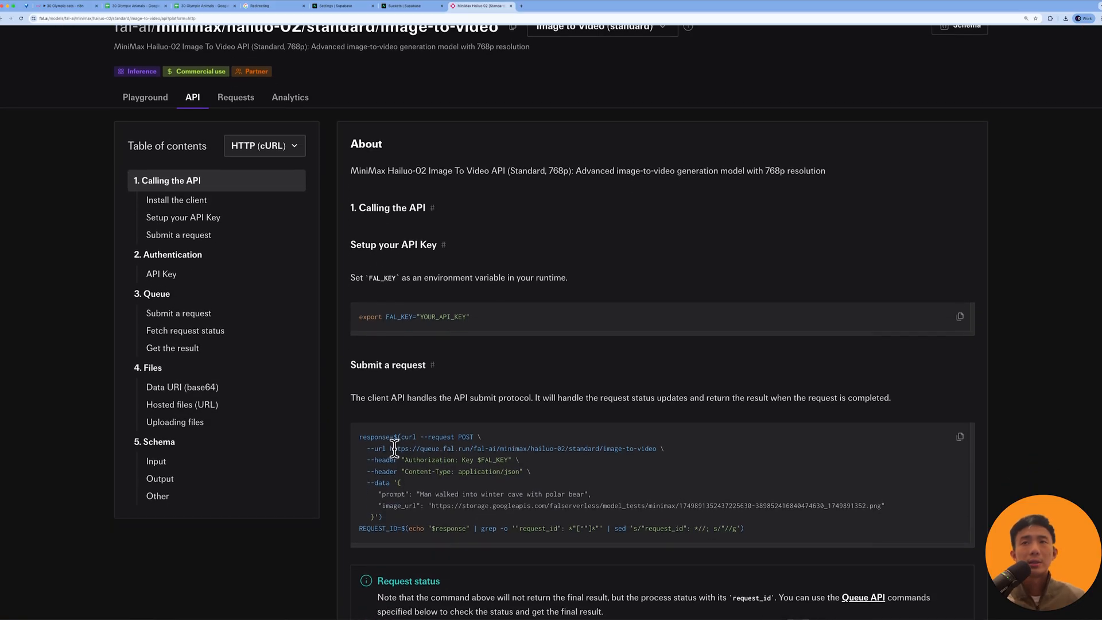
pyautogui.moveTo(392, 449); pyautogui.dragTo(657, 448)
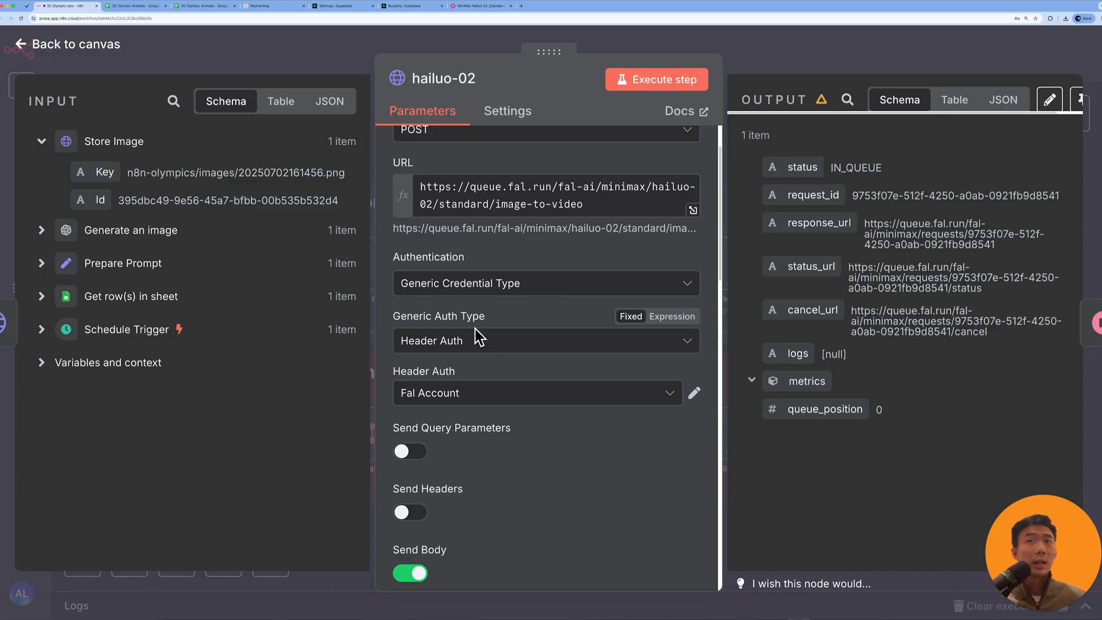
pyautogui.moveTo(695, 398)
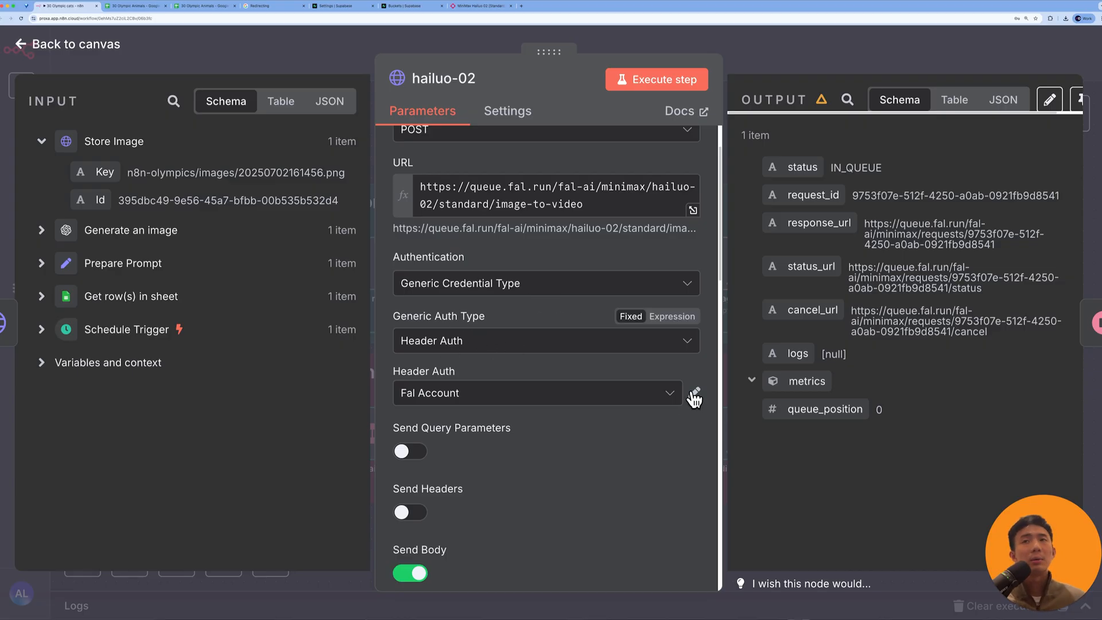
pyautogui.moveTo(672, 398)
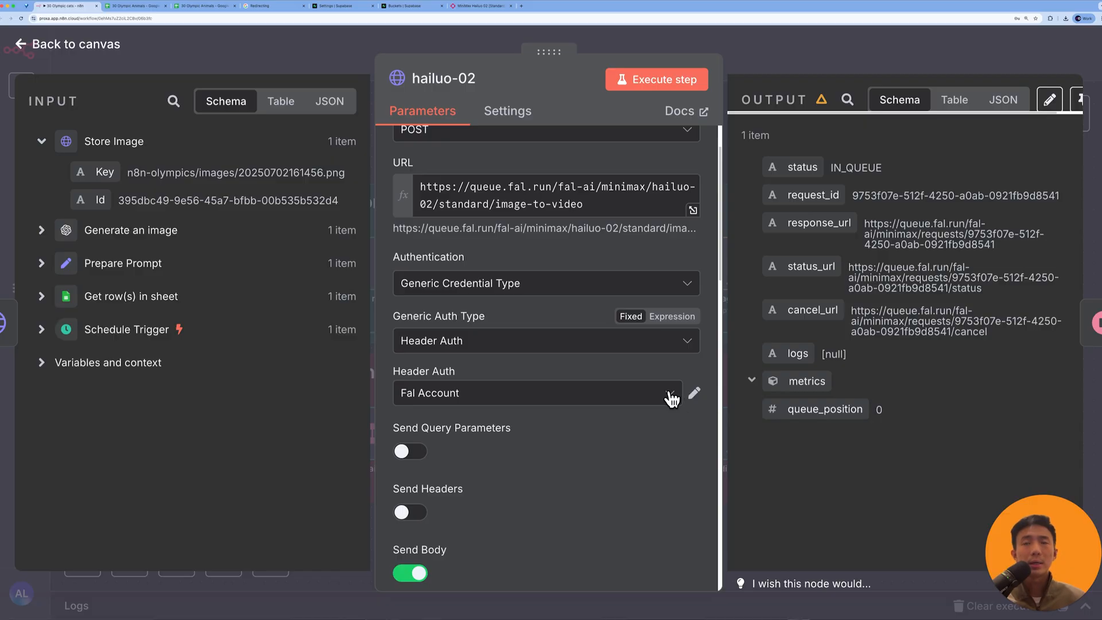
pyautogui.click(694, 393)
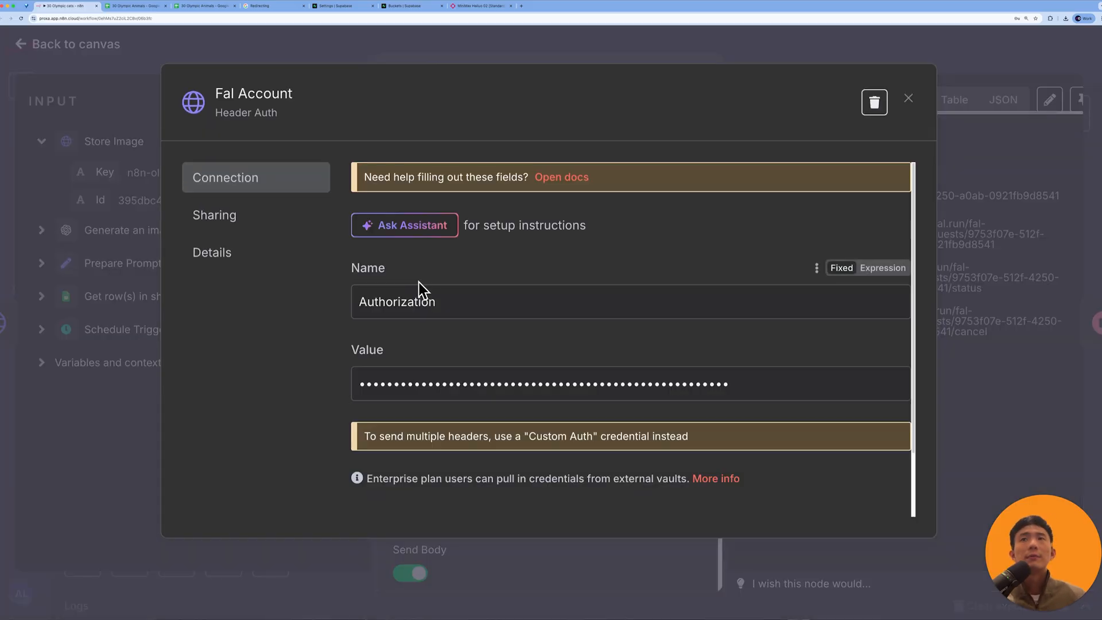
pyautogui.click(482, 6)
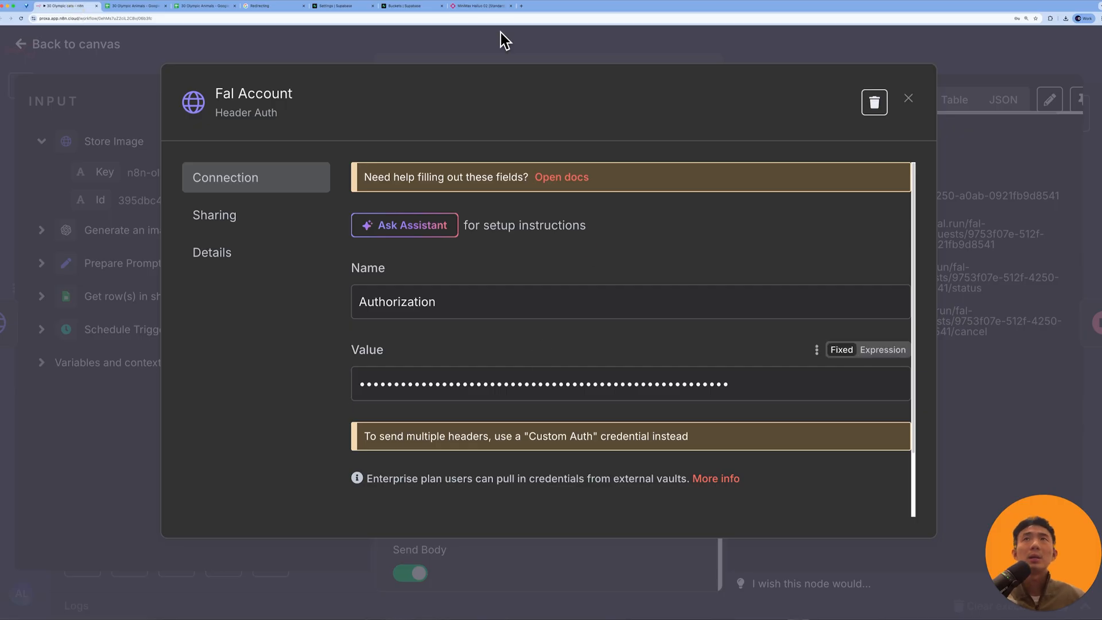
pyautogui.click(480, 6)
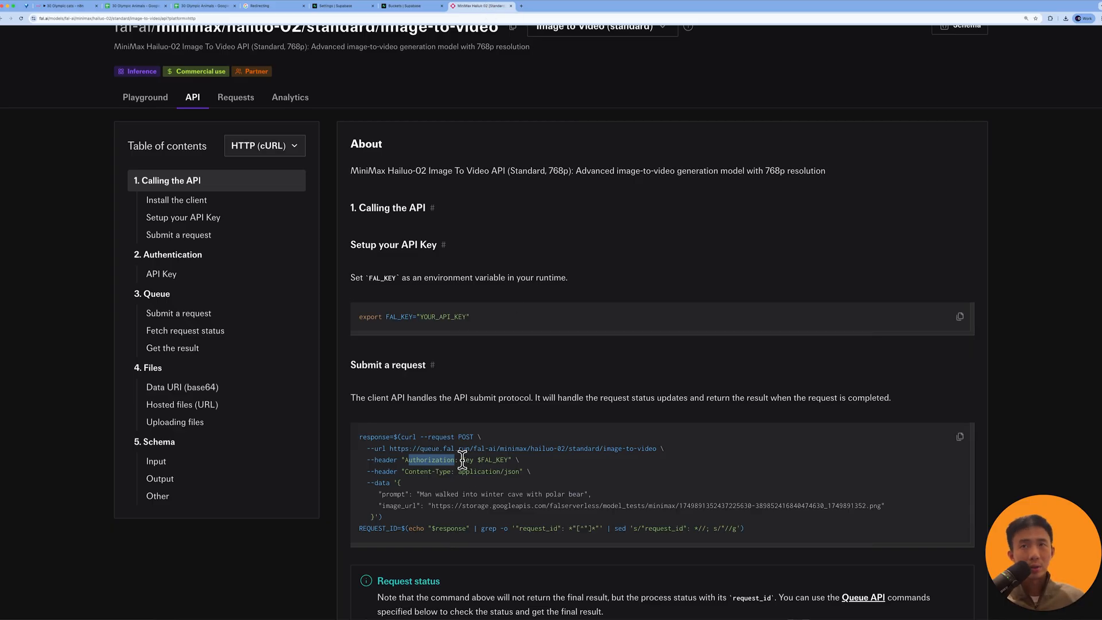
pyautogui.doubleClick(429, 460)
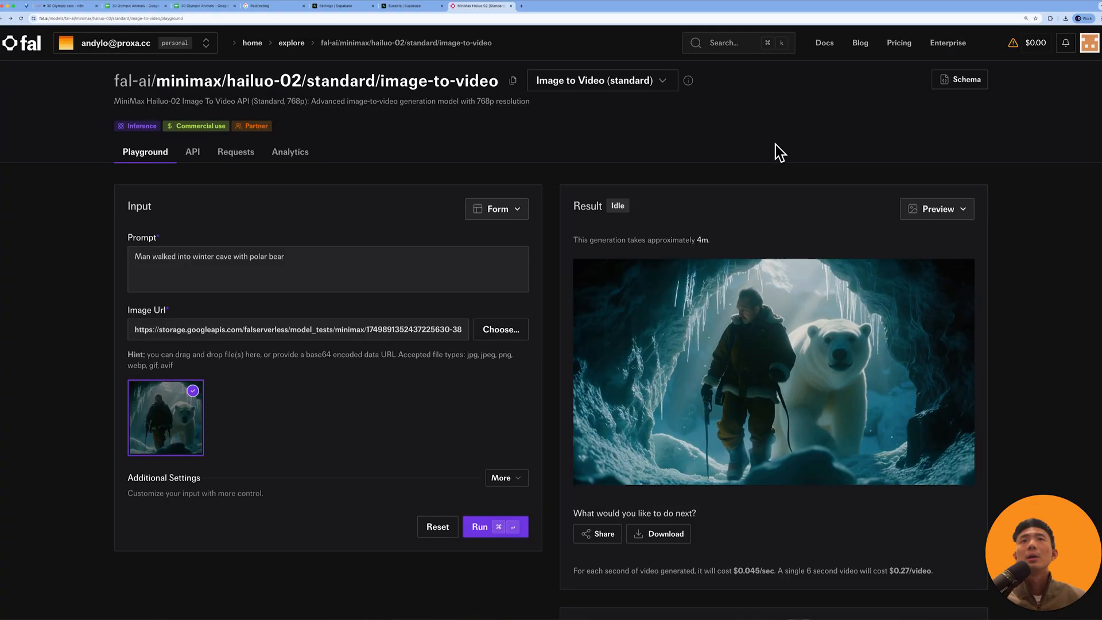
pyautogui.click(1090, 43)
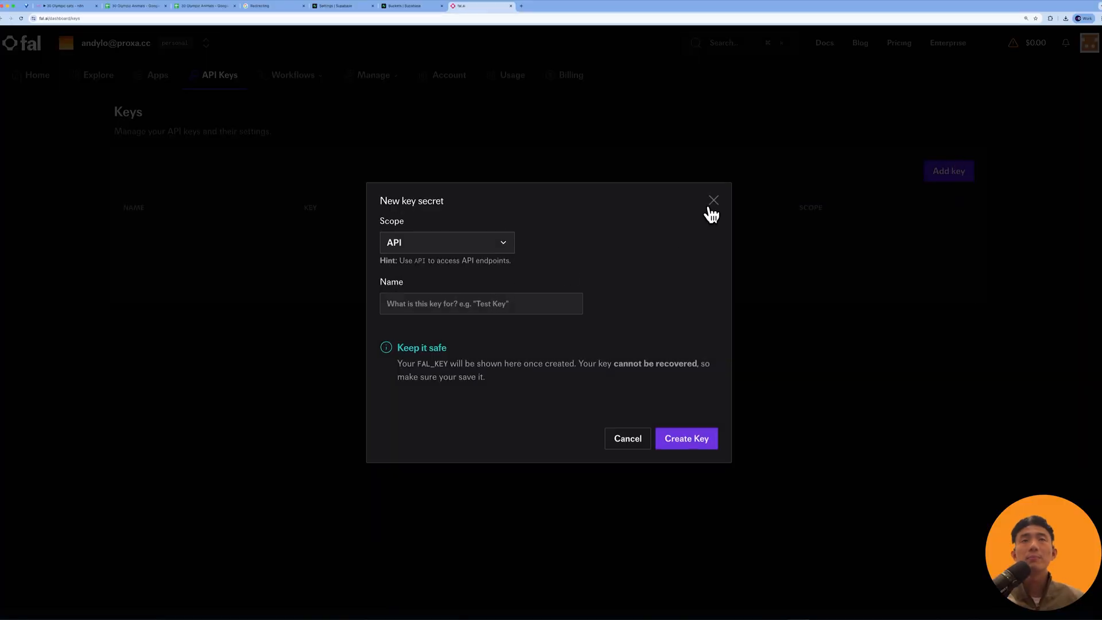
pyautogui.click(714, 200)
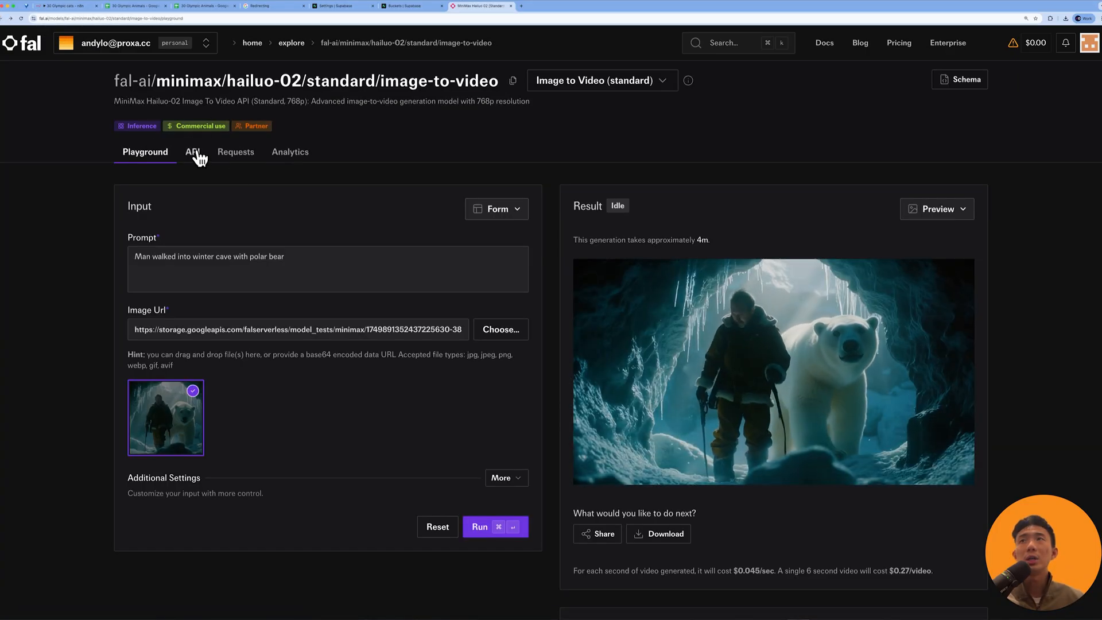
pyautogui.click(191, 152)
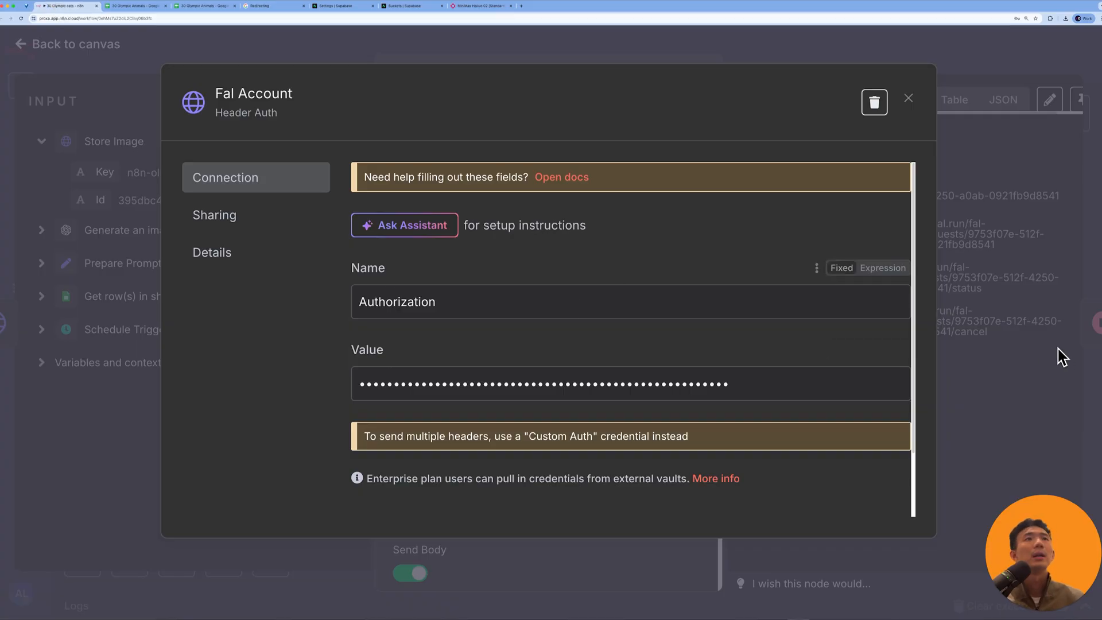
pyautogui.click(908, 97)
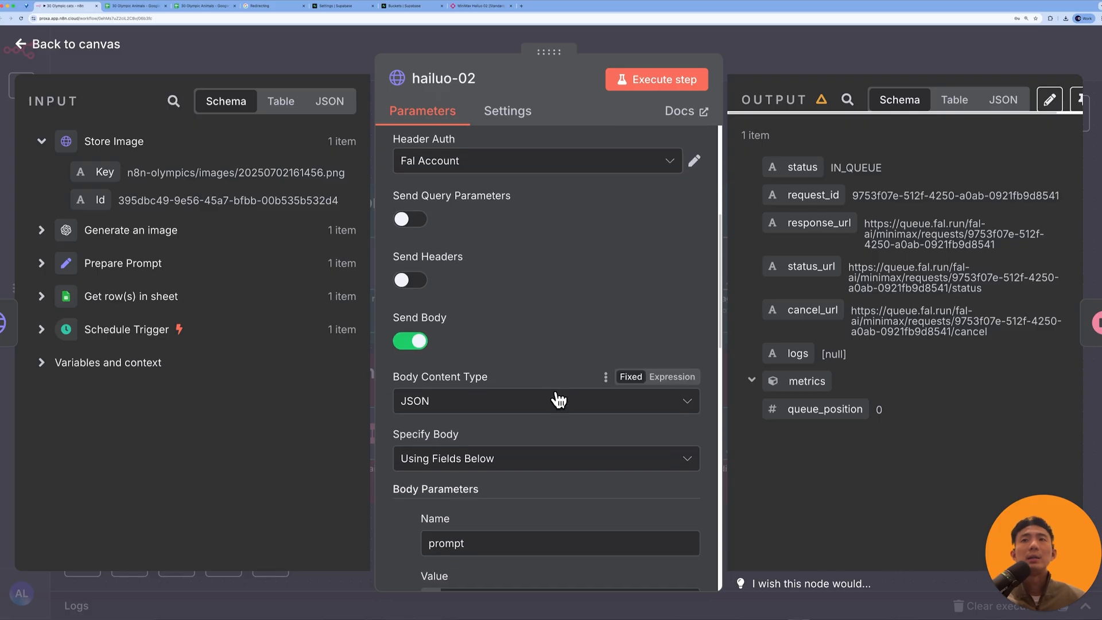
# - Scroll fal.ai's hailuo-02 input schema (prompt, image_url, duration, prompt_optimizer), then return to n8n
pyautogui.scroll(-3)
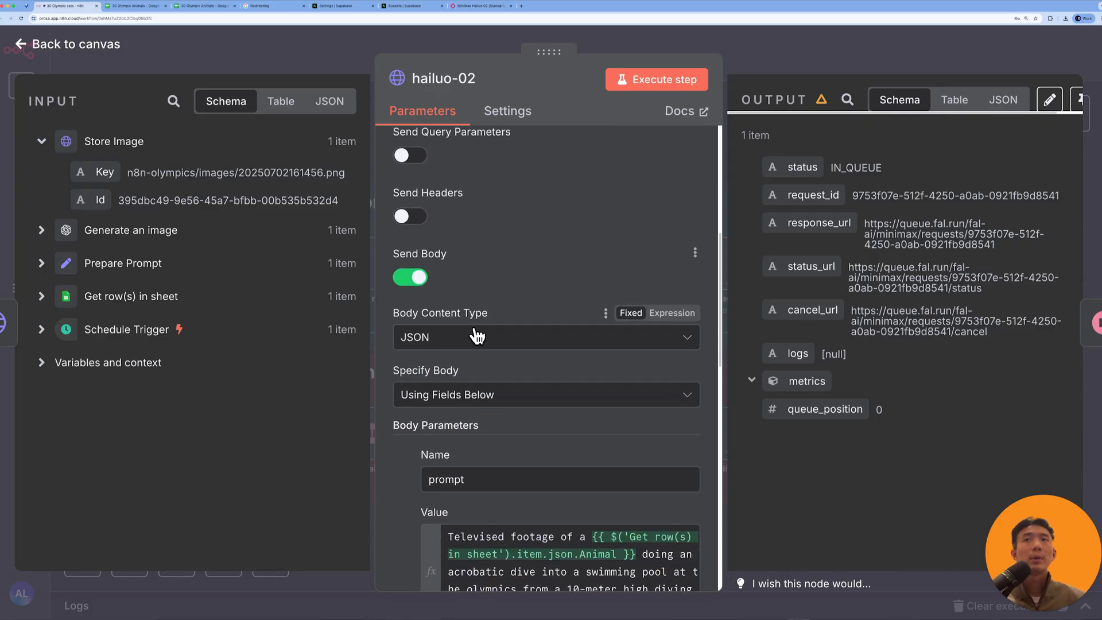
pyautogui.scroll(-3)
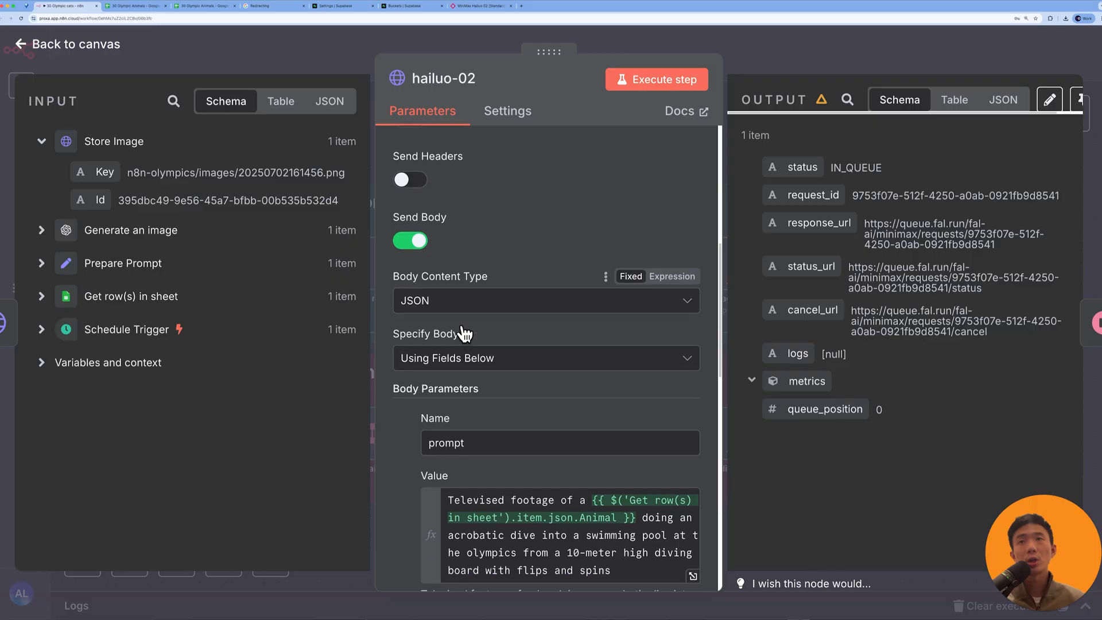
pyautogui.scroll(-3)
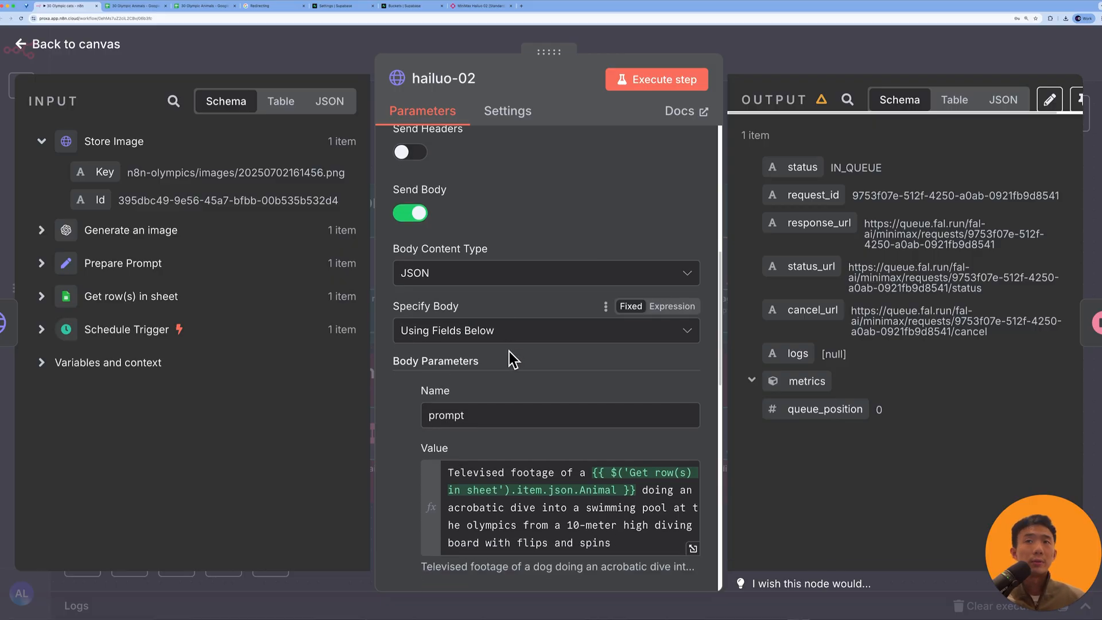
pyautogui.scroll(-3)
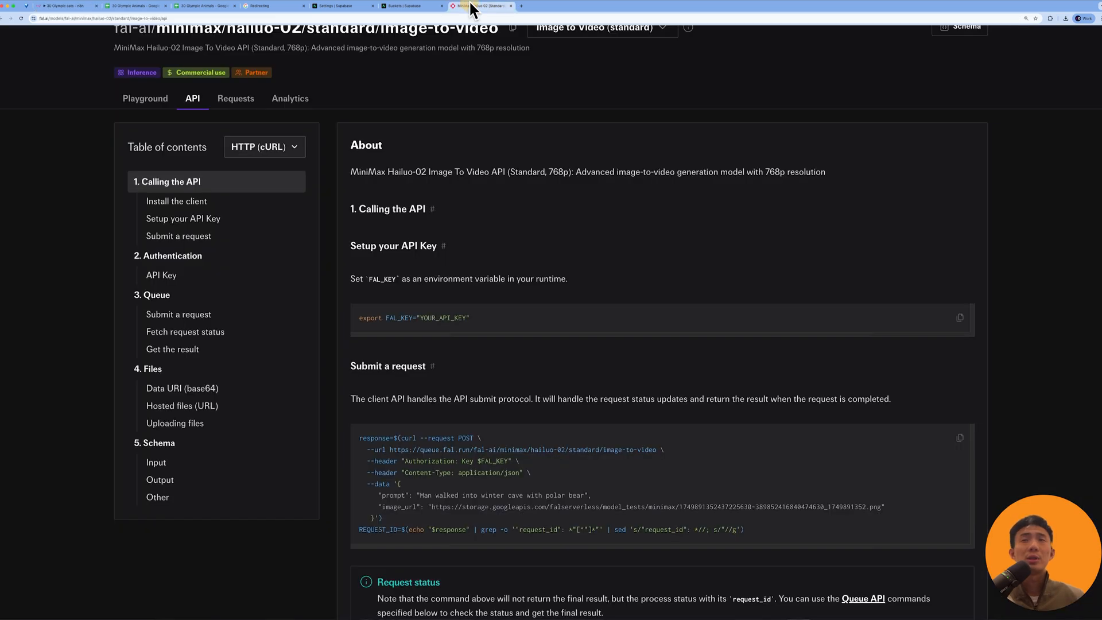
pyautogui.scroll(-3)
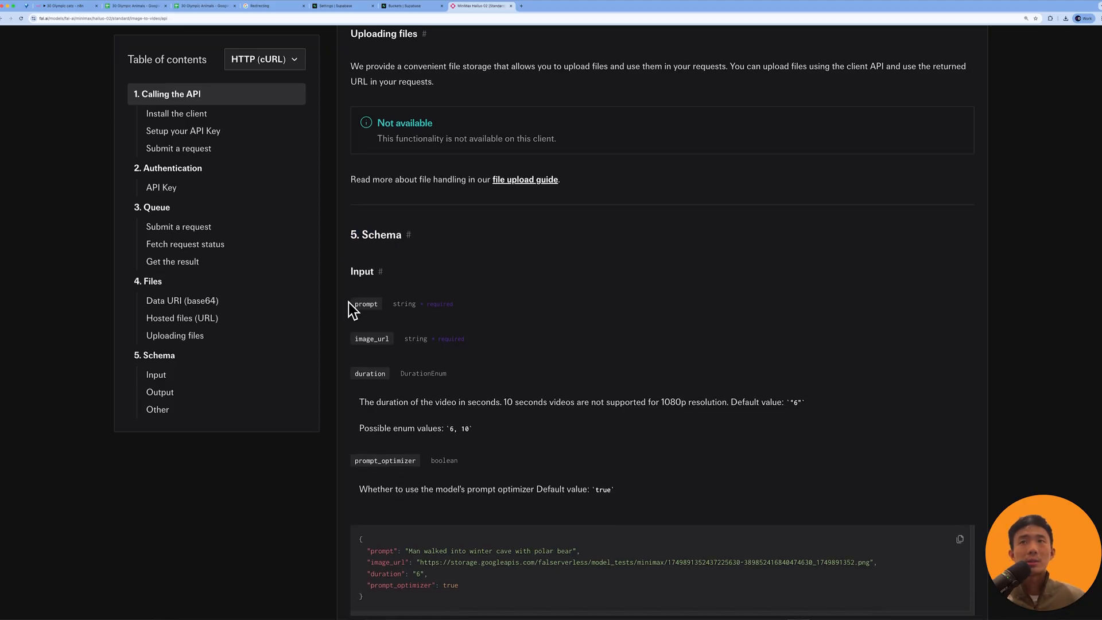
pyautogui.moveTo(355, 385)
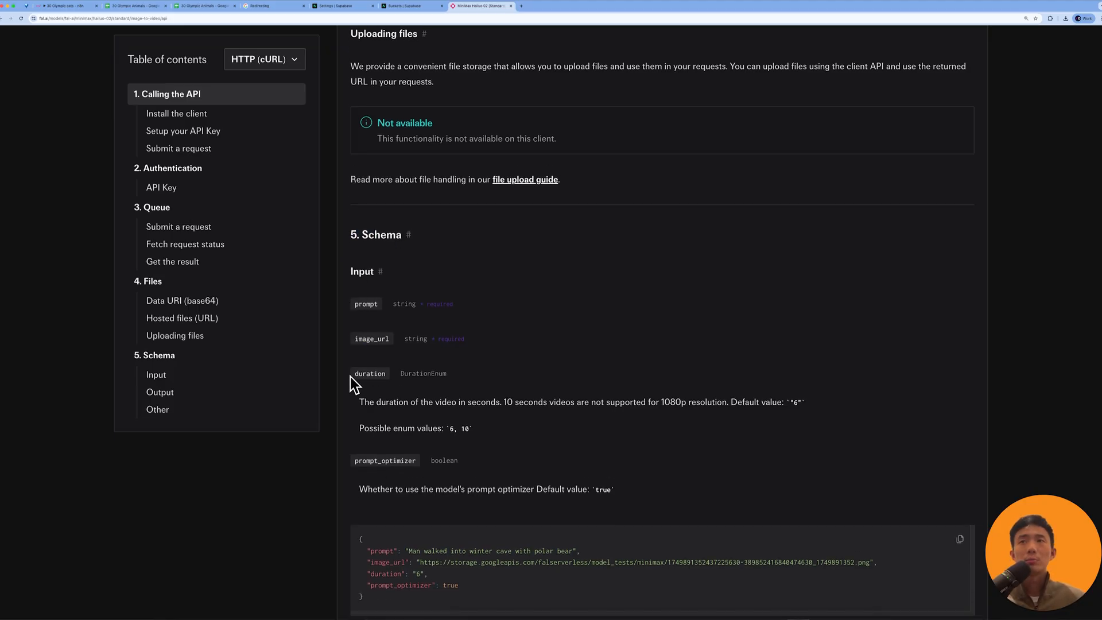
pyautogui.moveTo(431, 471)
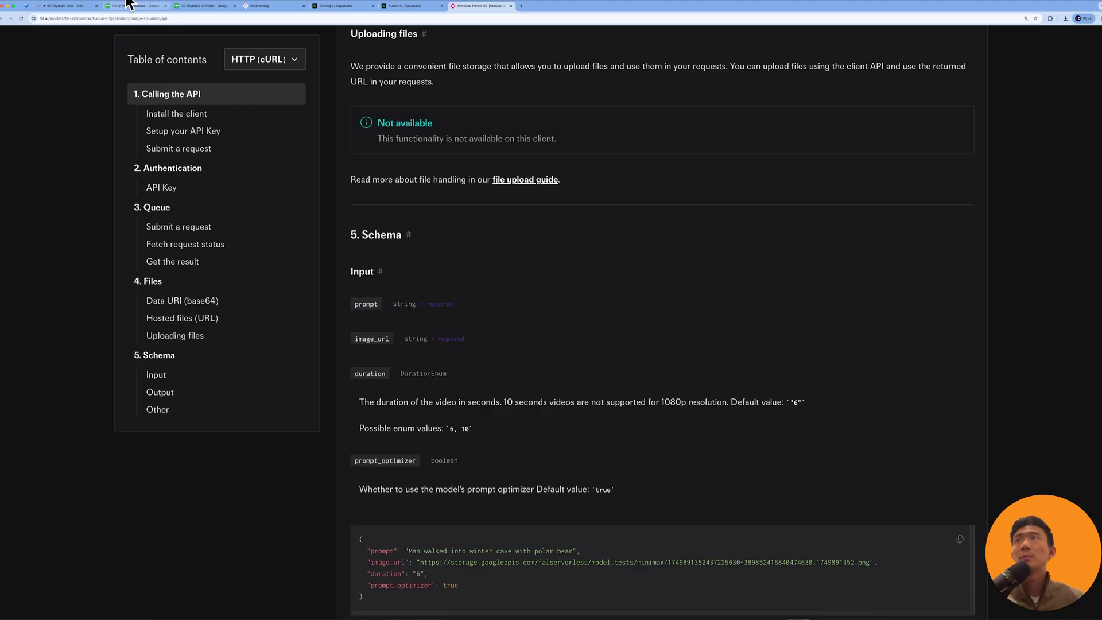
pyautogui.click(134, 6)
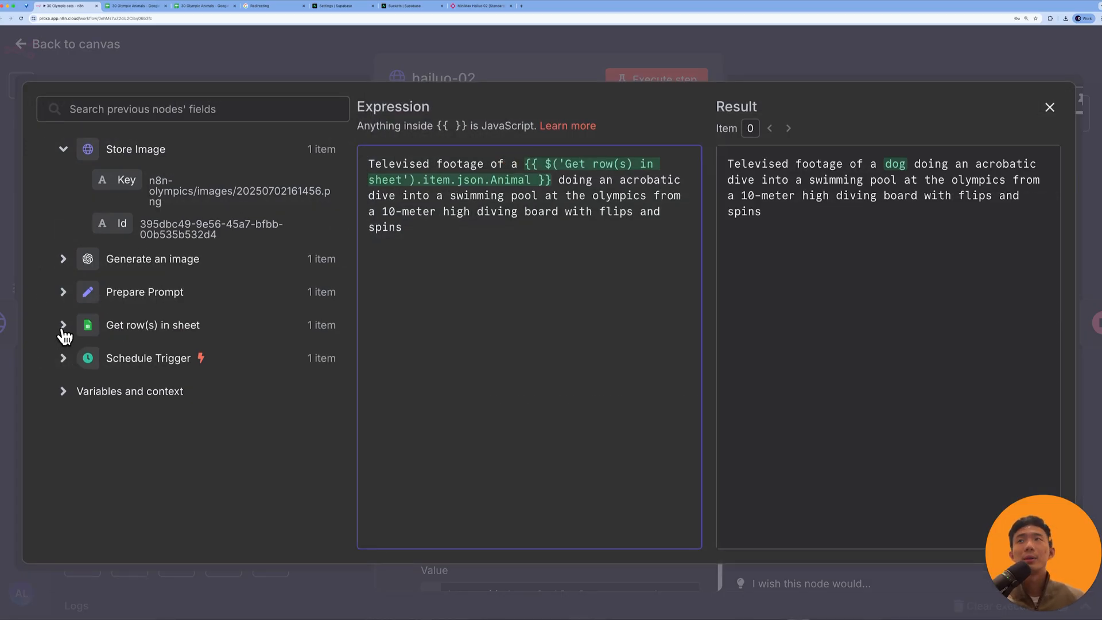
# - Expand the sheet row fields (Animal dog, Status Pending) and select the prompt's Animal placeholder
pyautogui.click(63, 325)
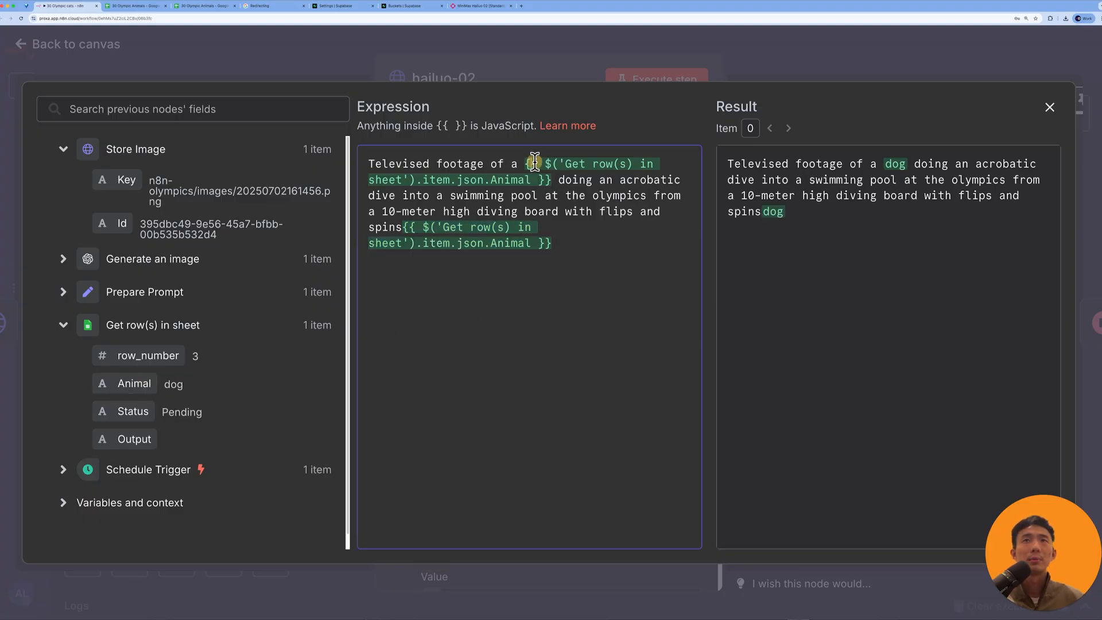
pyautogui.moveTo(417, 226); pyautogui.dragTo(553, 244)
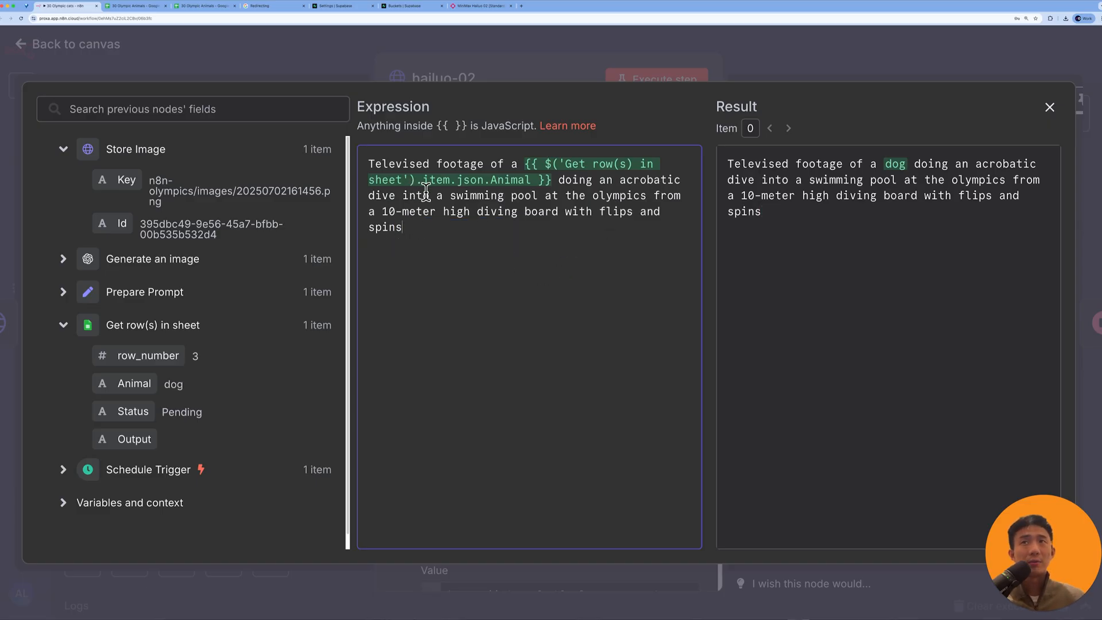
pyautogui.moveTo(506, 190)
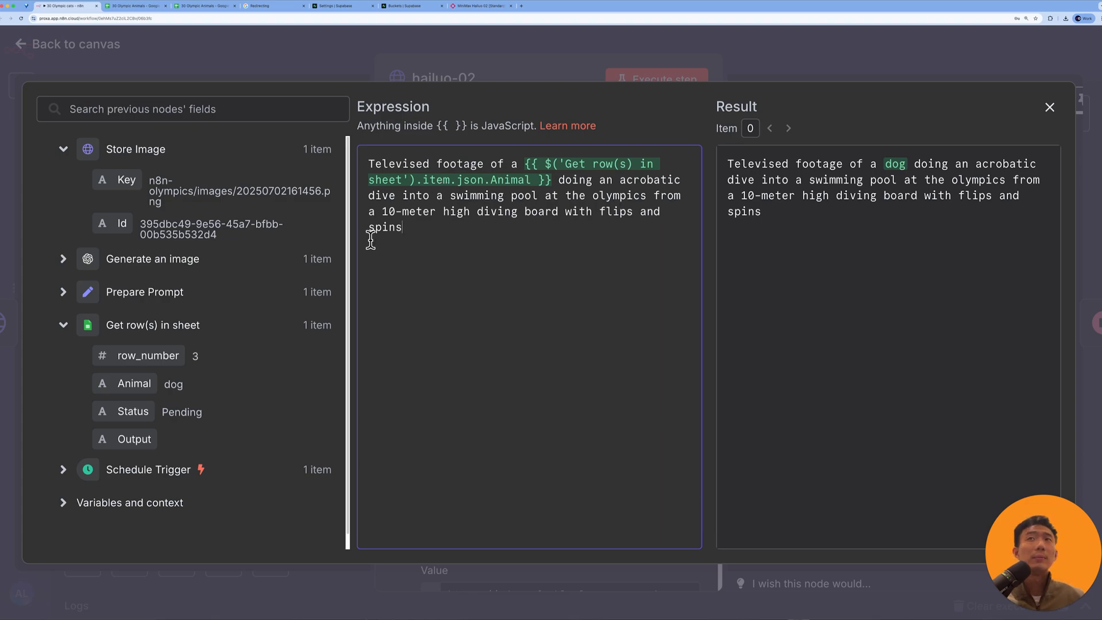
pyautogui.moveTo(509, 225)
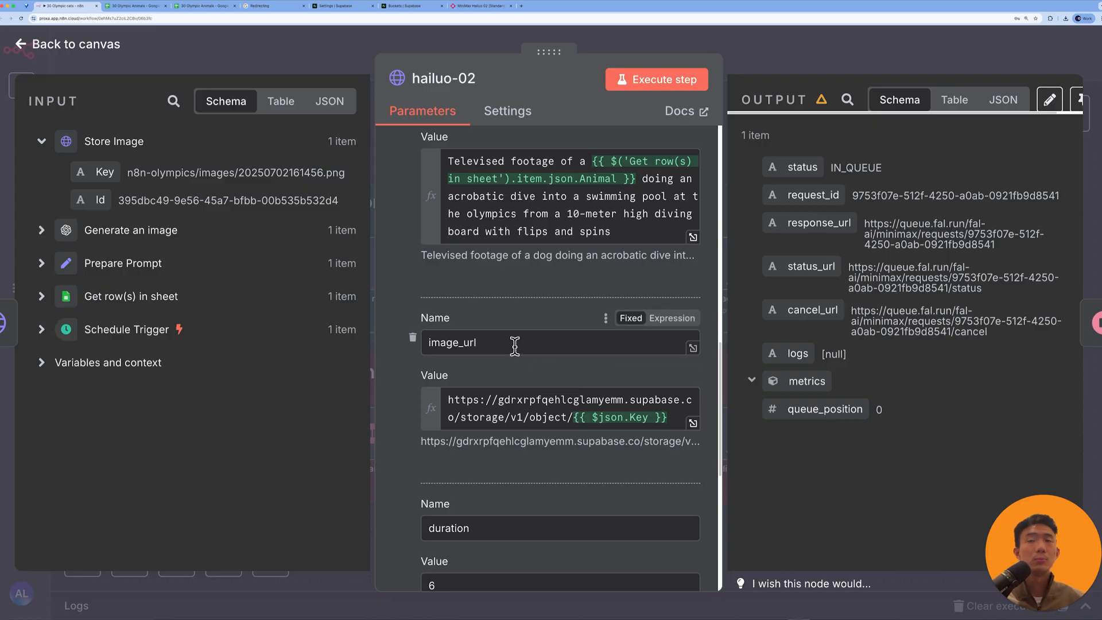
# - Check image_url, duration 6 and prompt_optimizer true against fal.ai's hailuo-02 input schema
pyautogui.scroll(-3)
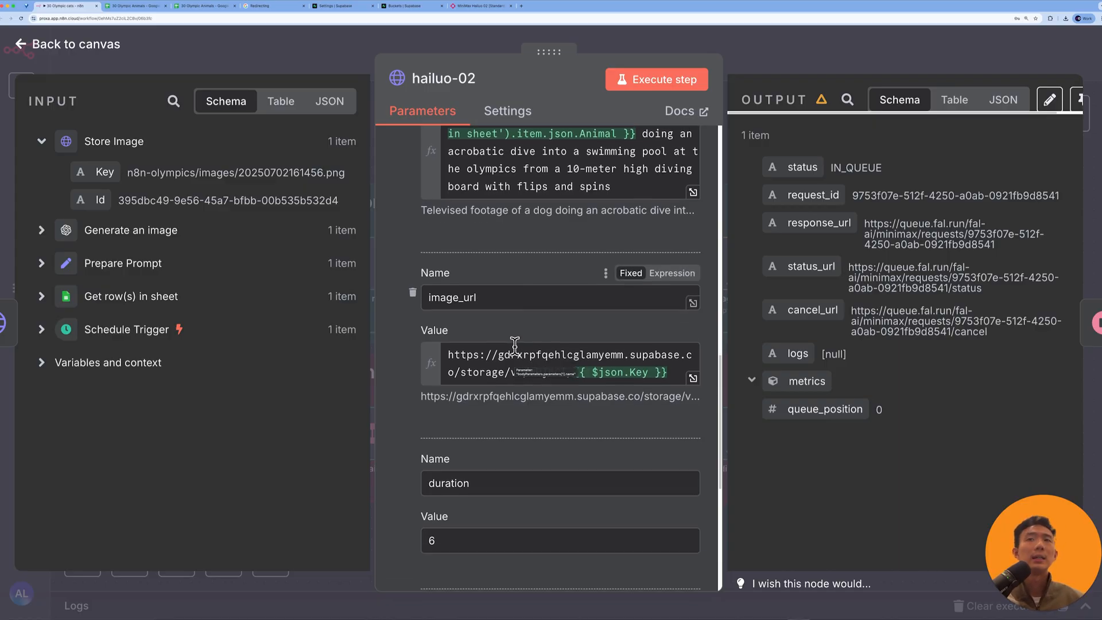
pyautogui.click(555, 362)
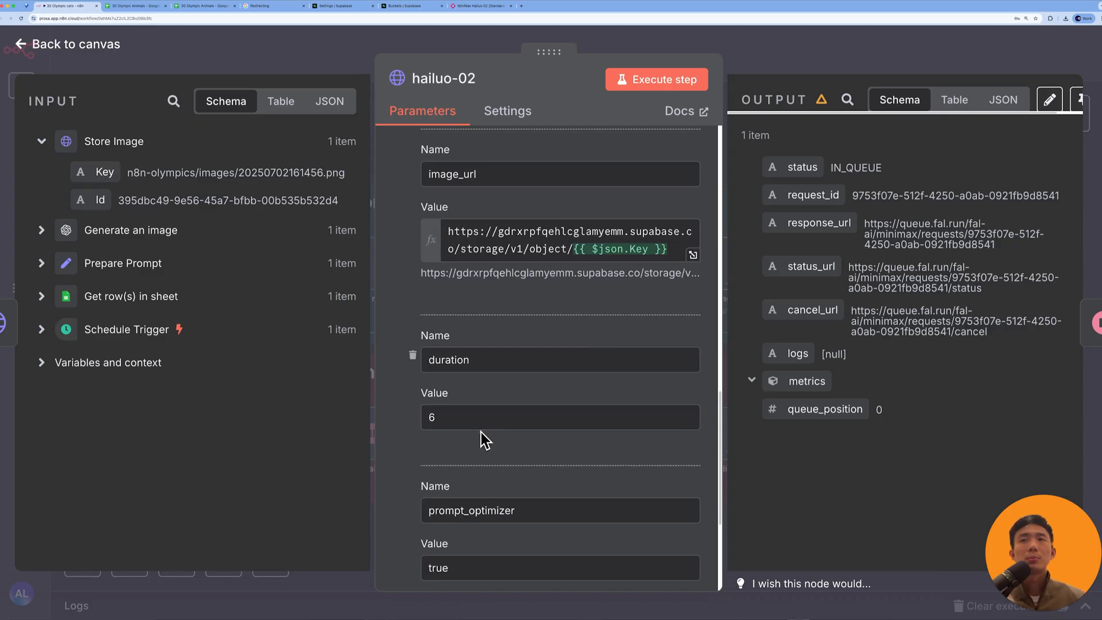
pyautogui.click(561, 416)
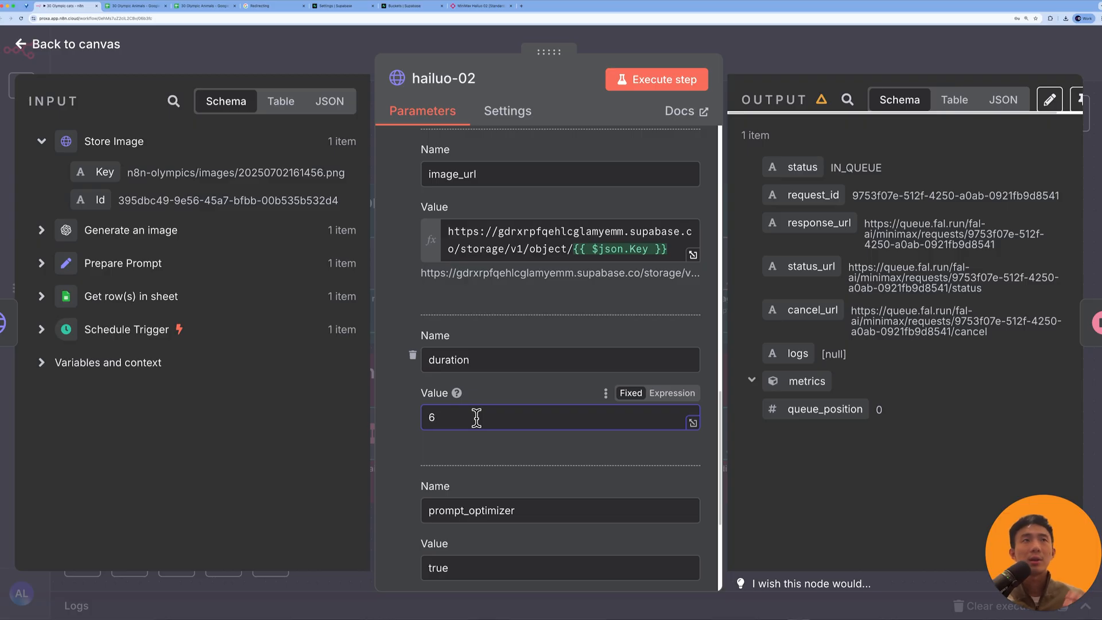
pyautogui.scroll(-3)
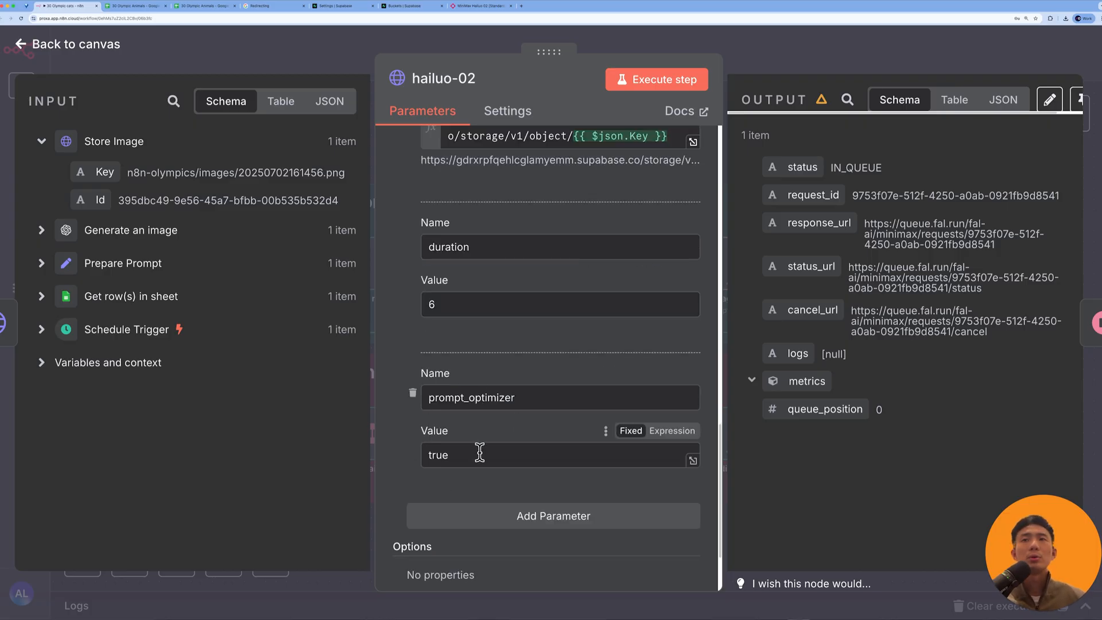
pyautogui.click(481, 6)
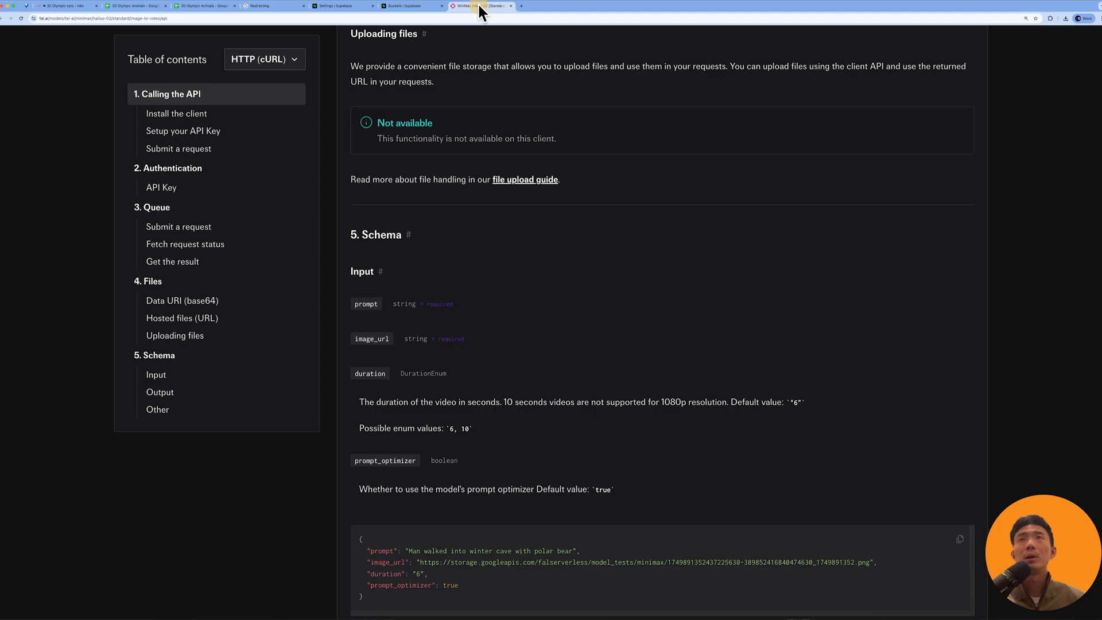
pyautogui.scroll(-3)
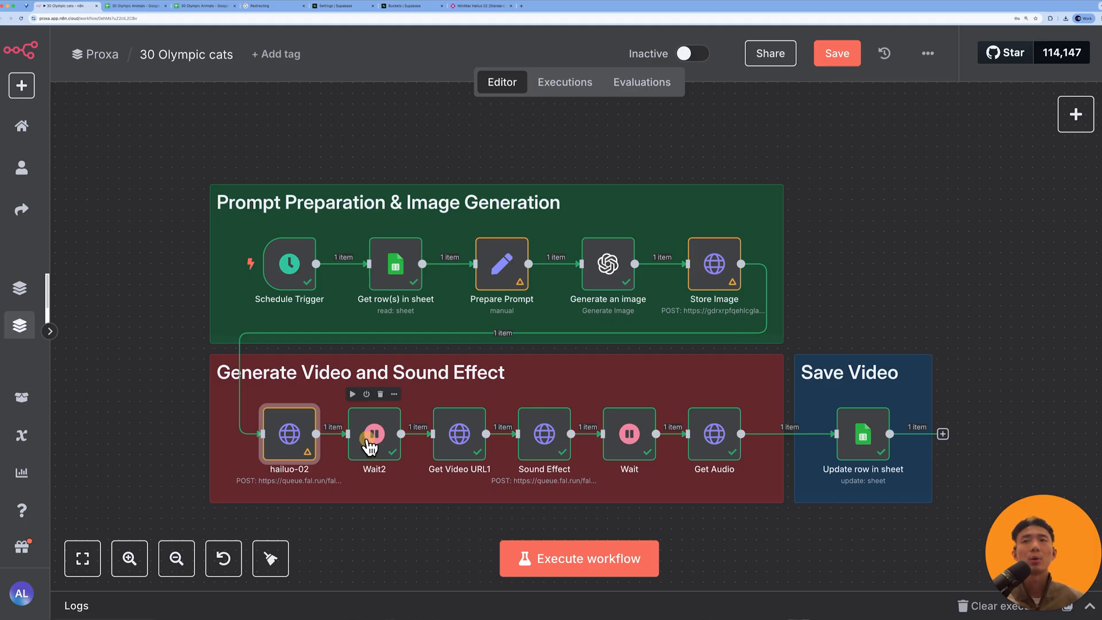
pyautogui.doubleClick(373, 432)
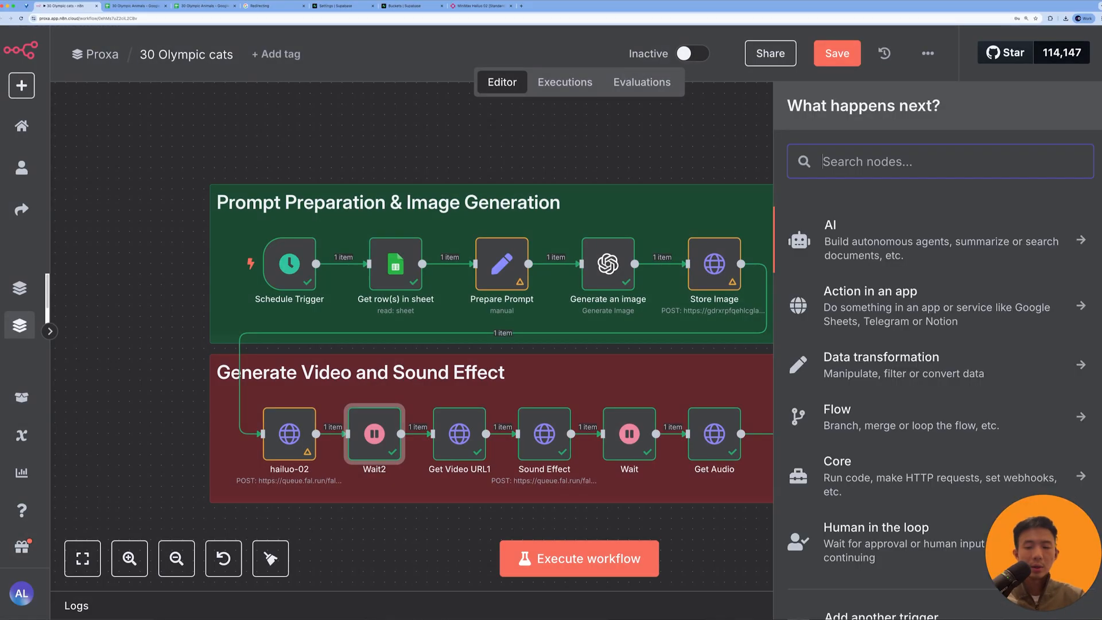
pyautogui.write('wait')
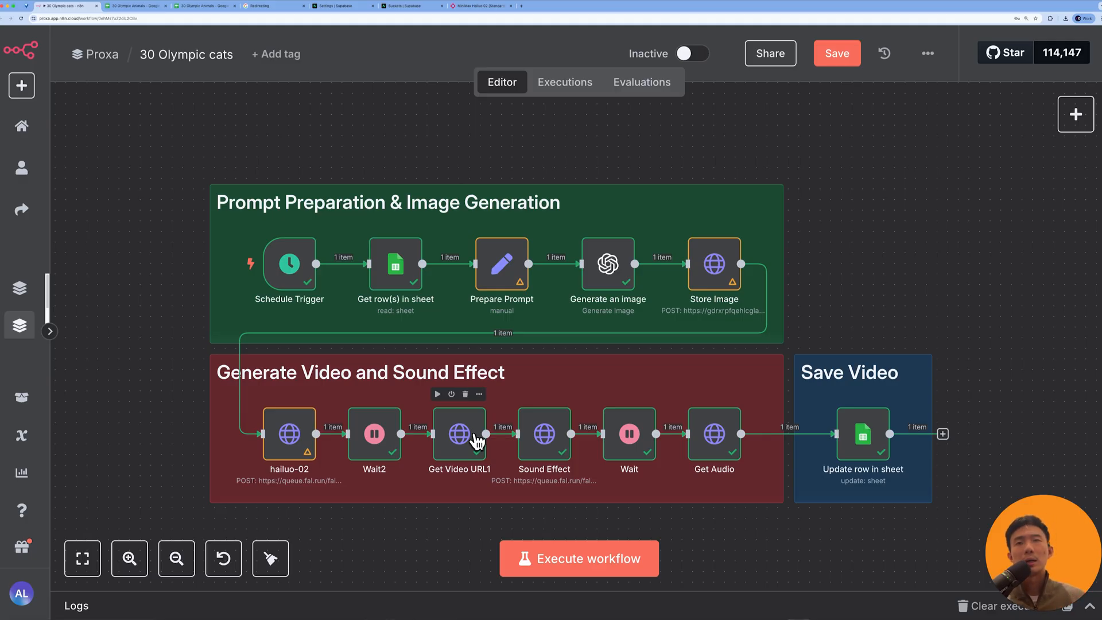
pyautogui.doubleClick(460, 434)
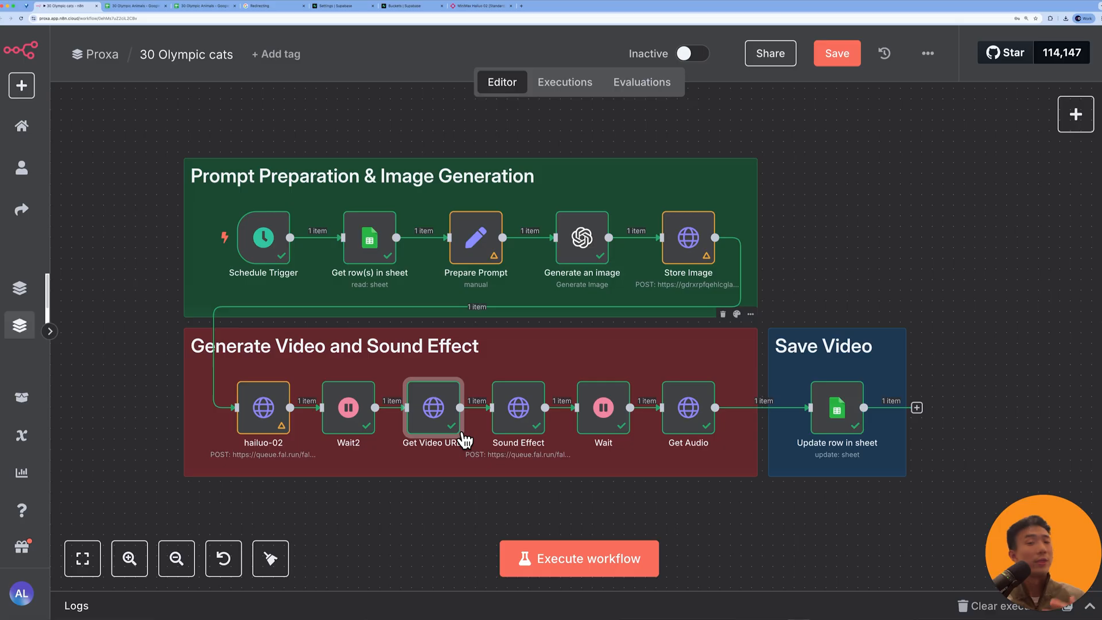
pyautogui.doubleClick(432, 407)
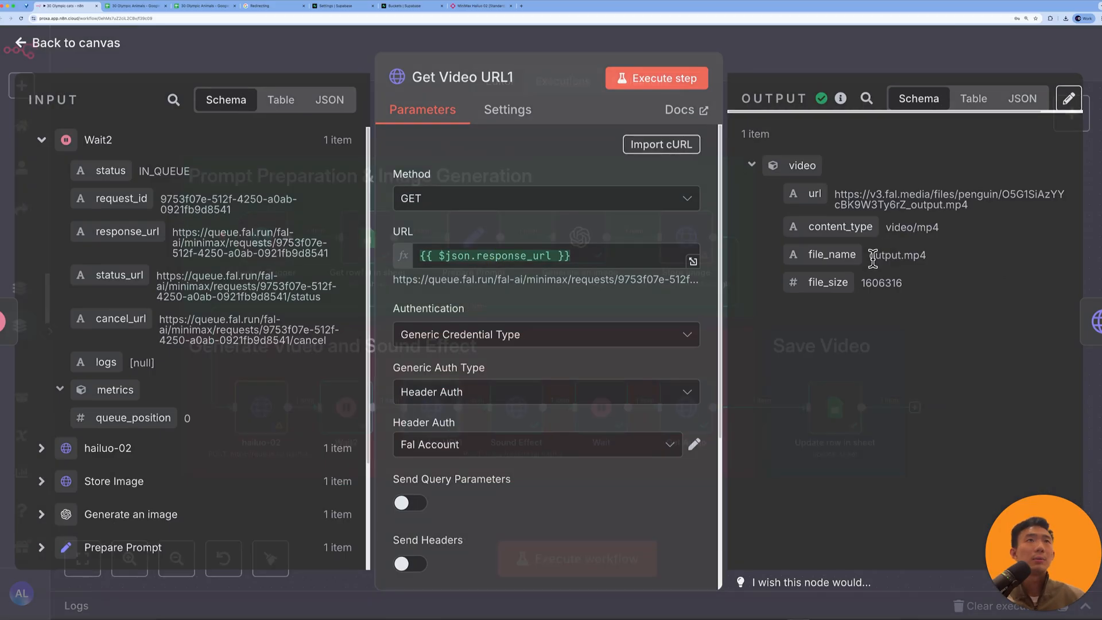
pyautogui.doubleClick(949, 200)
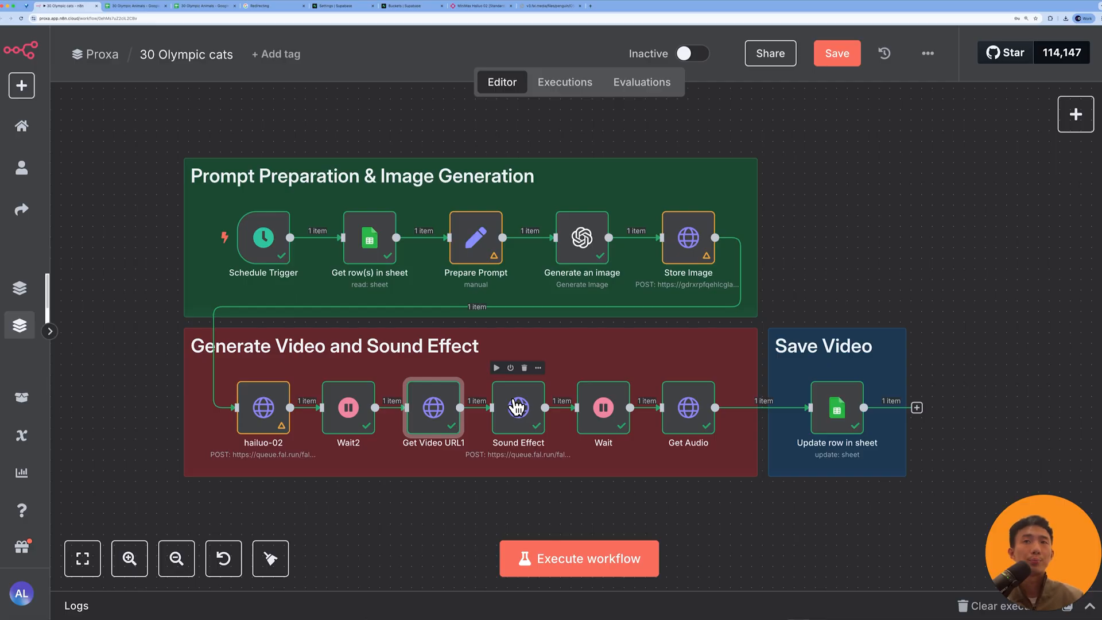
# - Open the Sound Effect node and select 'thinksound' in its fal.ai queue URL
pyautogui.doubleClick(518, 408)
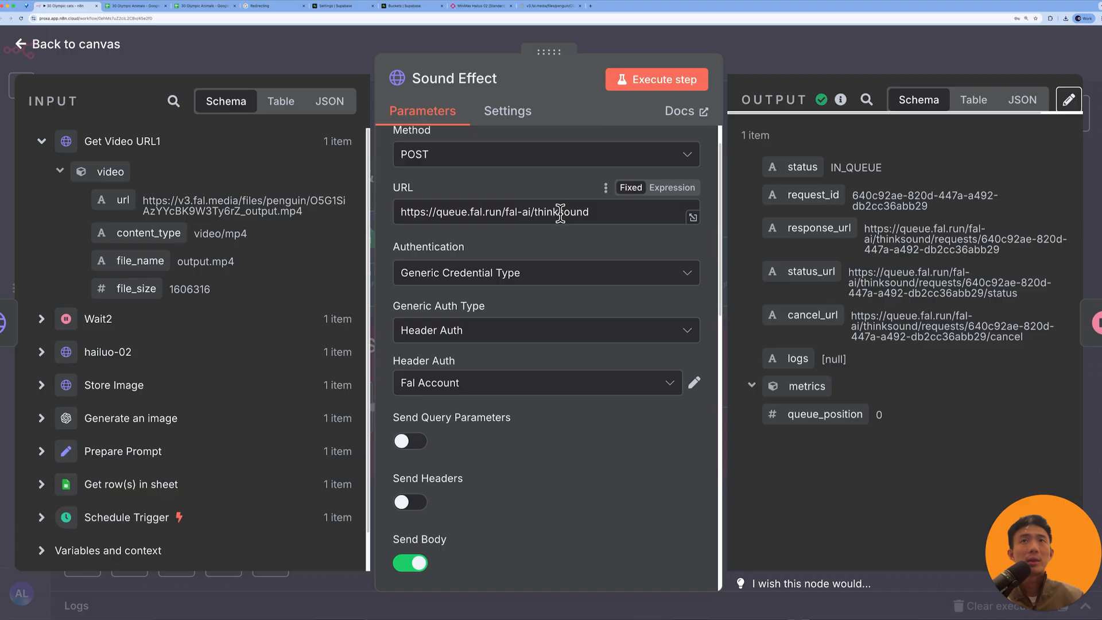
pyautogui.doubleClick(563, 212)
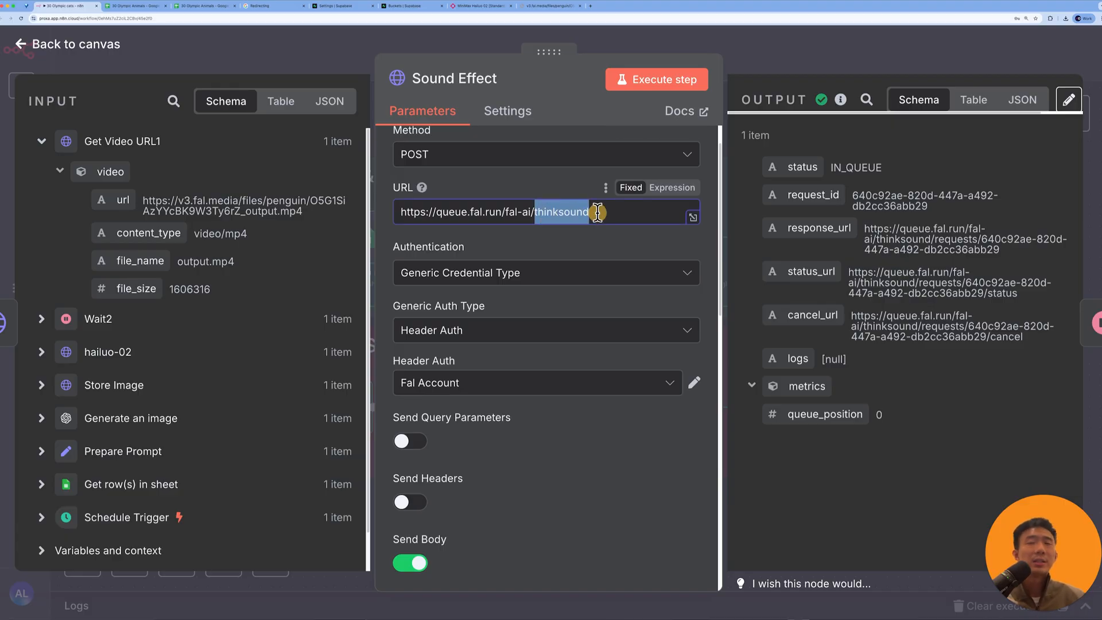
pyautogui.click(482, 5)
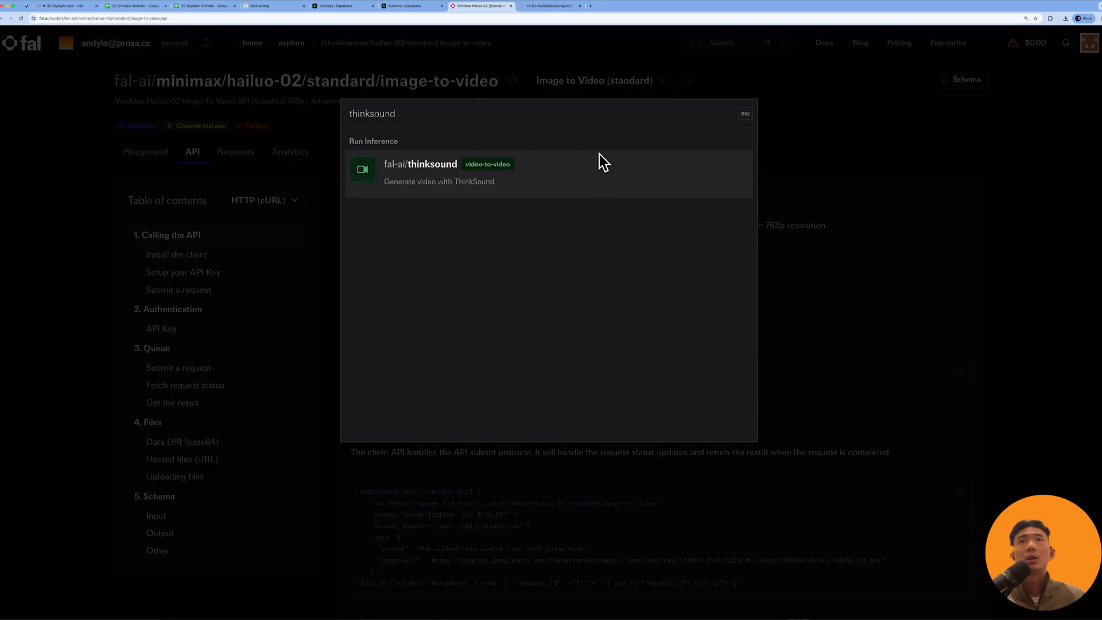
# - Review the fal-ai/thinksound model page and its API docs, then return to n8n
pyautogui.click(438, 172)
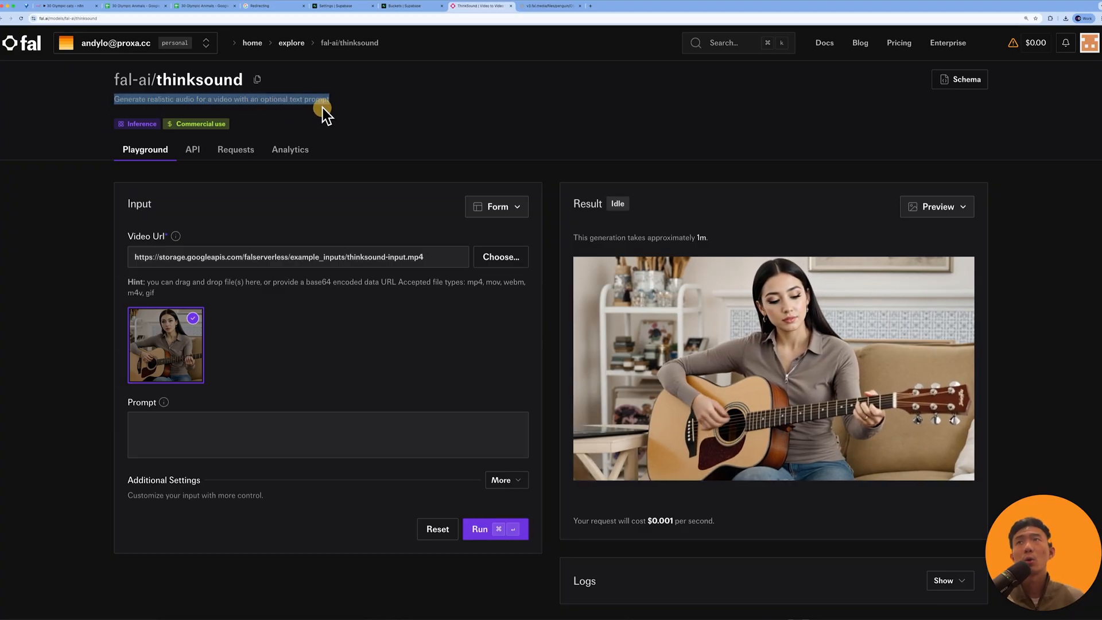
pyautogui.moveTo(417, 129)
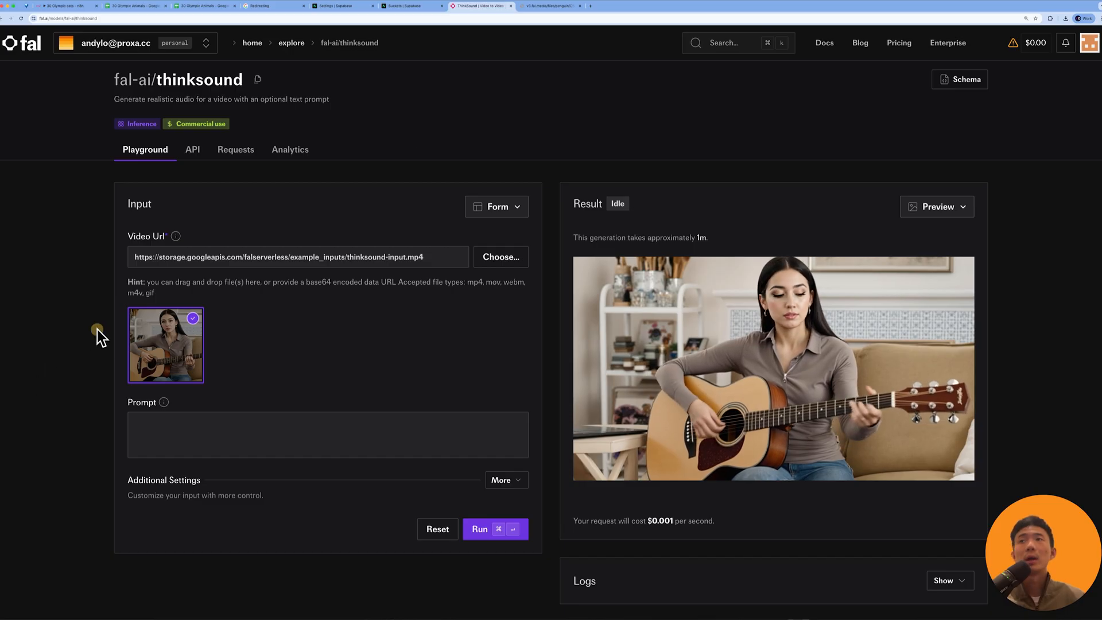
pyautogui.click(327, 435)
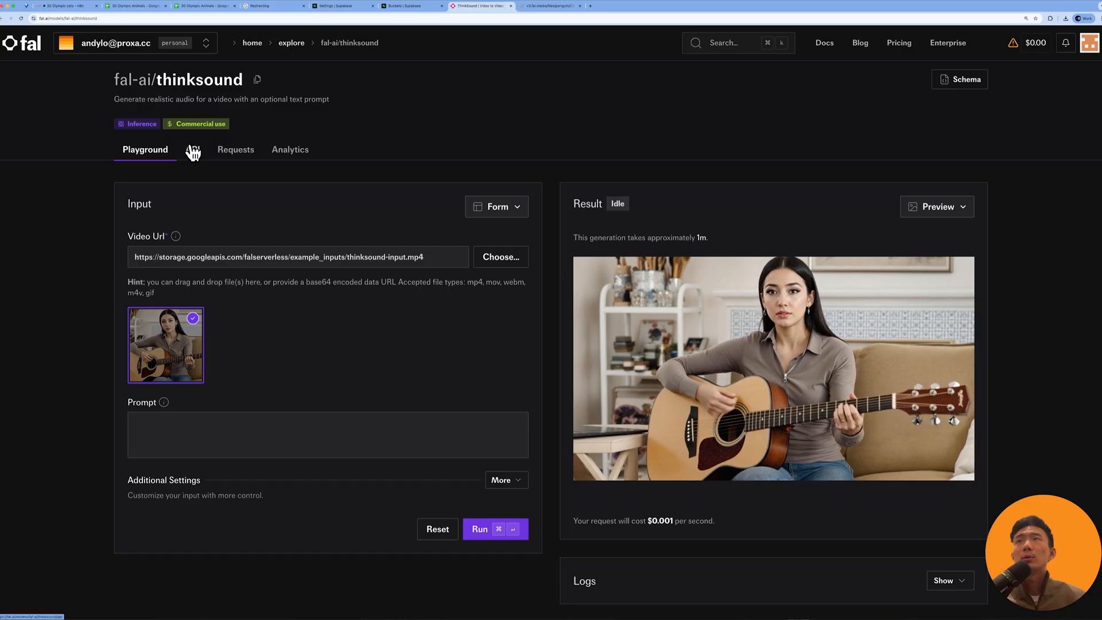
pyautogui.click(191, 150)
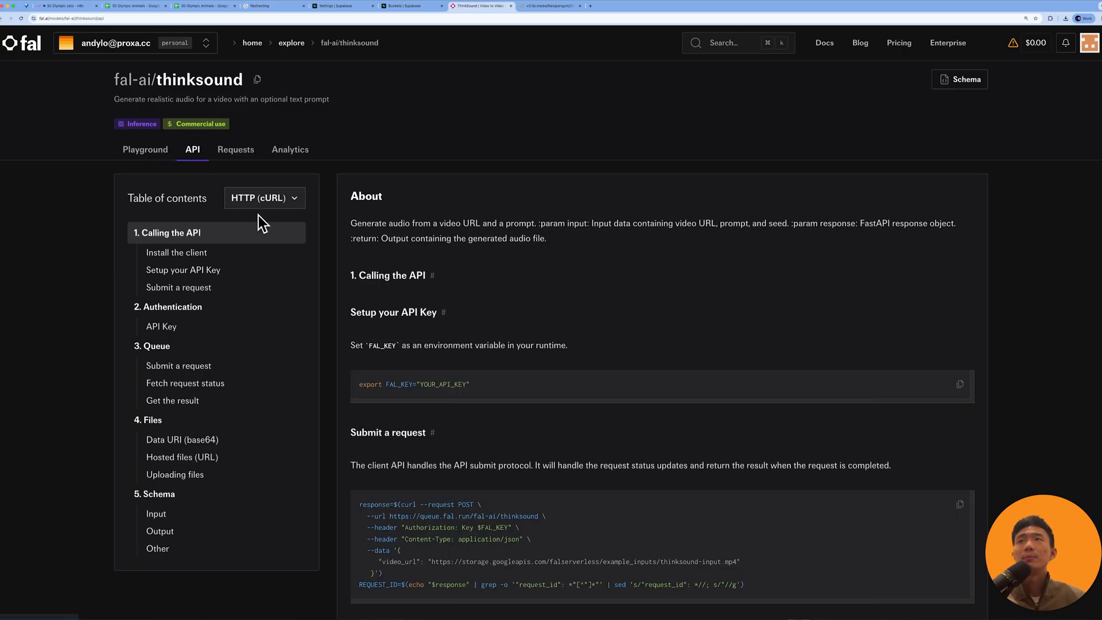
pyautogui.click(263, 198)
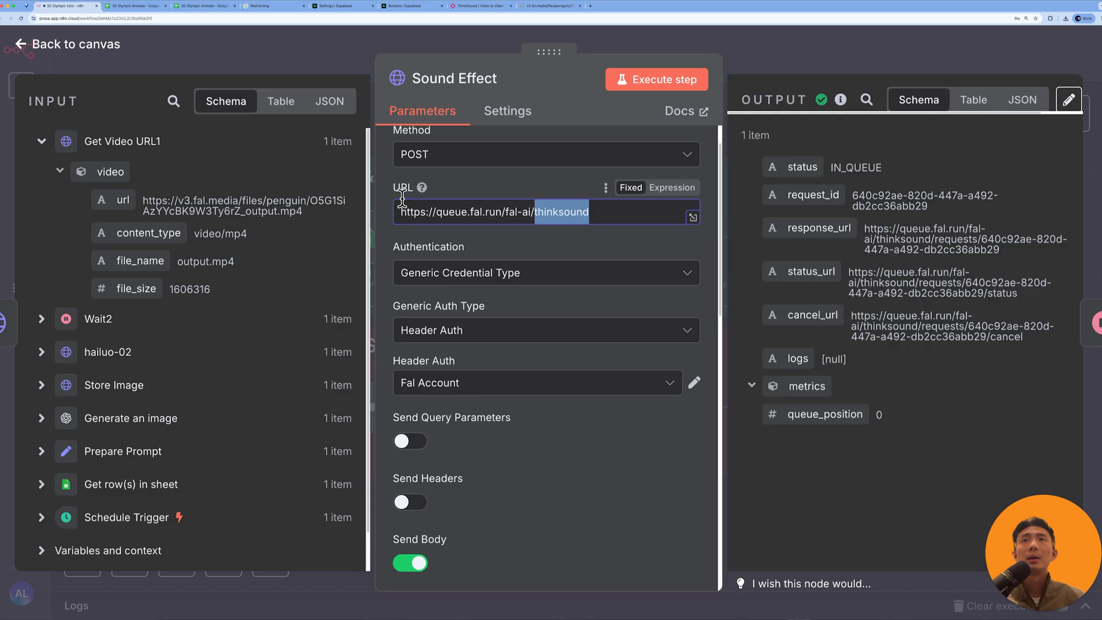
# - Compare the Sound Effect video_url and dog-diving prompt fields with fal.ai's thinksound schema
pyautogui.scroll(-3)
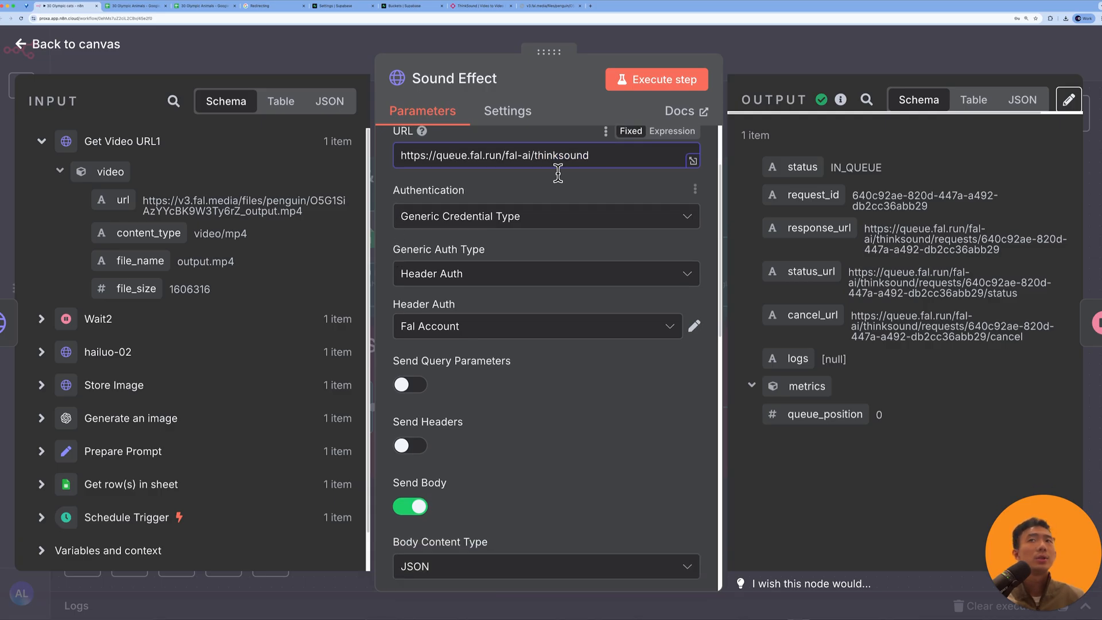
pyautogui.scroll(-3)
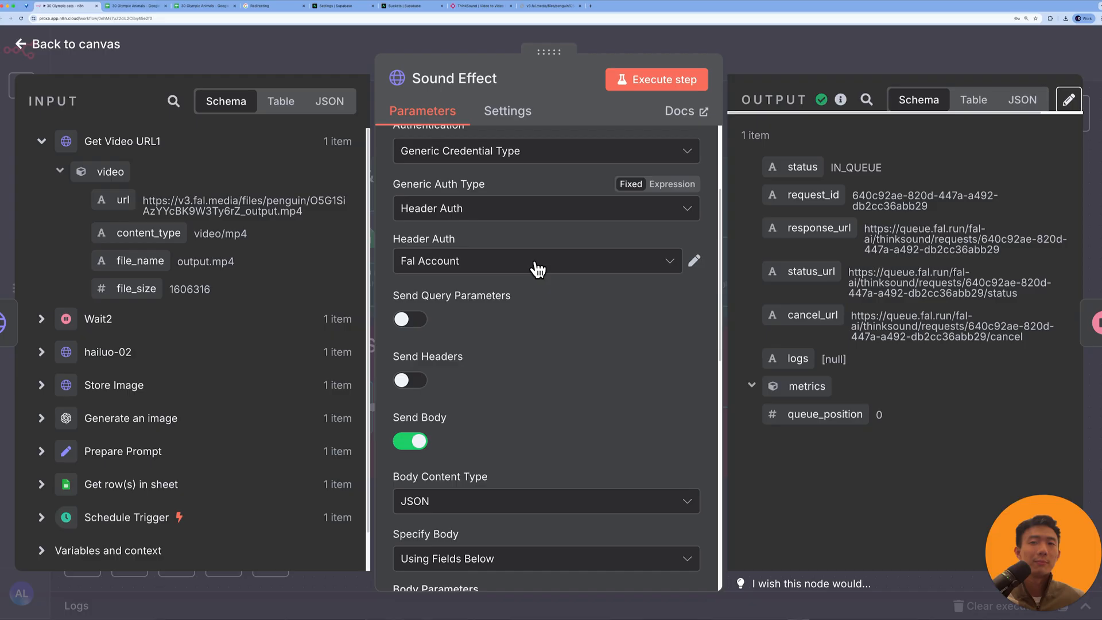
pyautogui.scroll(-3)
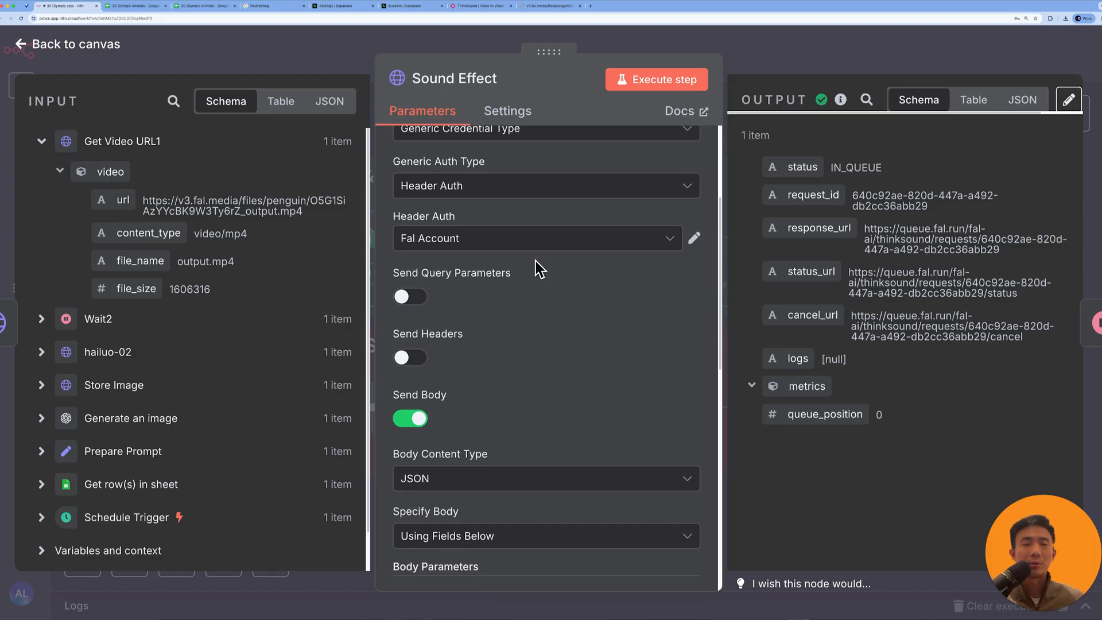
pyautogui.scroll(-3)
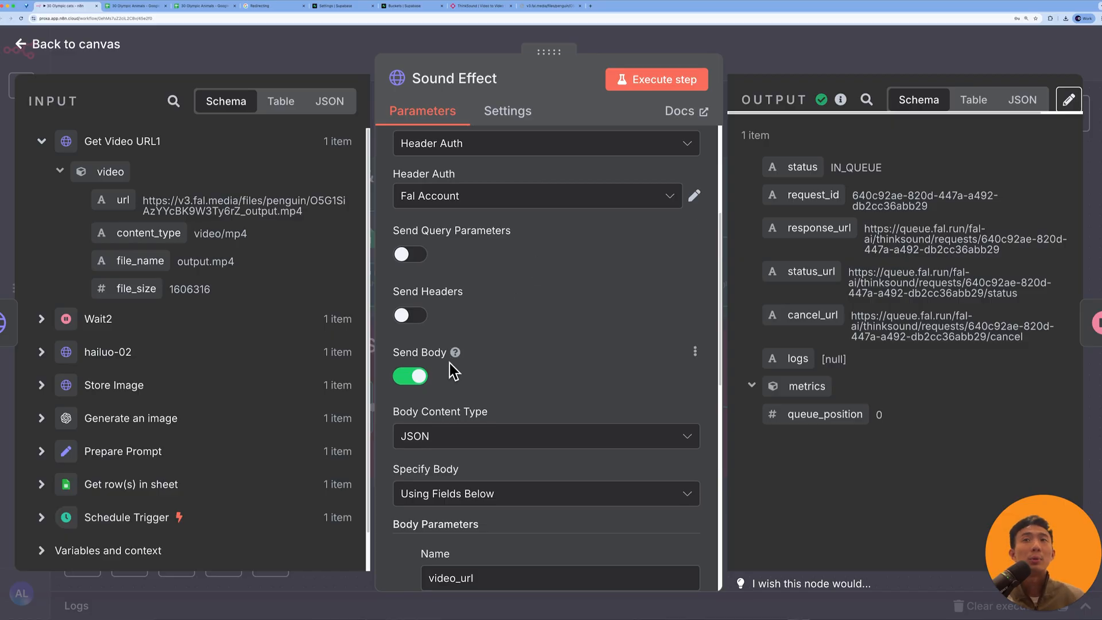
pyautogui.scroll(-3)
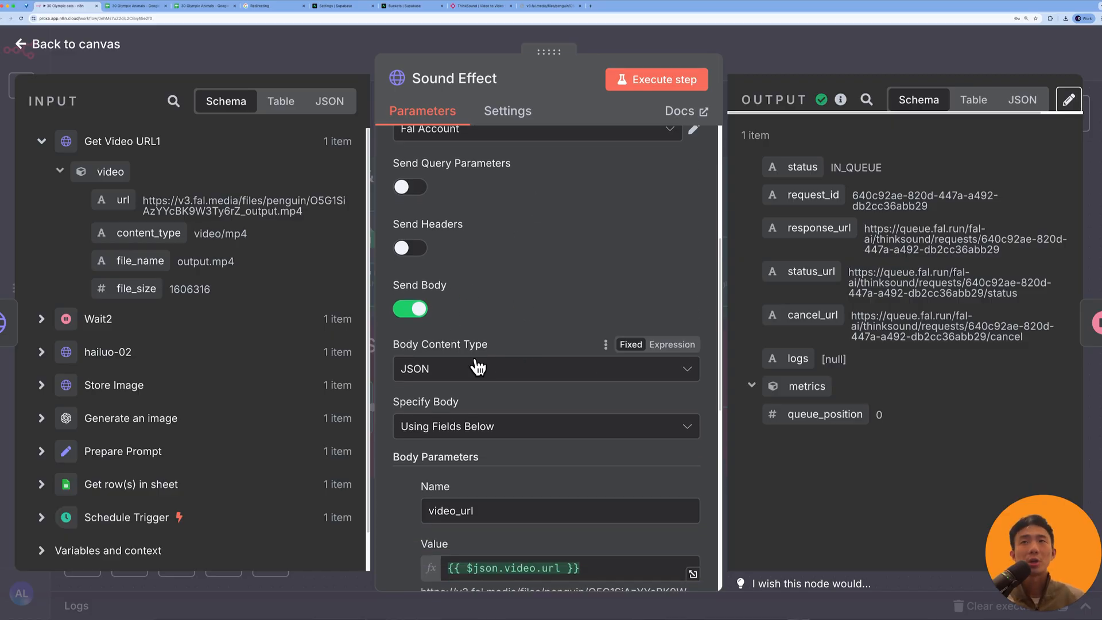
pyautogui.scroll(-3)
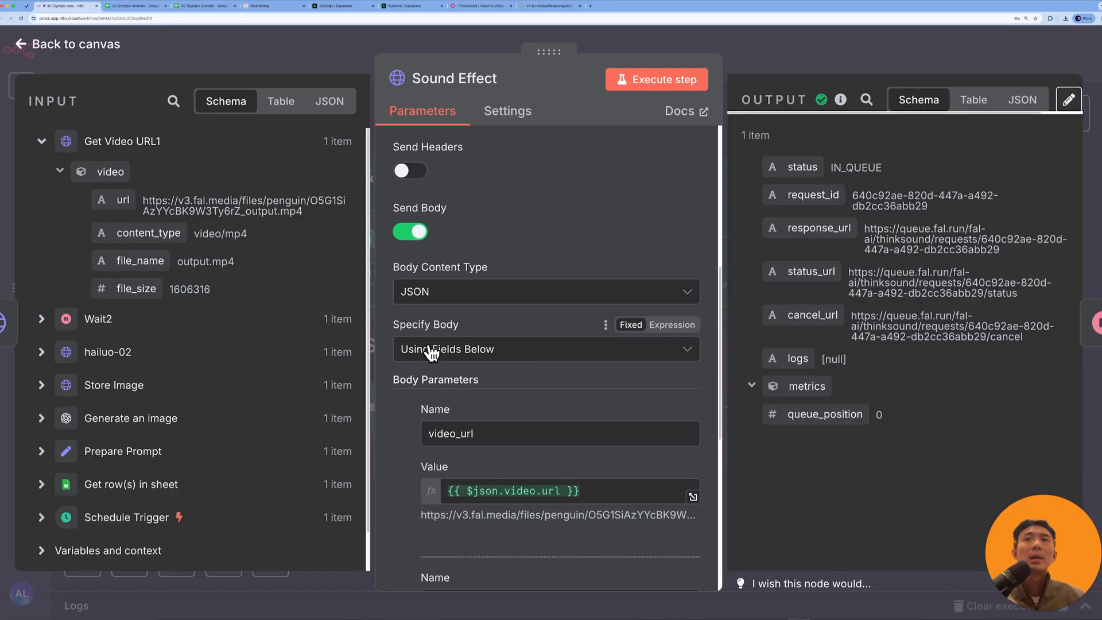
pyautogui.scroll(-3)
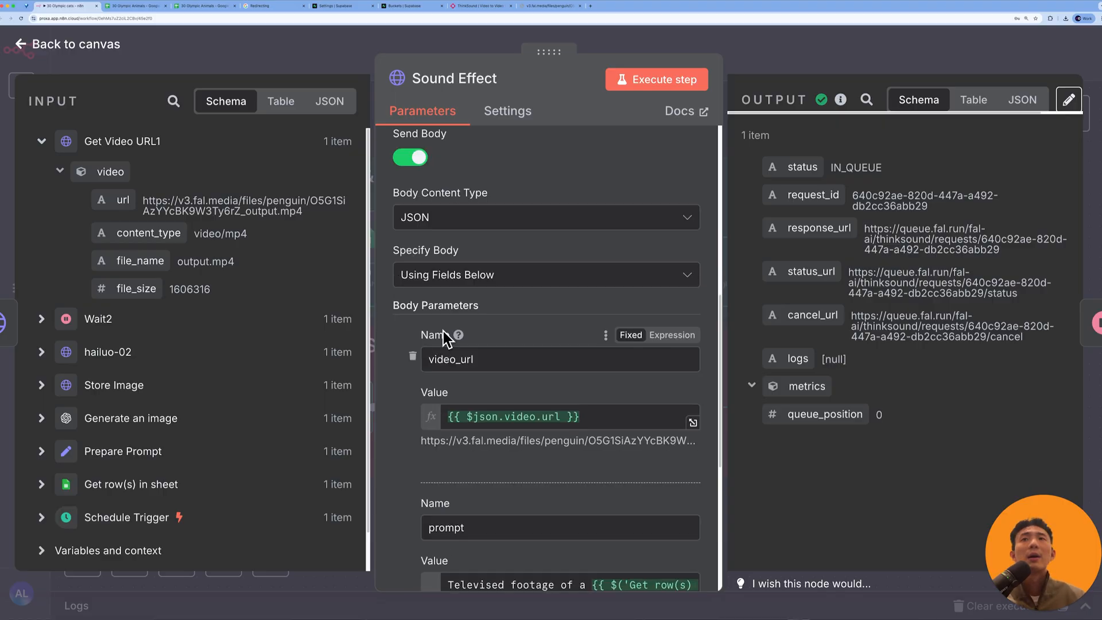
pyautogui.scroll(-3)
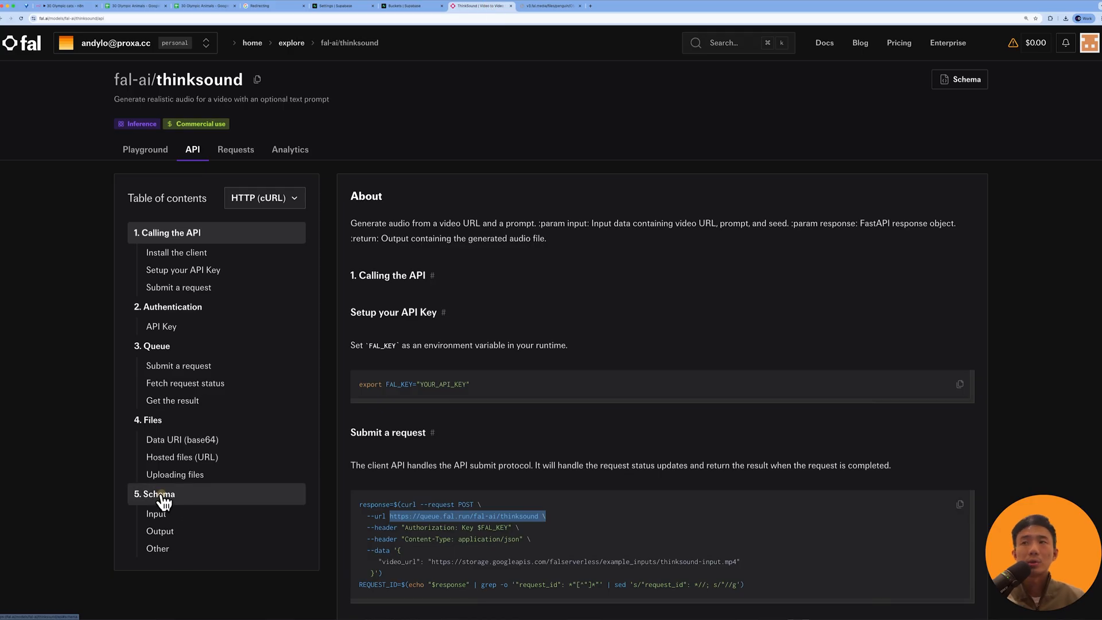
pyautogui.click(155, 494)
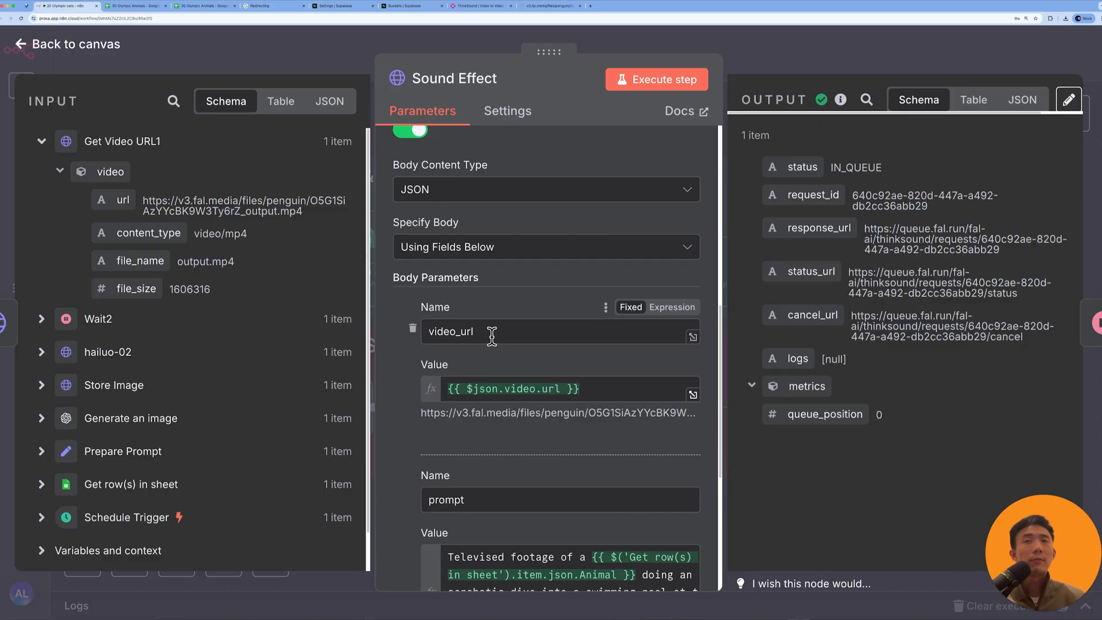
pyautogui.moveTo(138, 233)
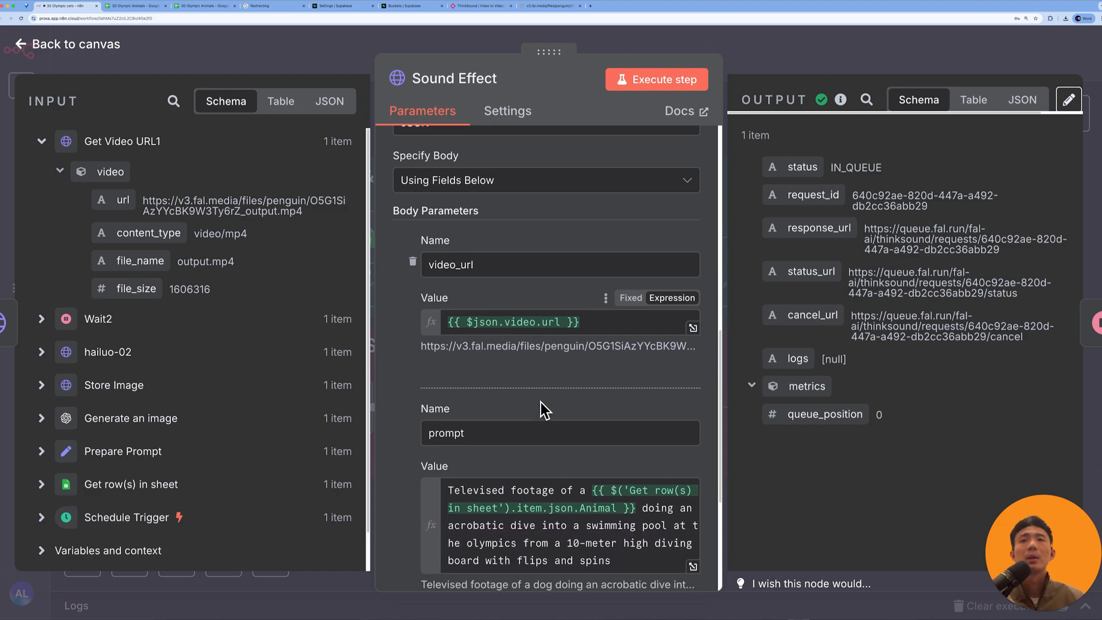
pyautogui.scroll(-3)
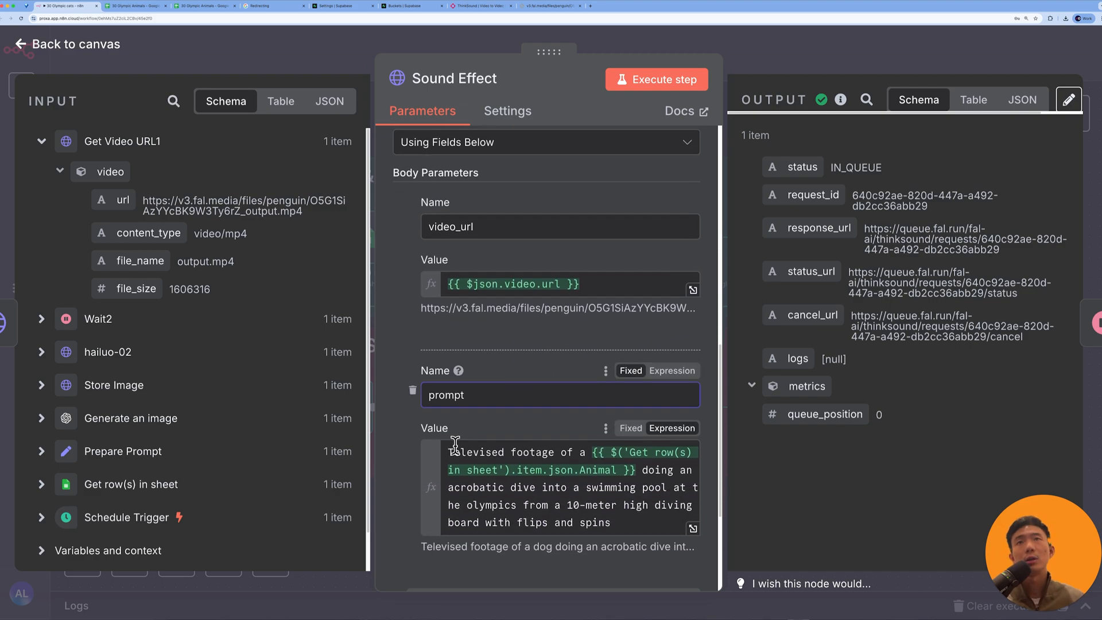
pyautogui.scroll(-3)
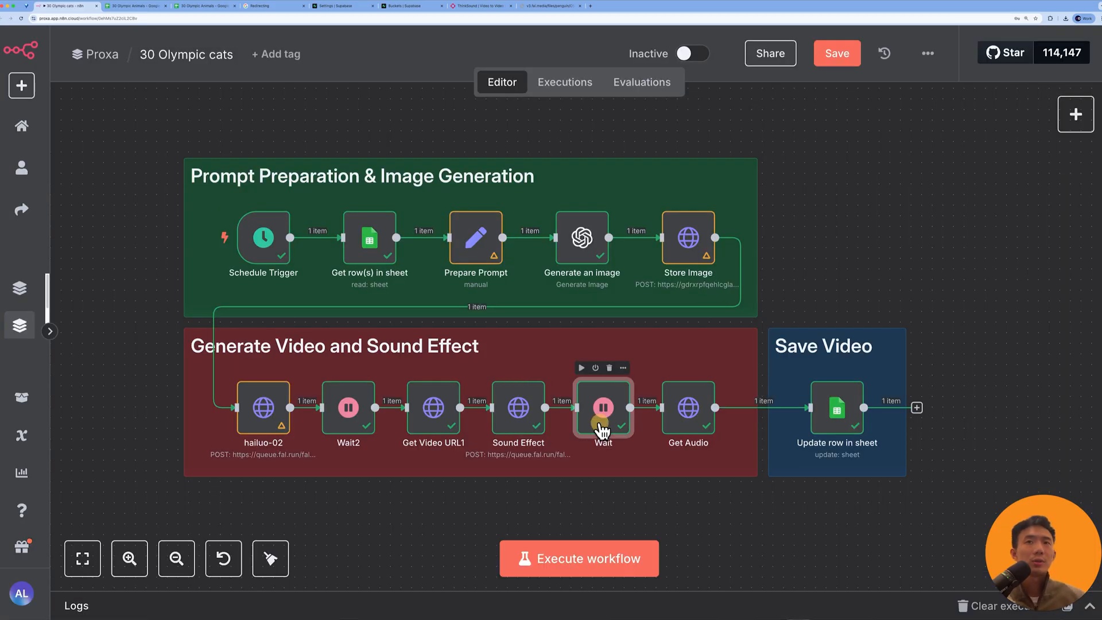
# - Review the Wait and Get Audio nodes, then open the generated video link from the output
pyautogui.doubleClick(602, 408)
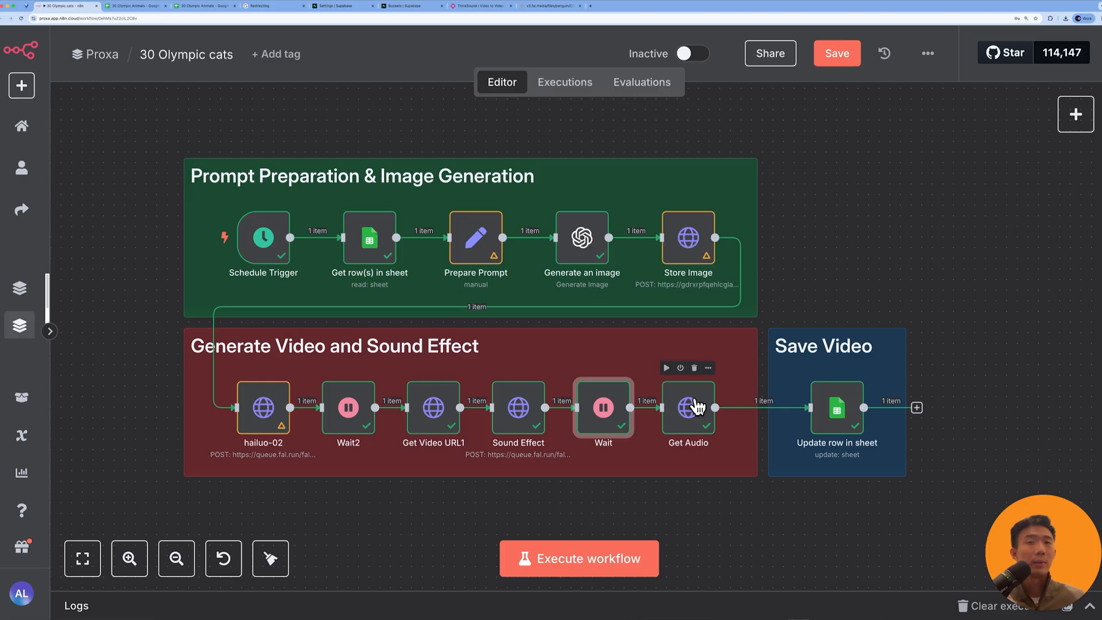
pyautogui.doubleClick(687, 408)
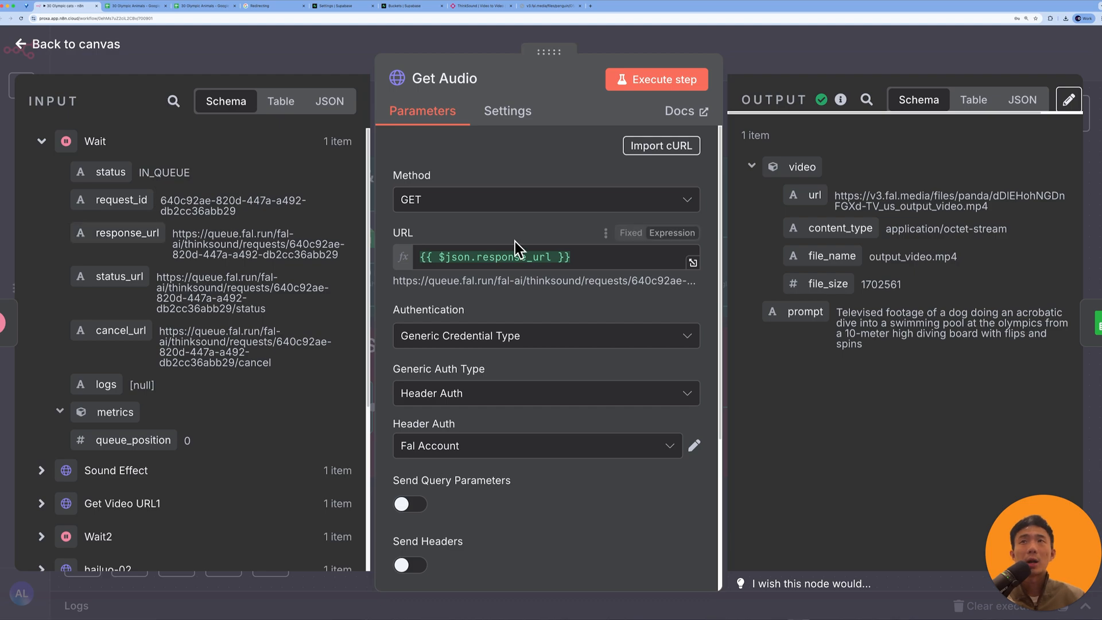
pyautogui.scroll(-3)
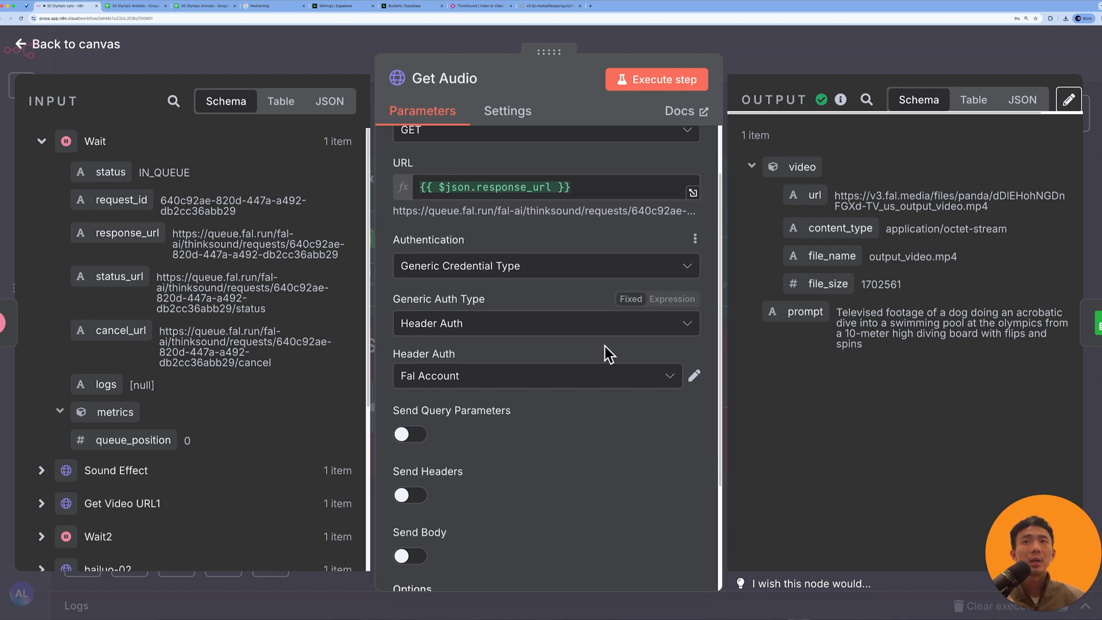
pyautogui.scroll(-3)
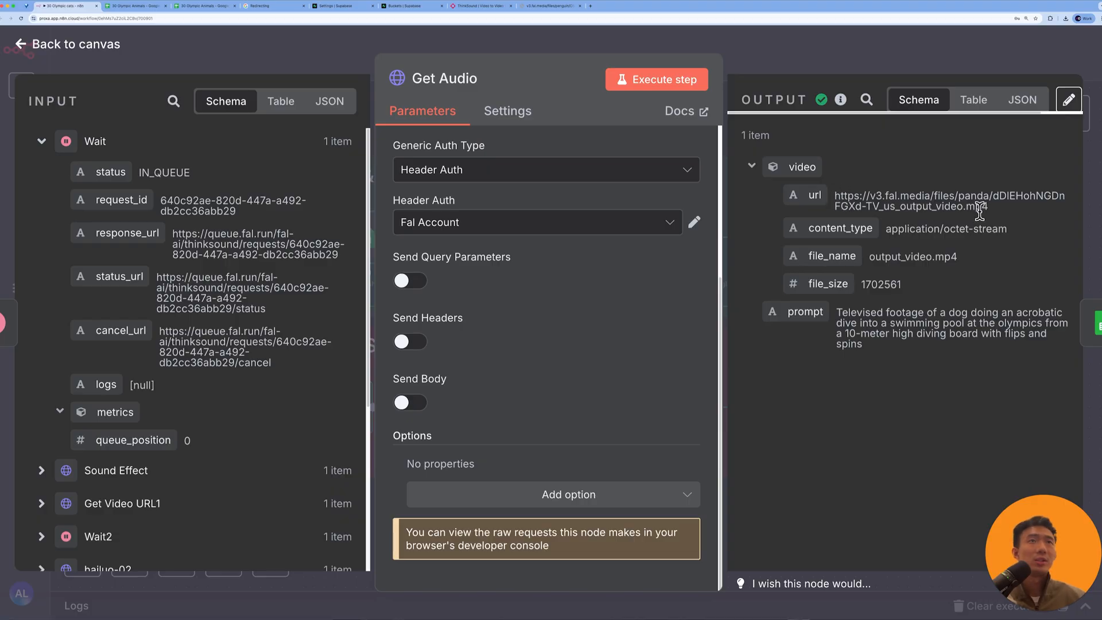
pyautogui.doubleClick(949, 201)
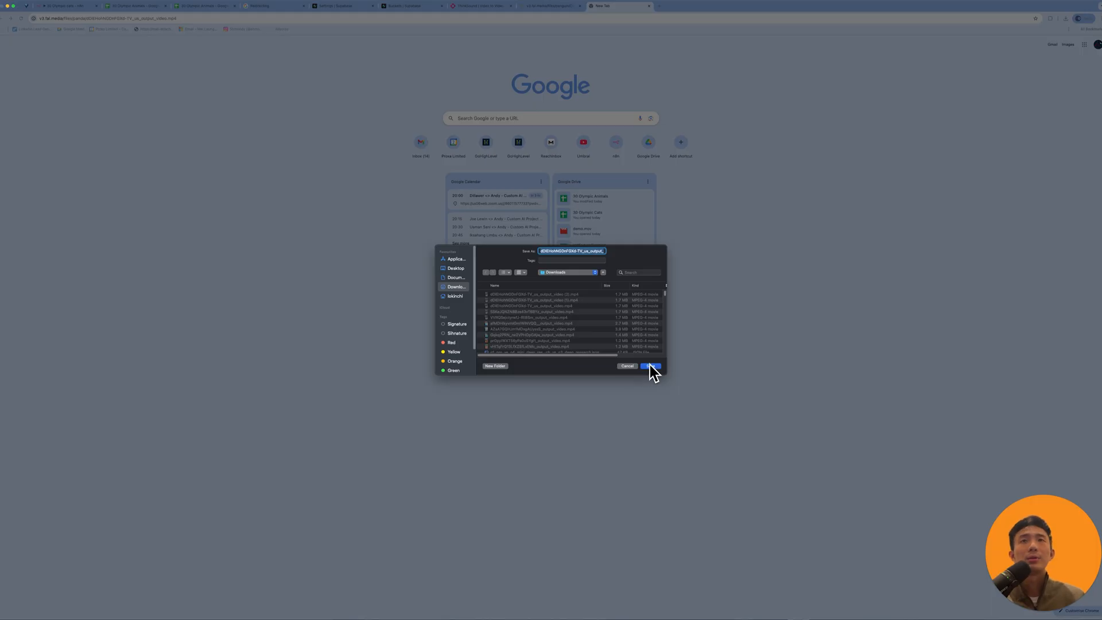
# - Save the finished mp4 and play the dog's Olympic diving video
pyautogui.click(648, 366)
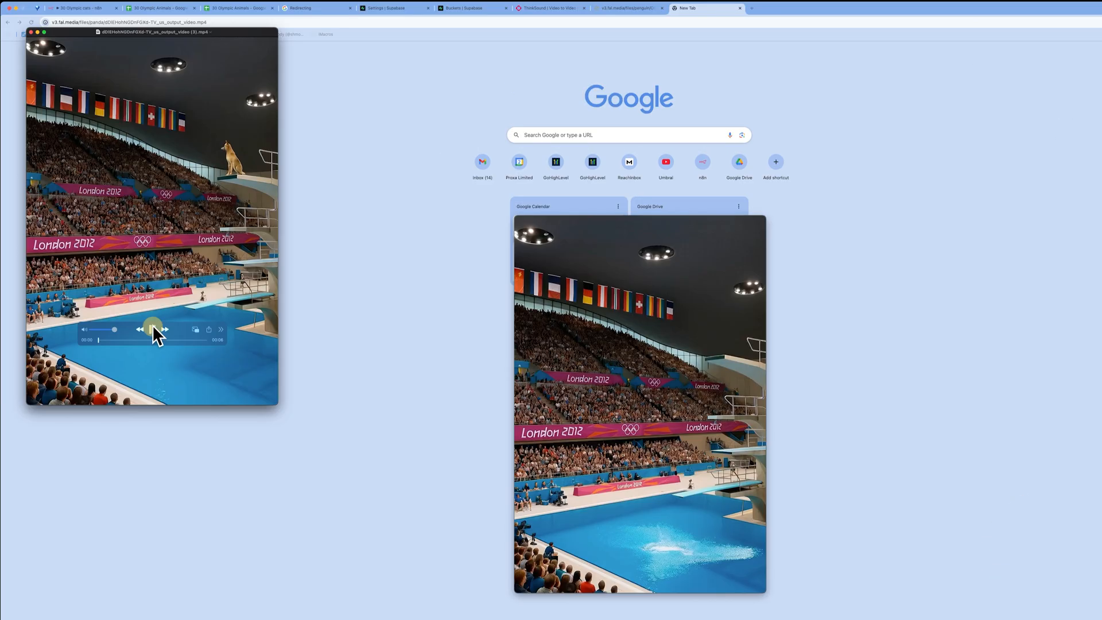
pyautogui.click(151, 329)
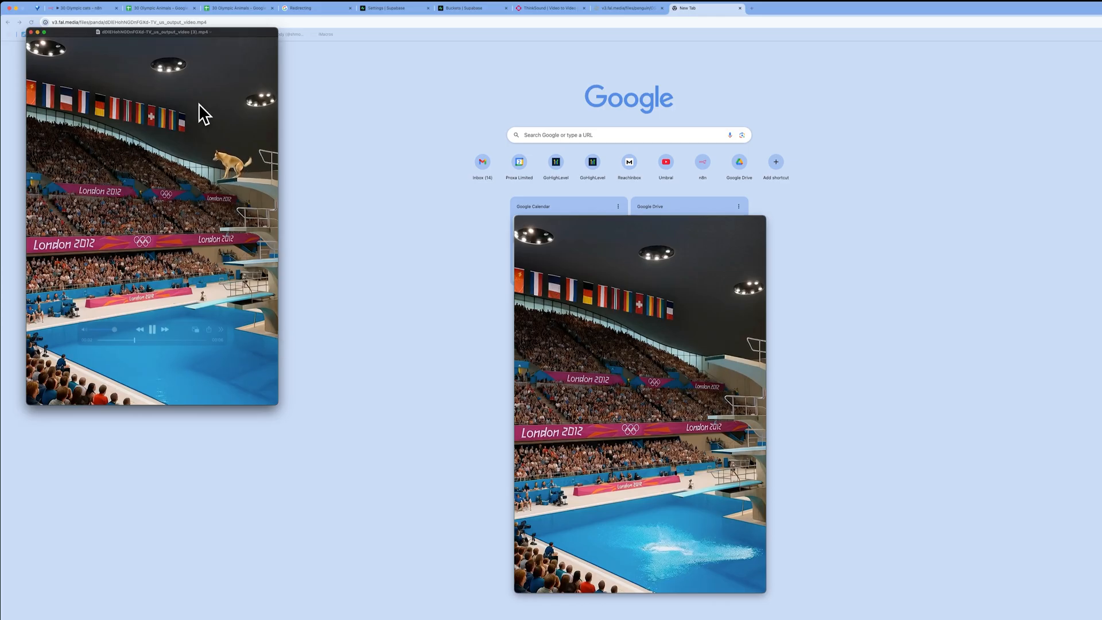
pyautogui.moveTo(151, 40); pyautogui.dragTo(572, 185)
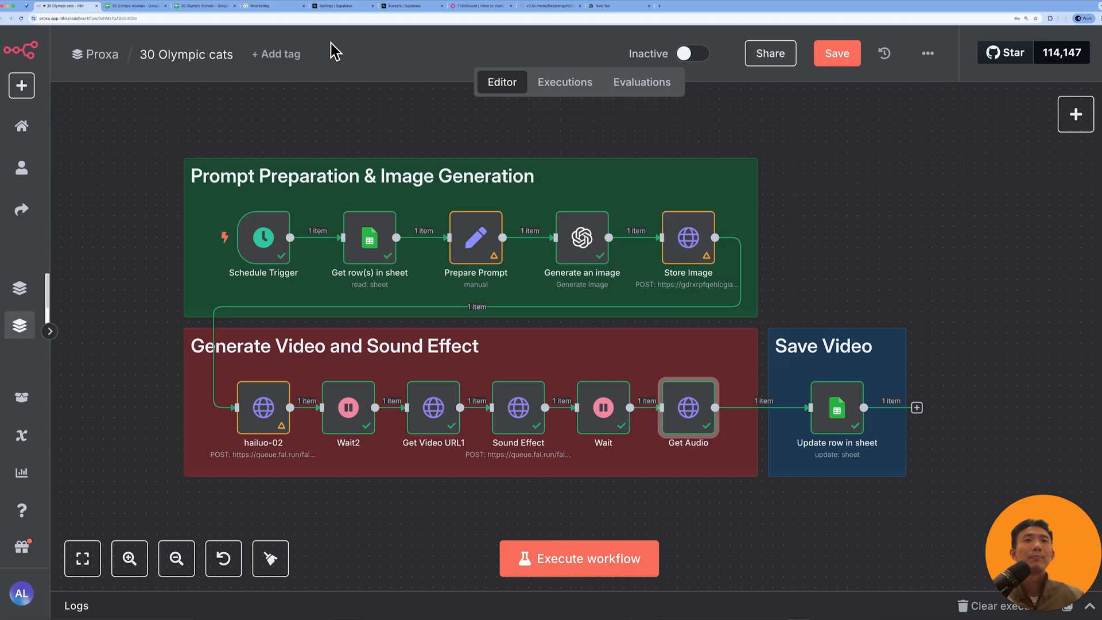
pyautogui.moveTo(837, 351)
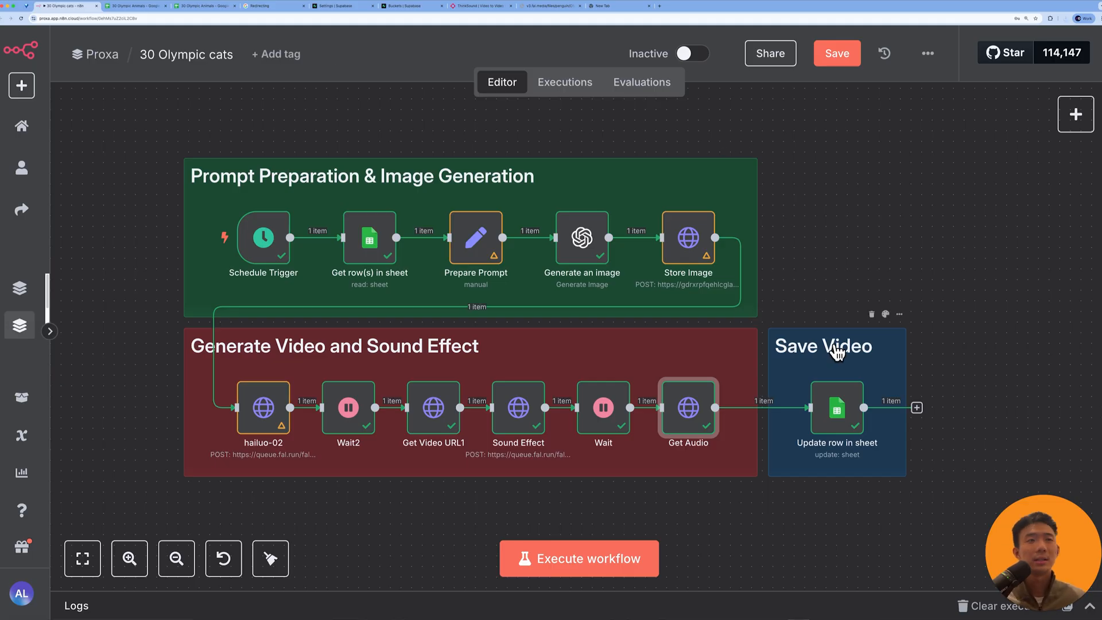
pyautogui.moveTo(844, 426)
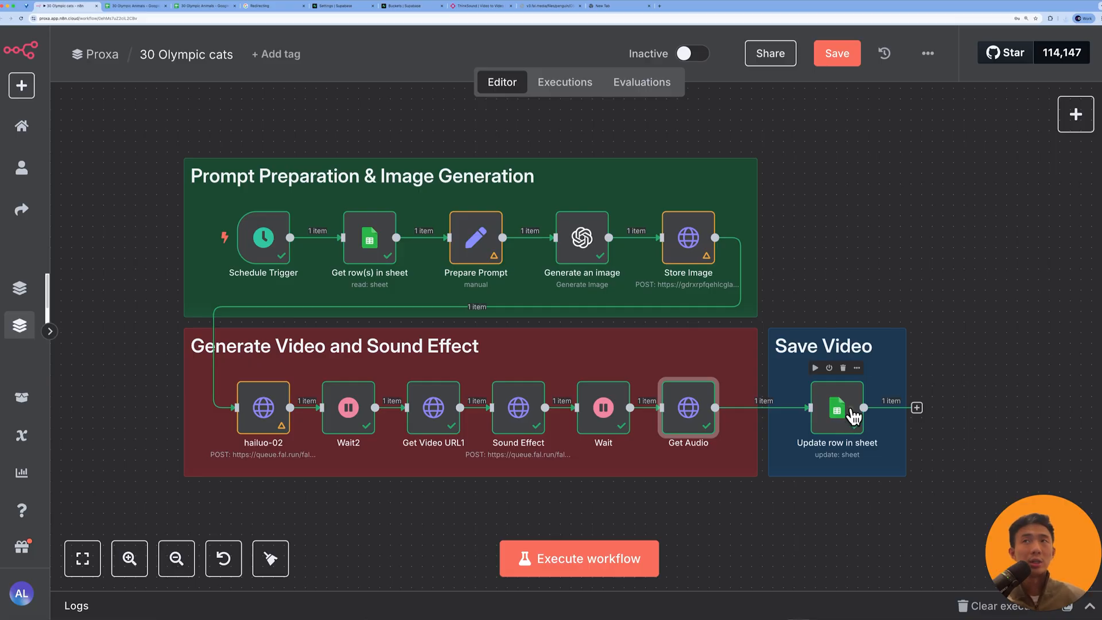
pyautogui.doubleClick(836, 408)
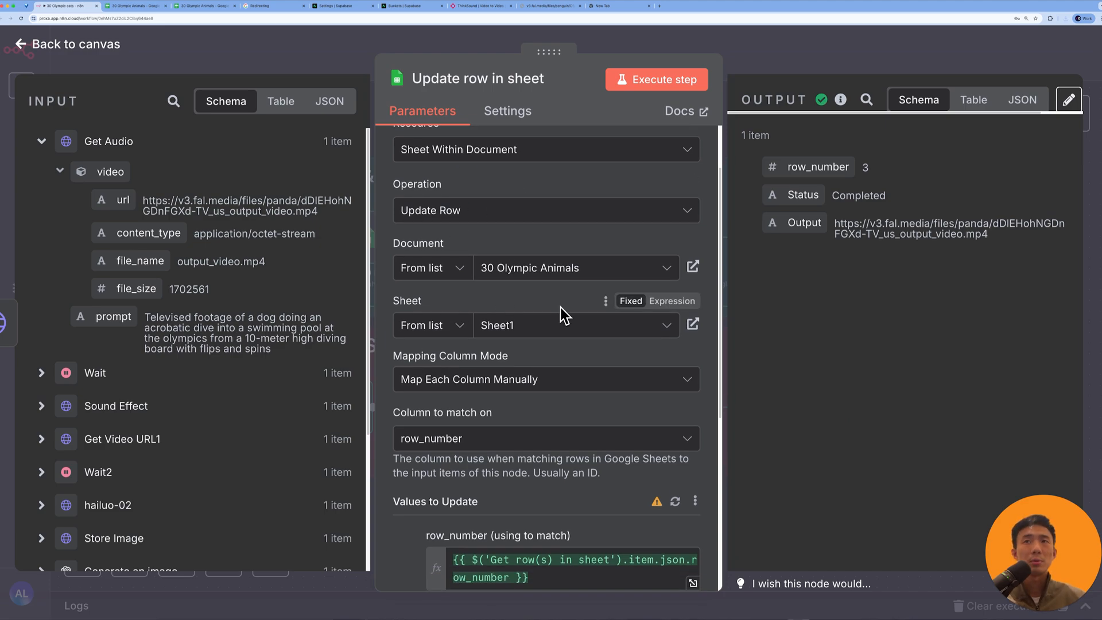
pyautogui.scroll(-3)
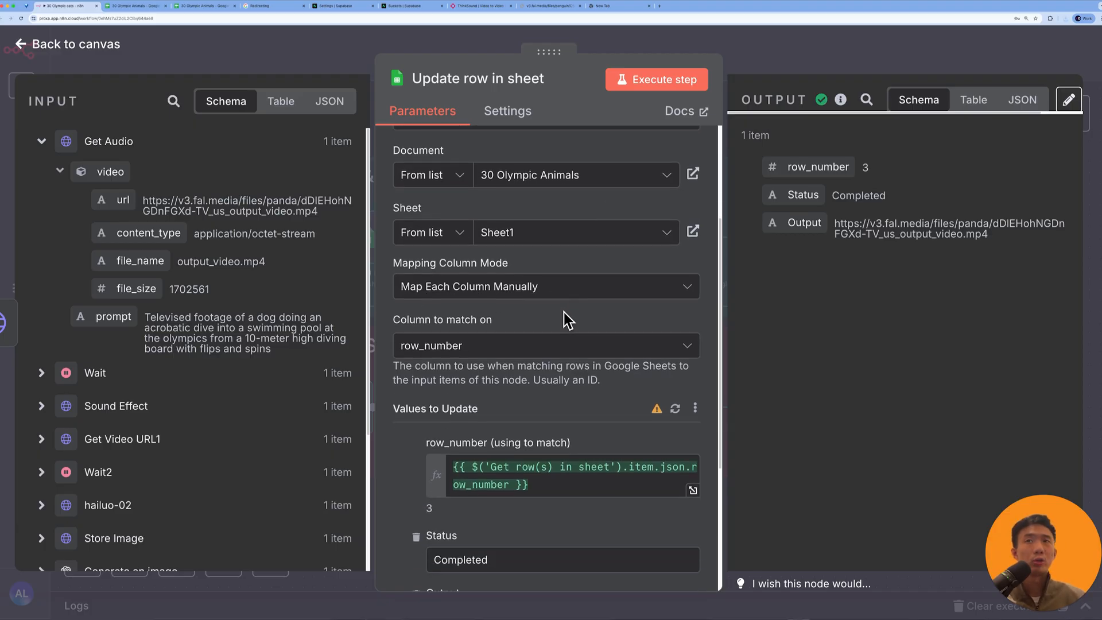
pyautogui.scroll(-3)
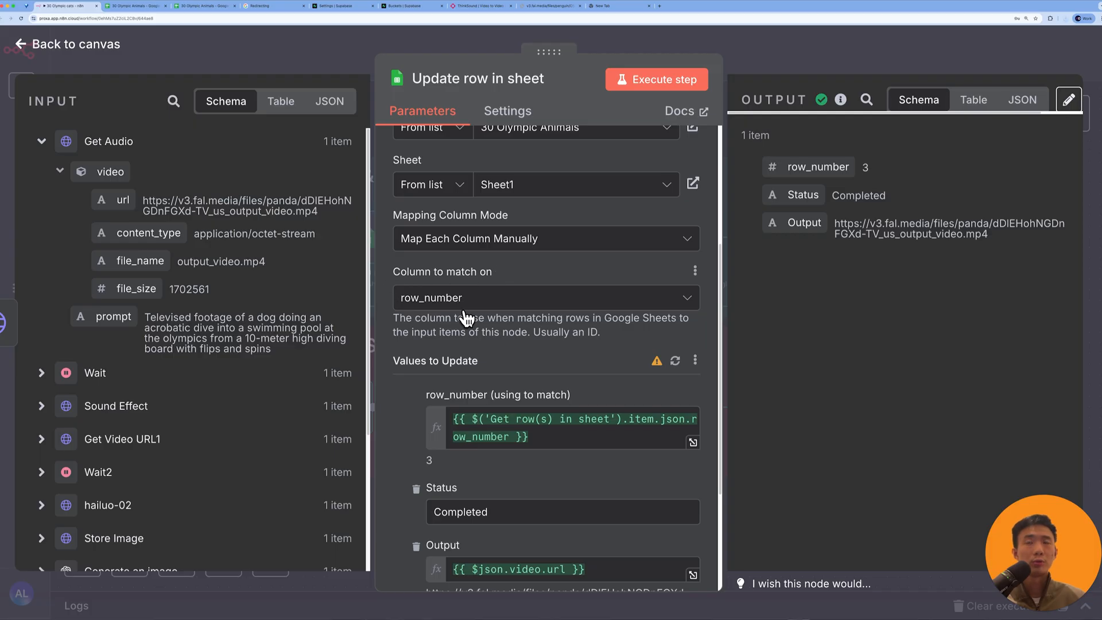
pyautogui.scroll(-3)
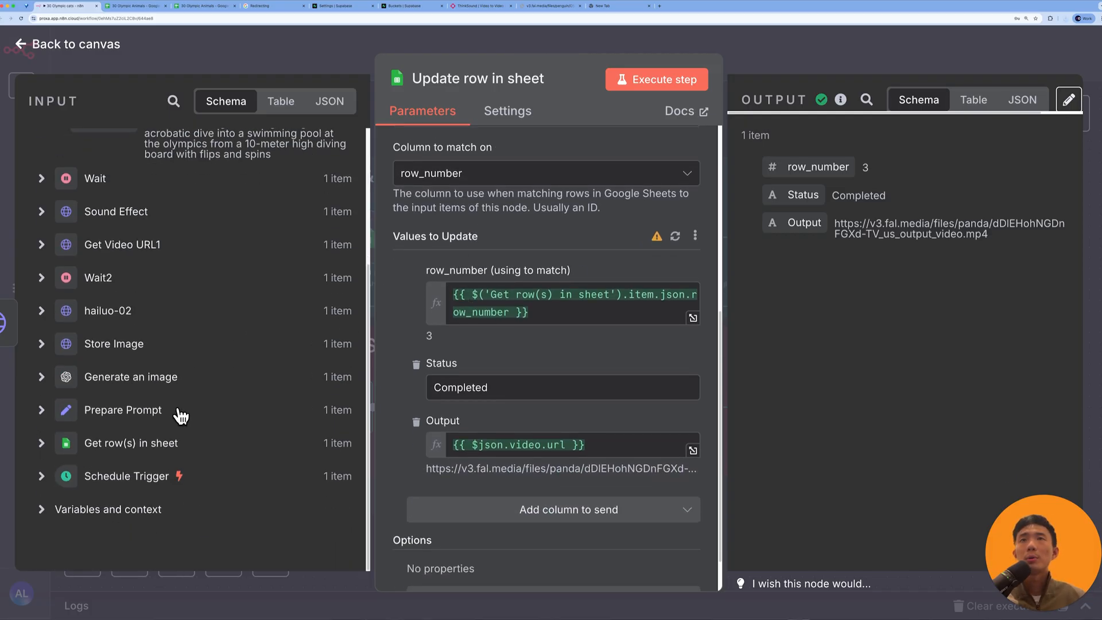
pyautogui.click(41, 443)
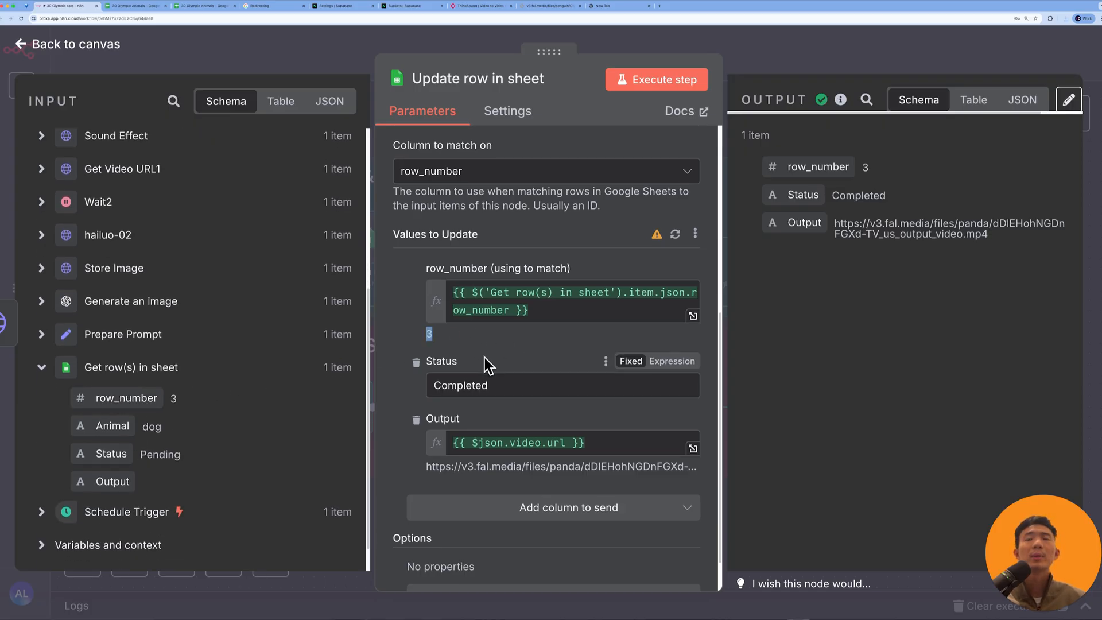
pyautogui.scroll(-3)
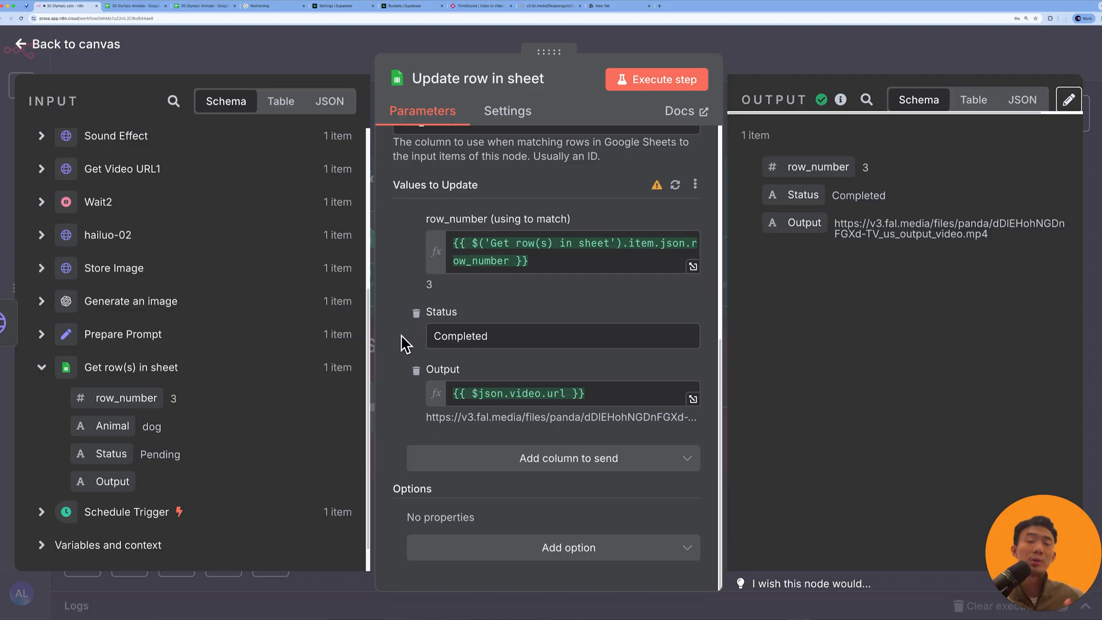
pyautogui.moveTo(366, 195)
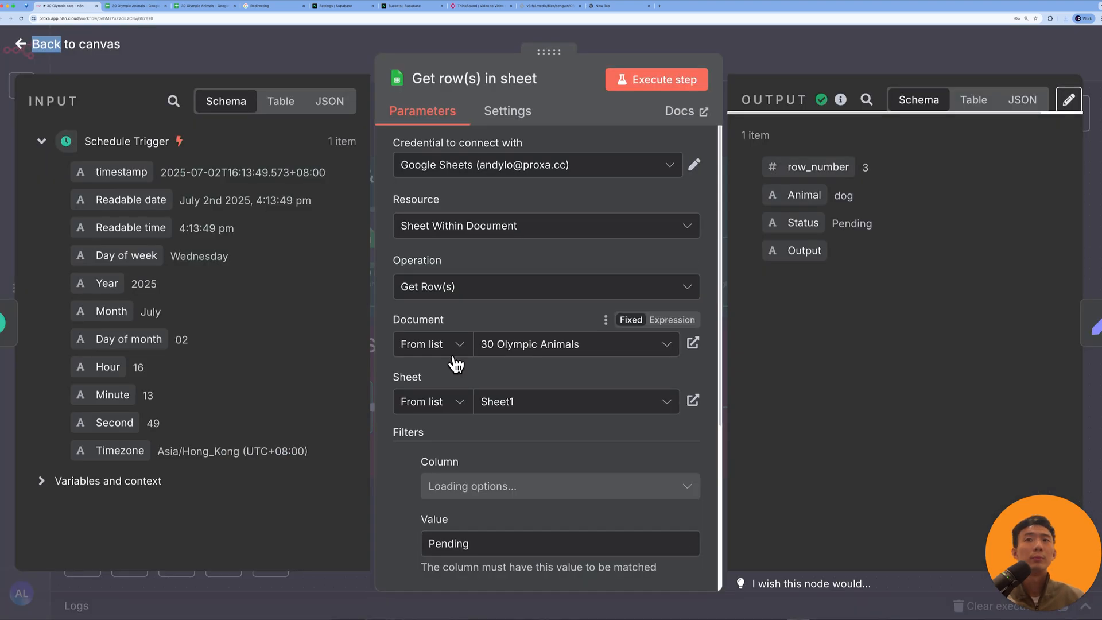
pyautogui.scroll(-3)
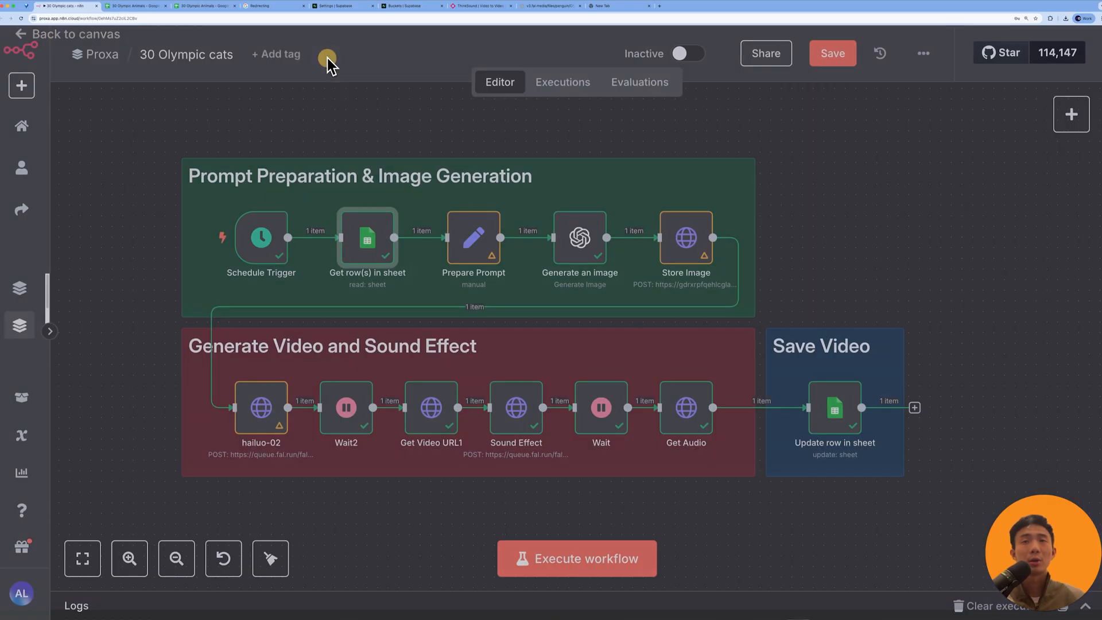
pyautogui.doubleClick(834, 408)
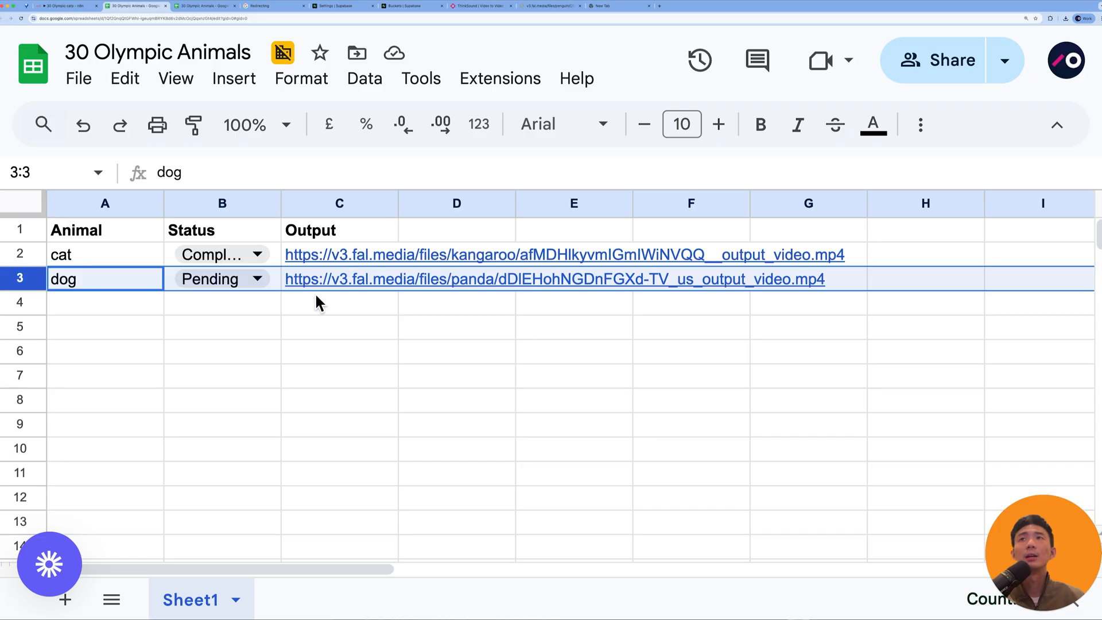
pyautogui.click(137, 6)
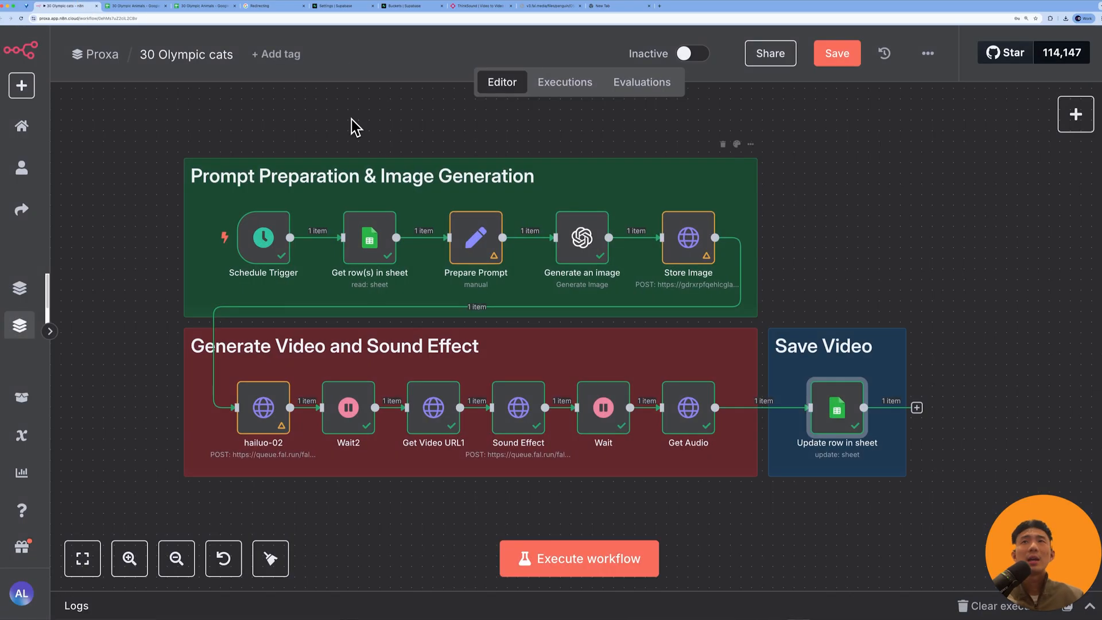